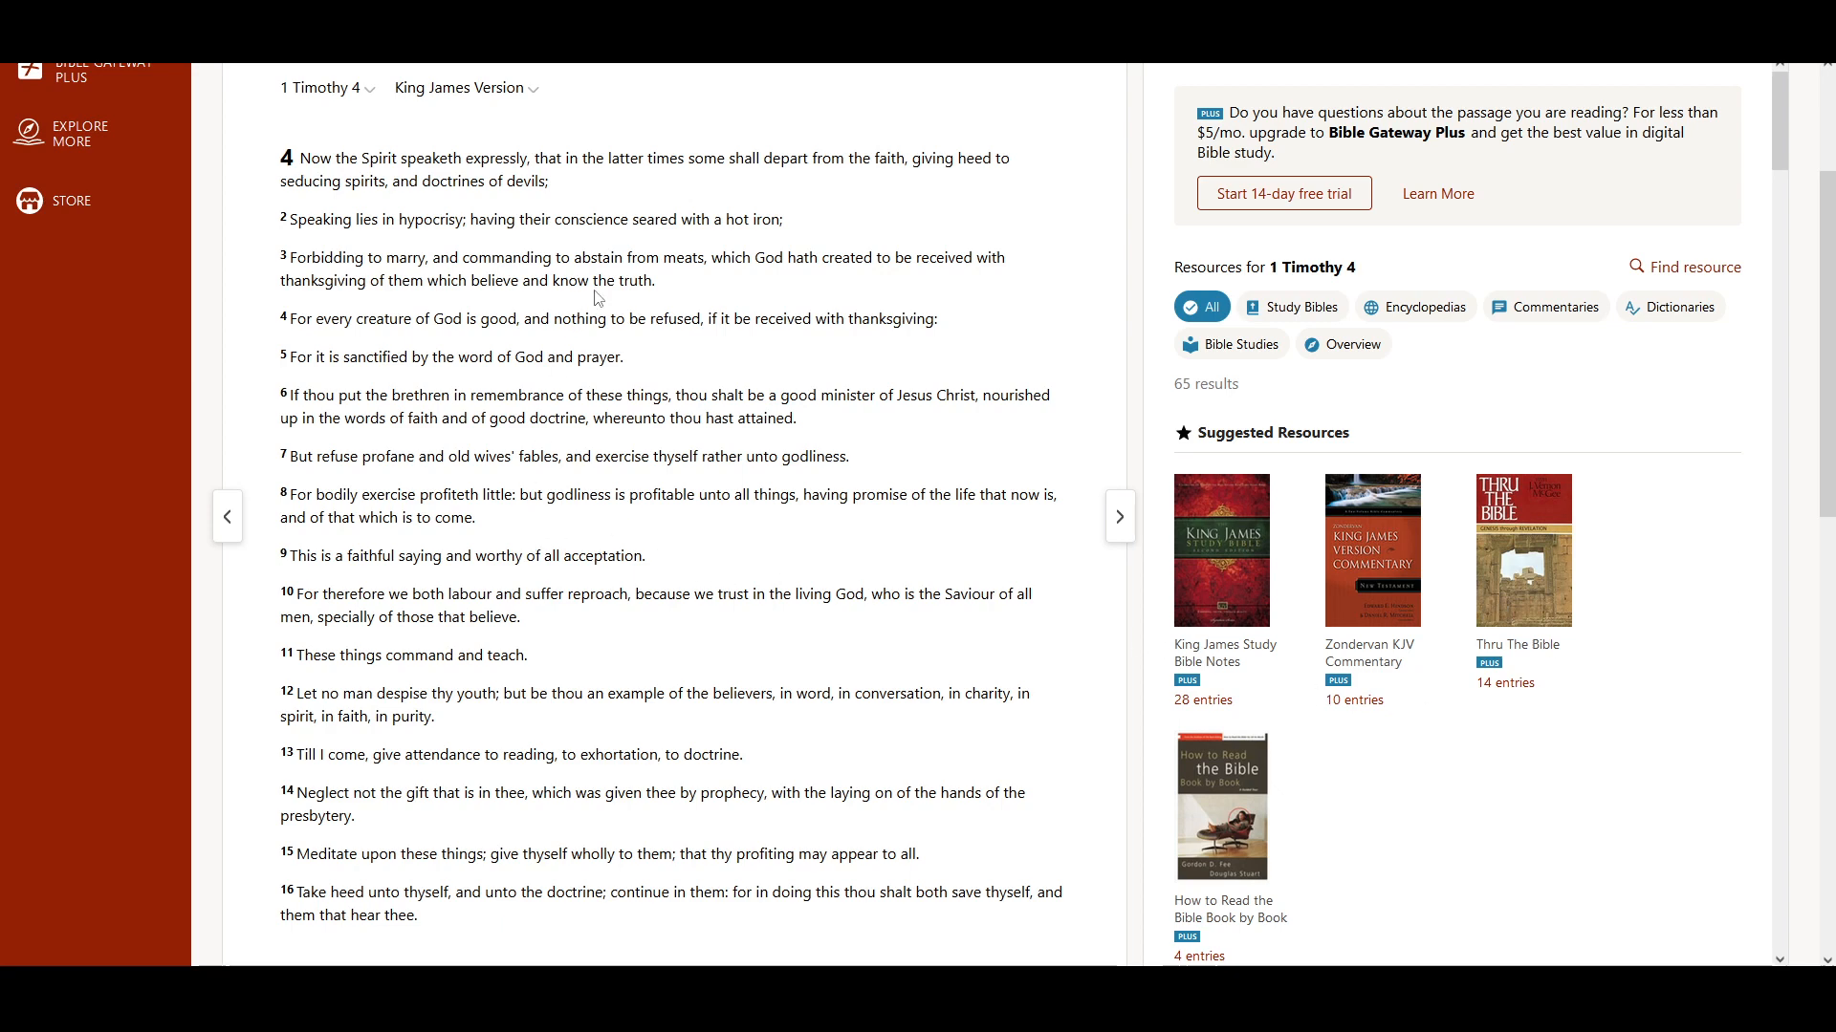
mouse_move(821, 197)
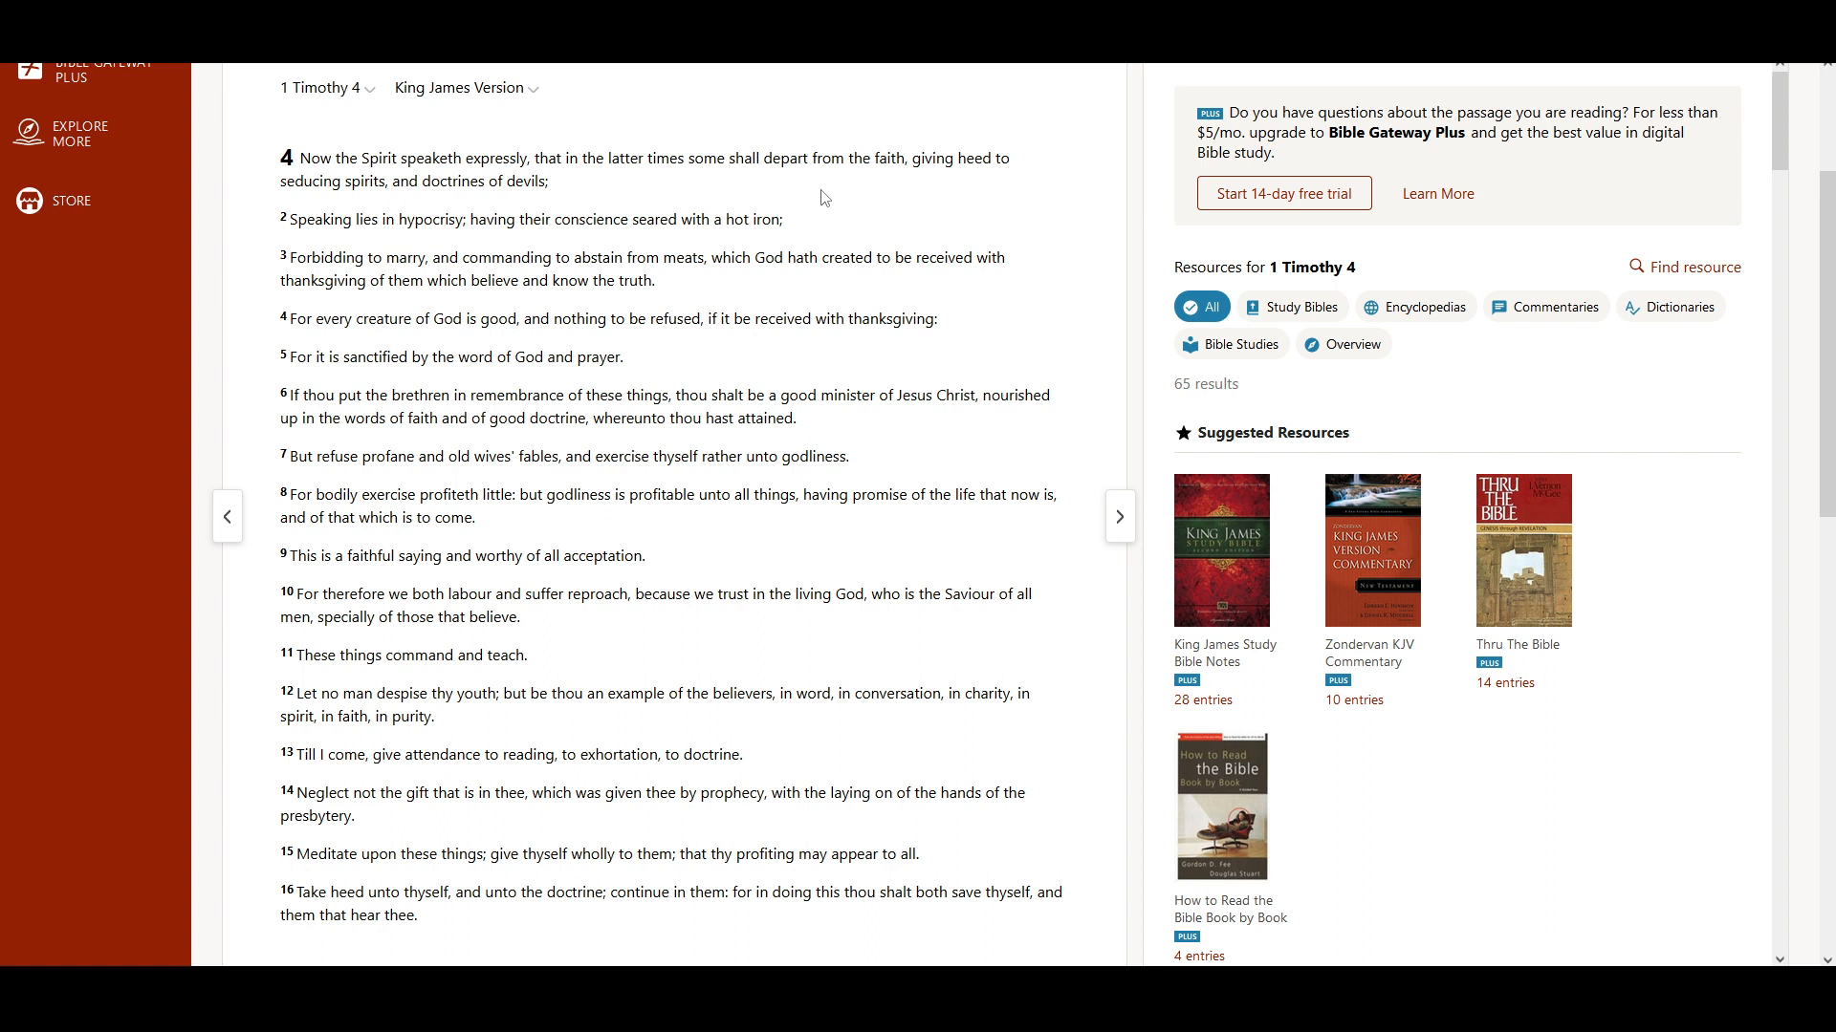
mouse_move(562, 346)
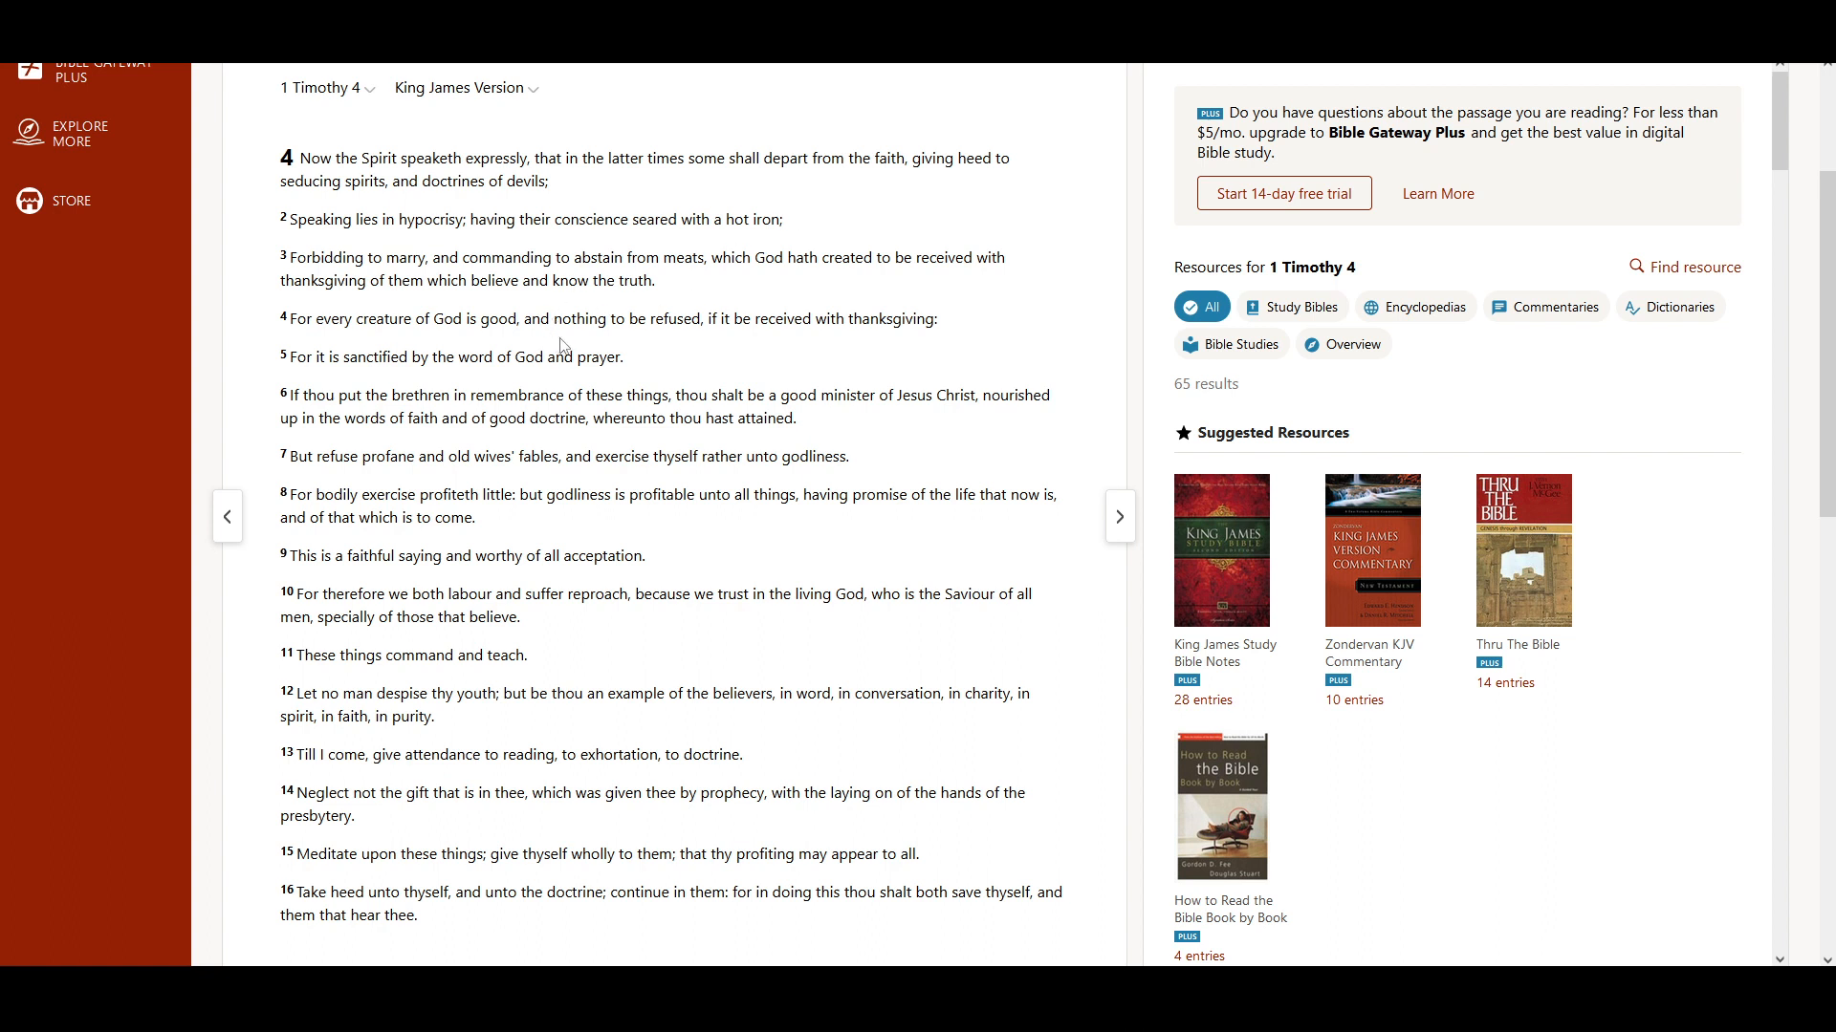
mouse_move(642, 341)
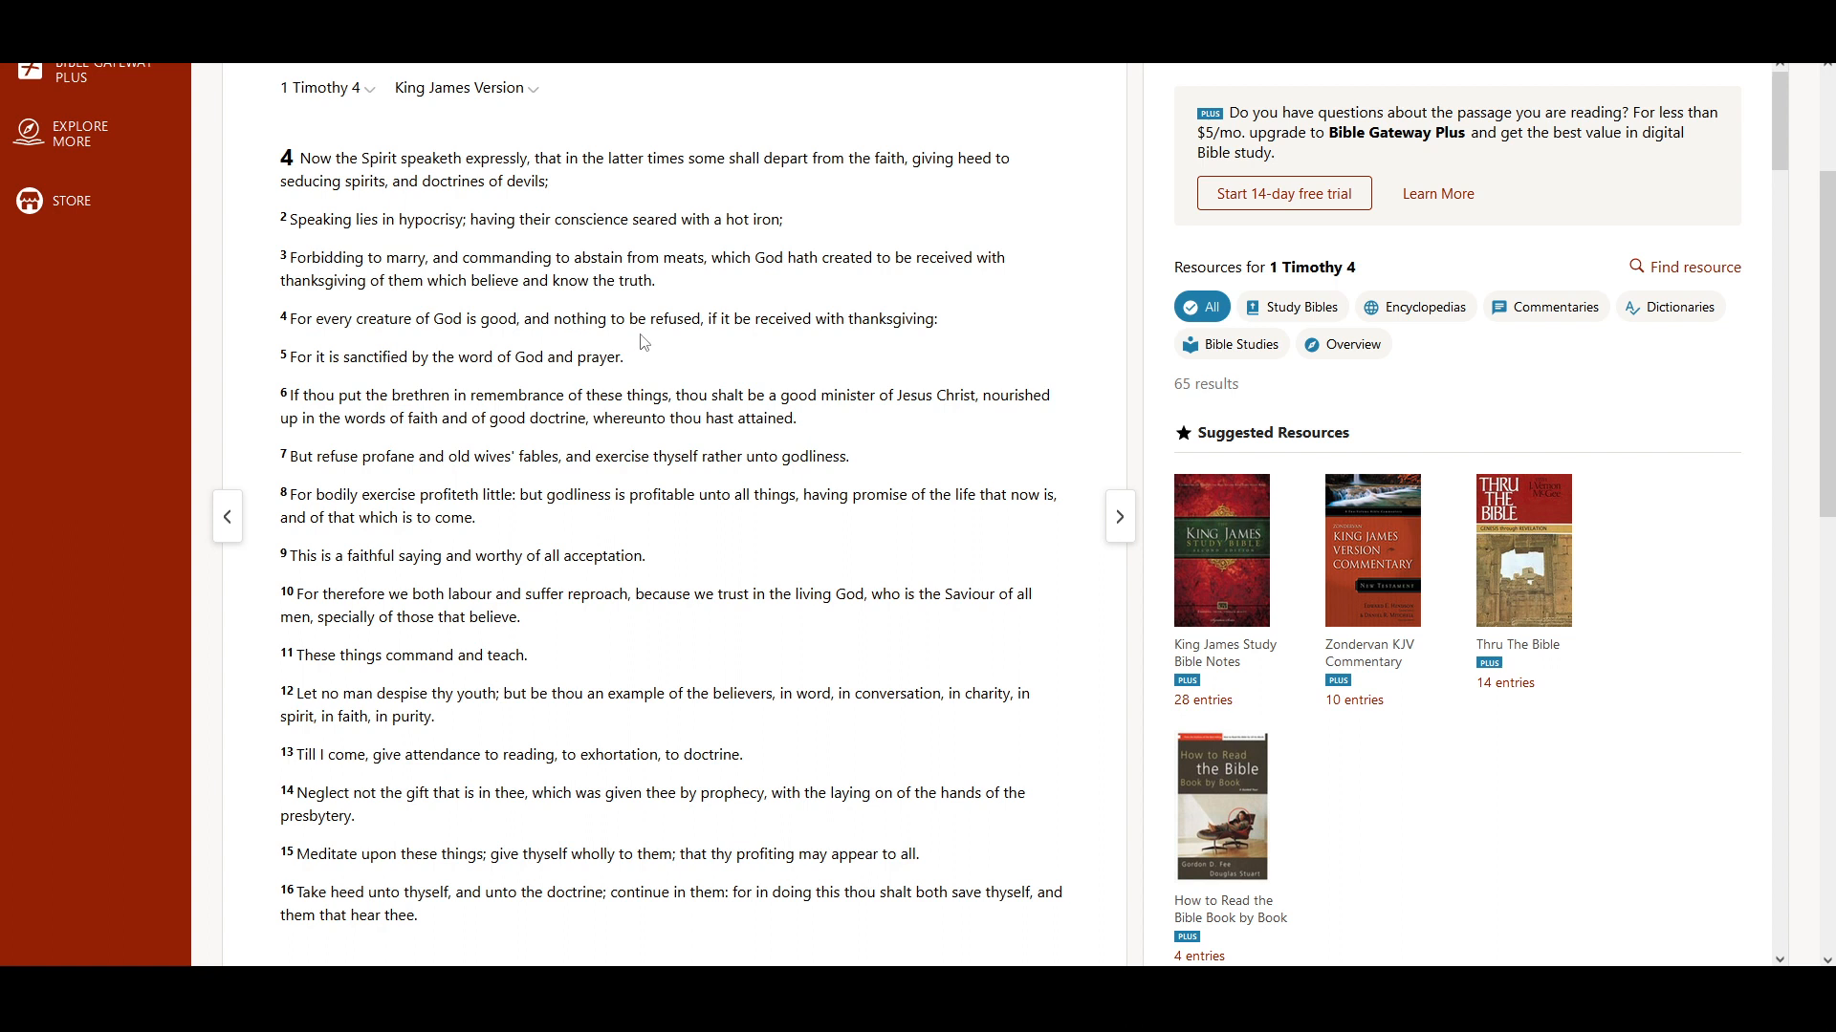
mouse_move(744, 346)
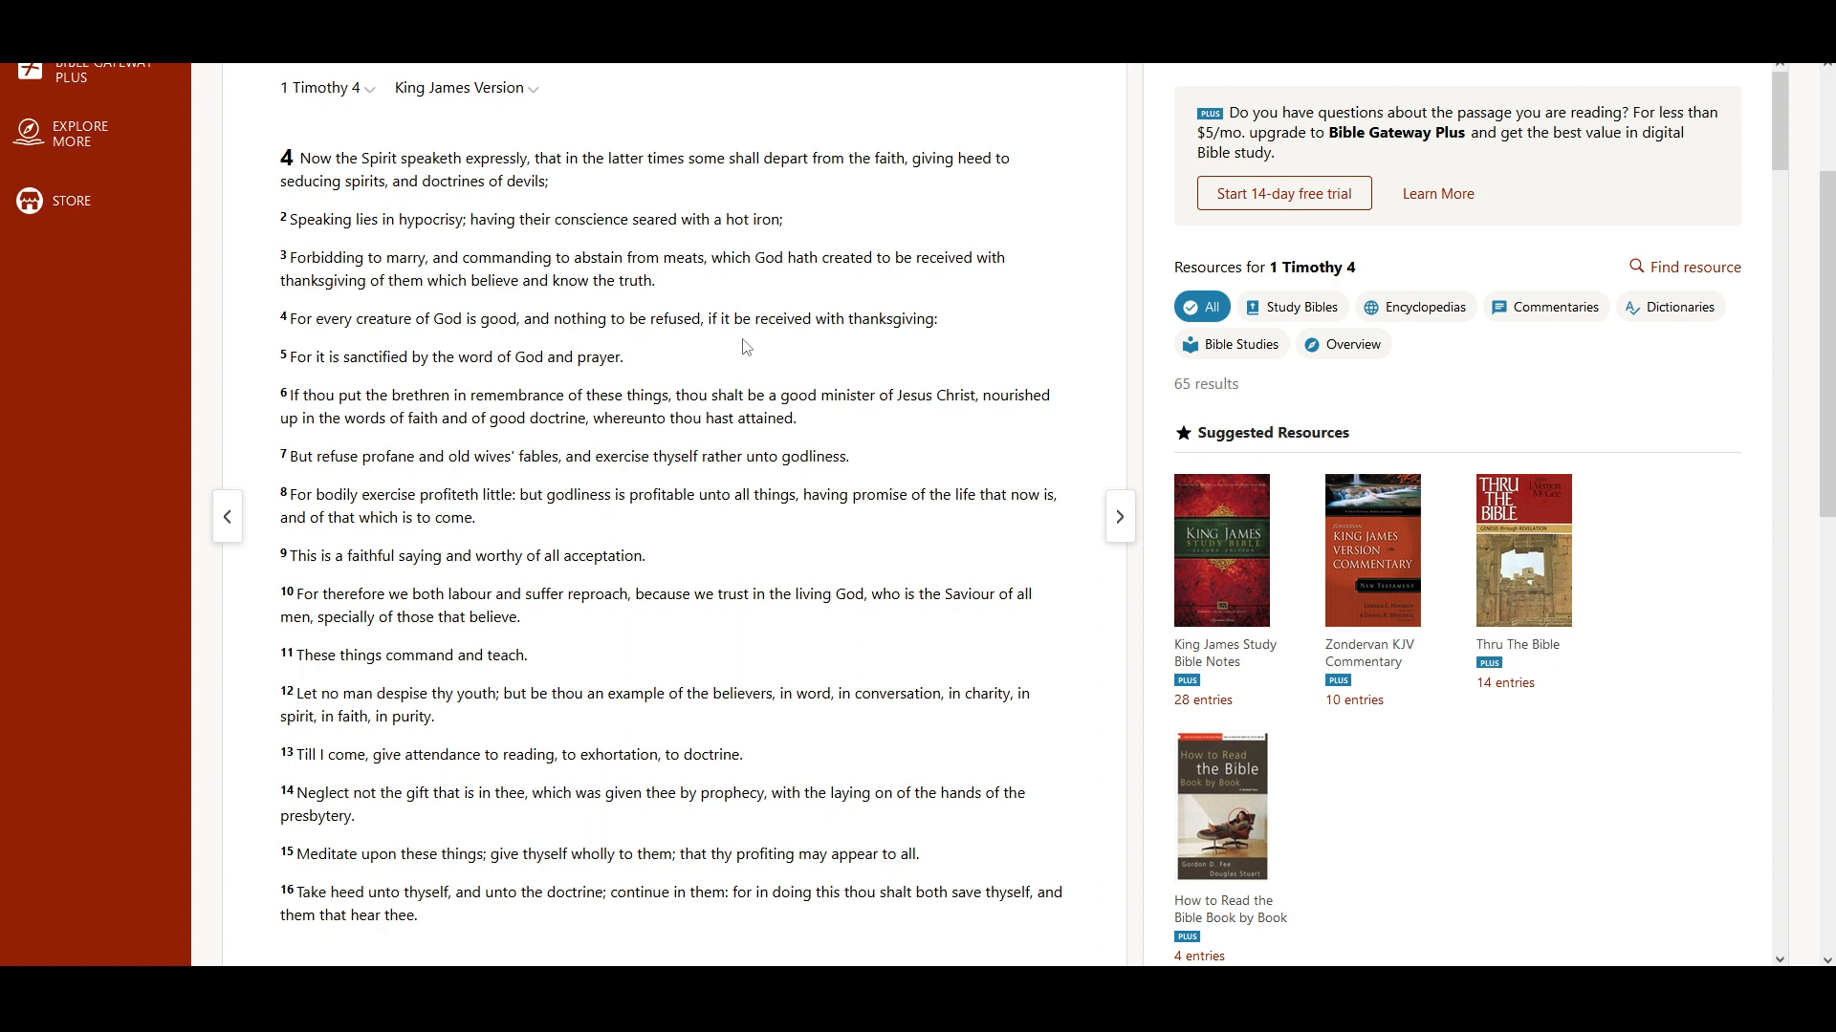
mouse_move(340, 388)
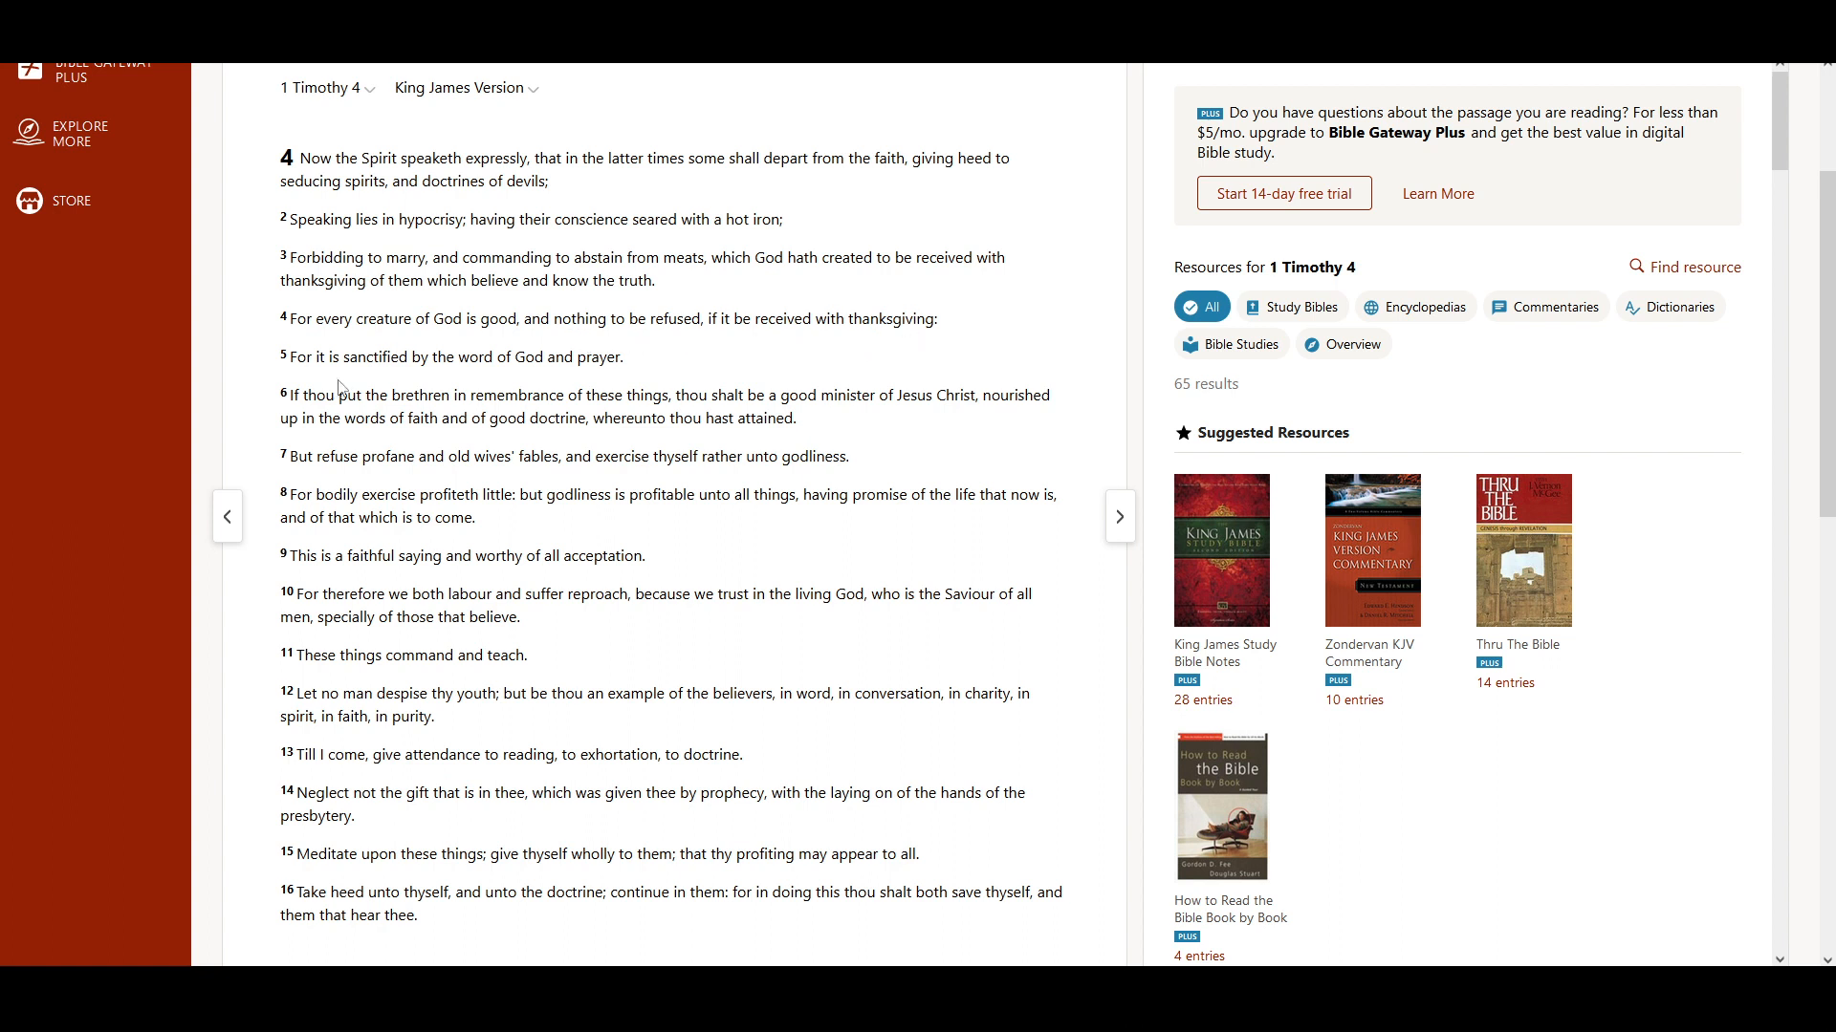
mouse_move(427, 384)
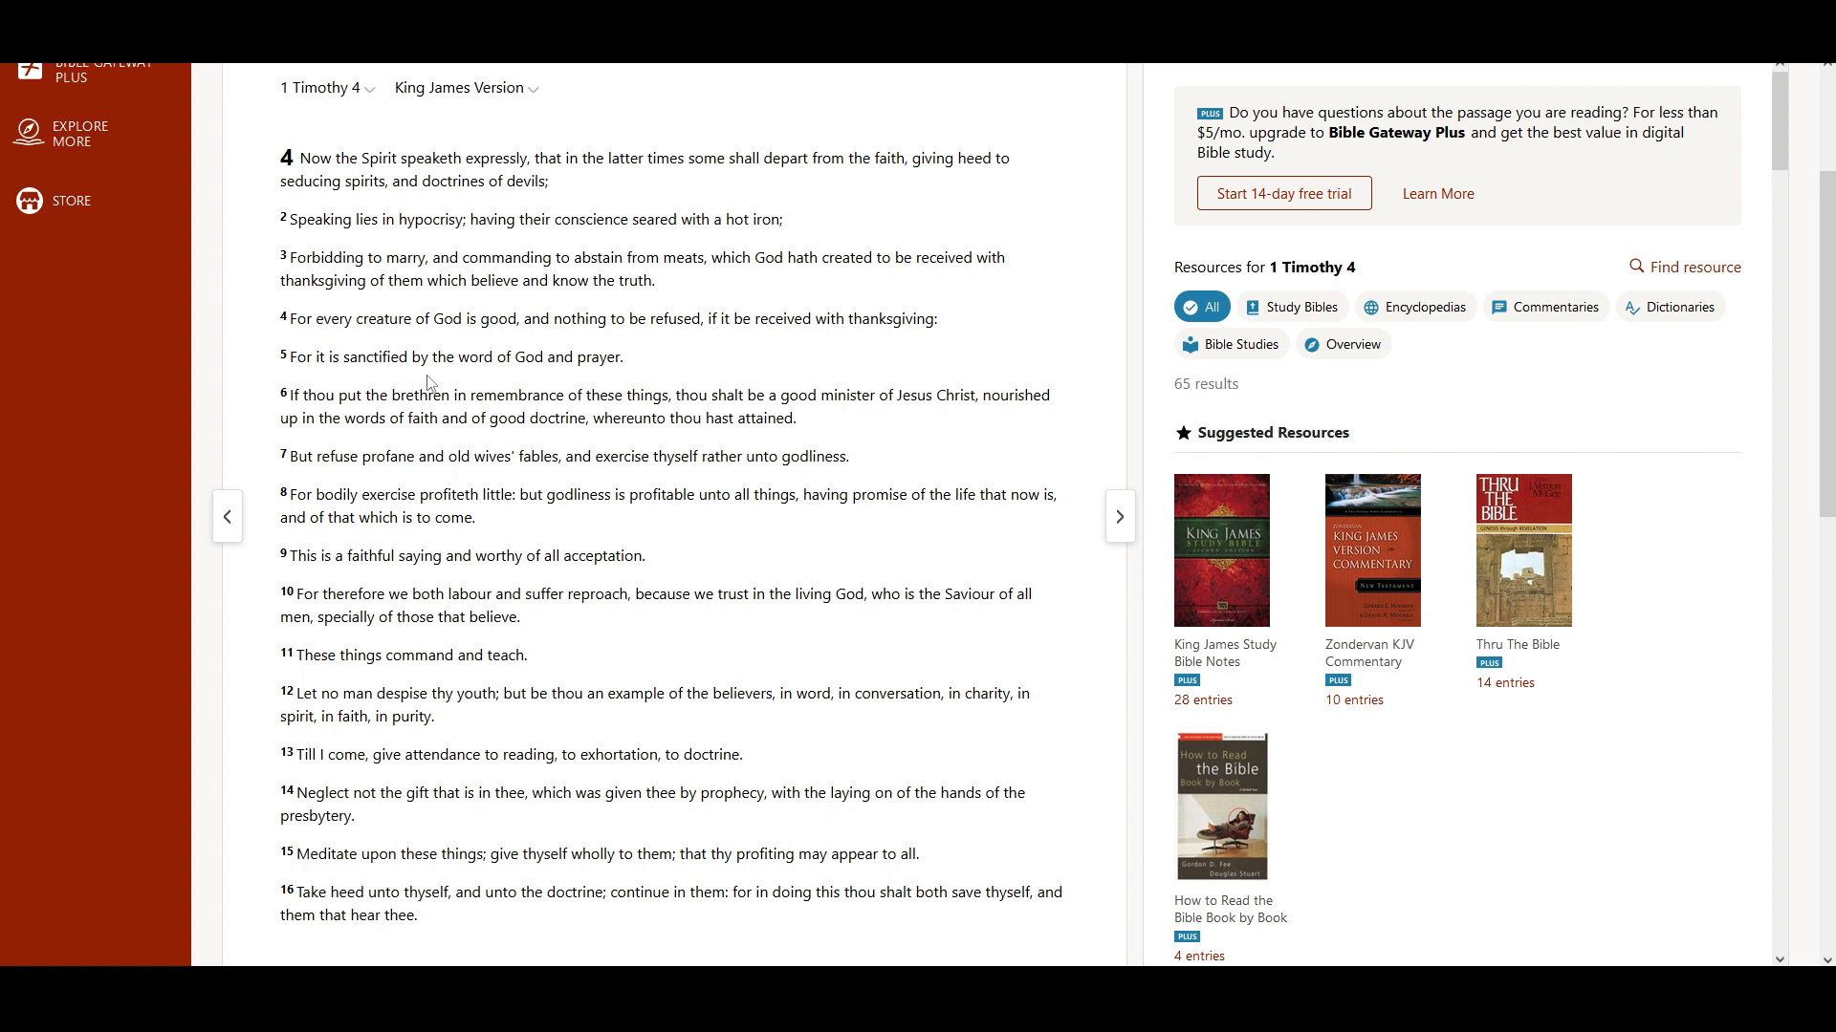
mouse_move(571, 382)
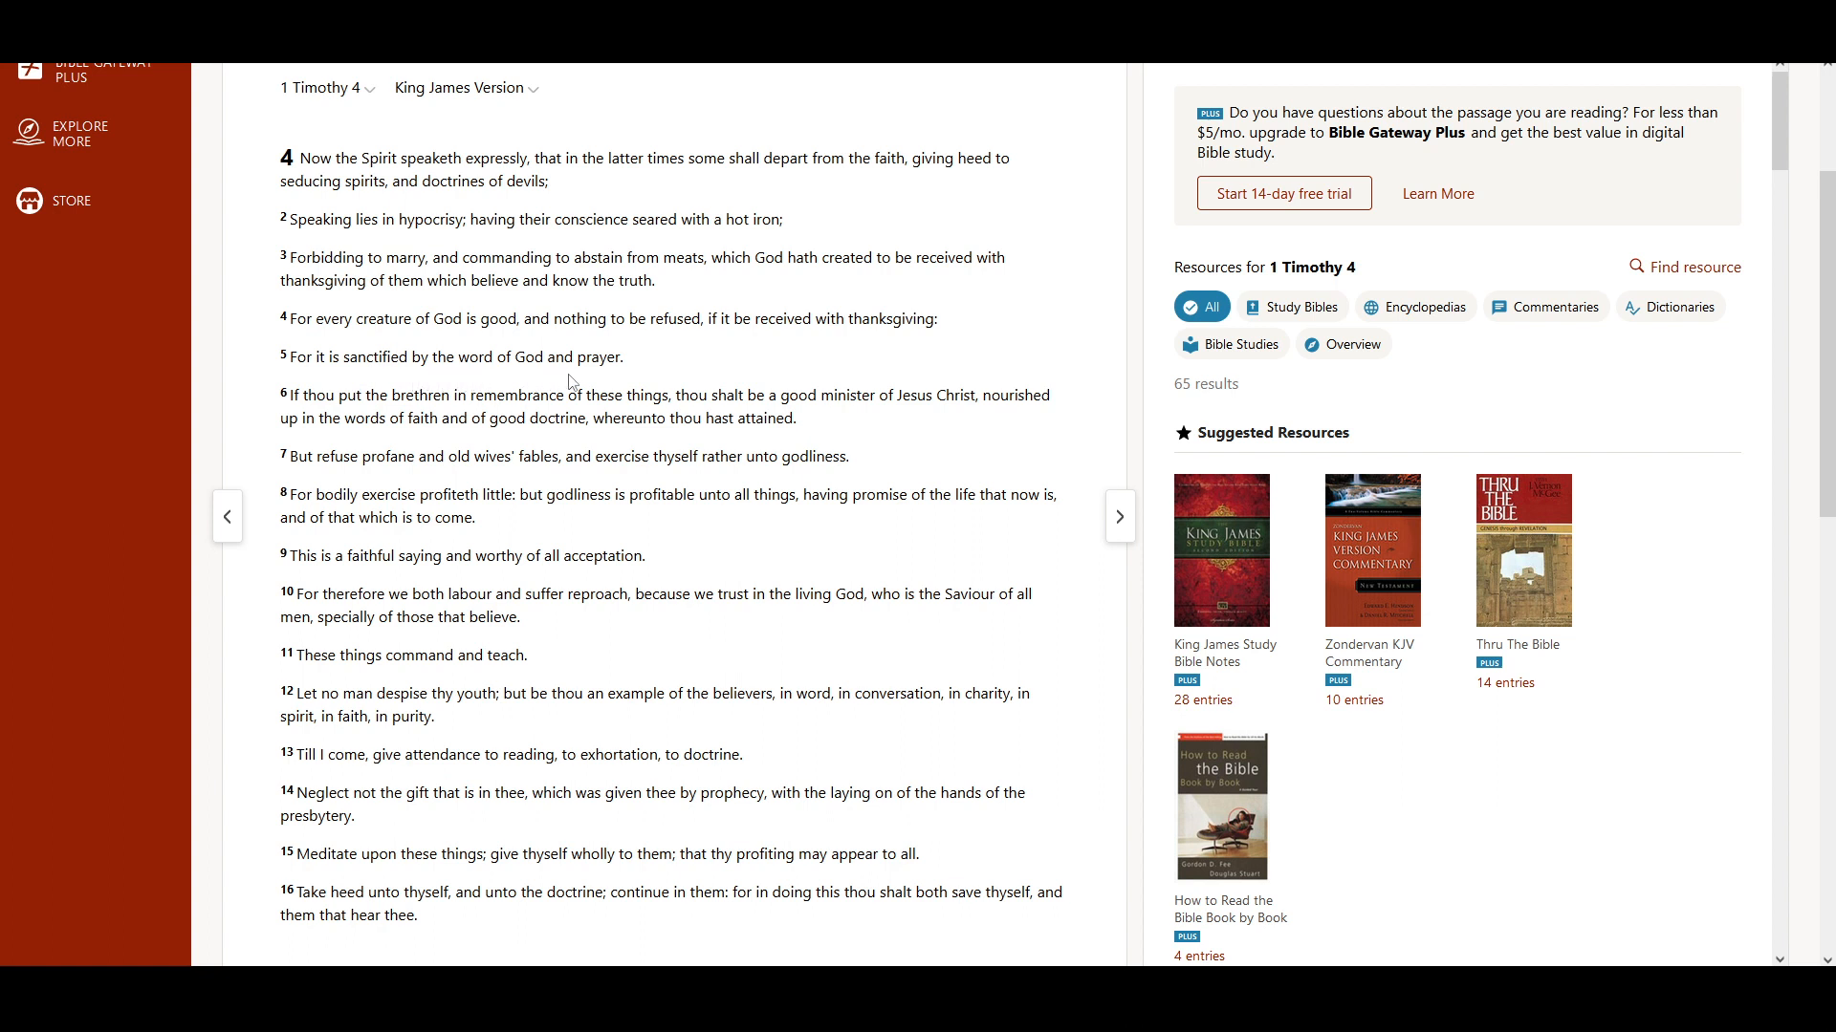
scroll("down", 3)
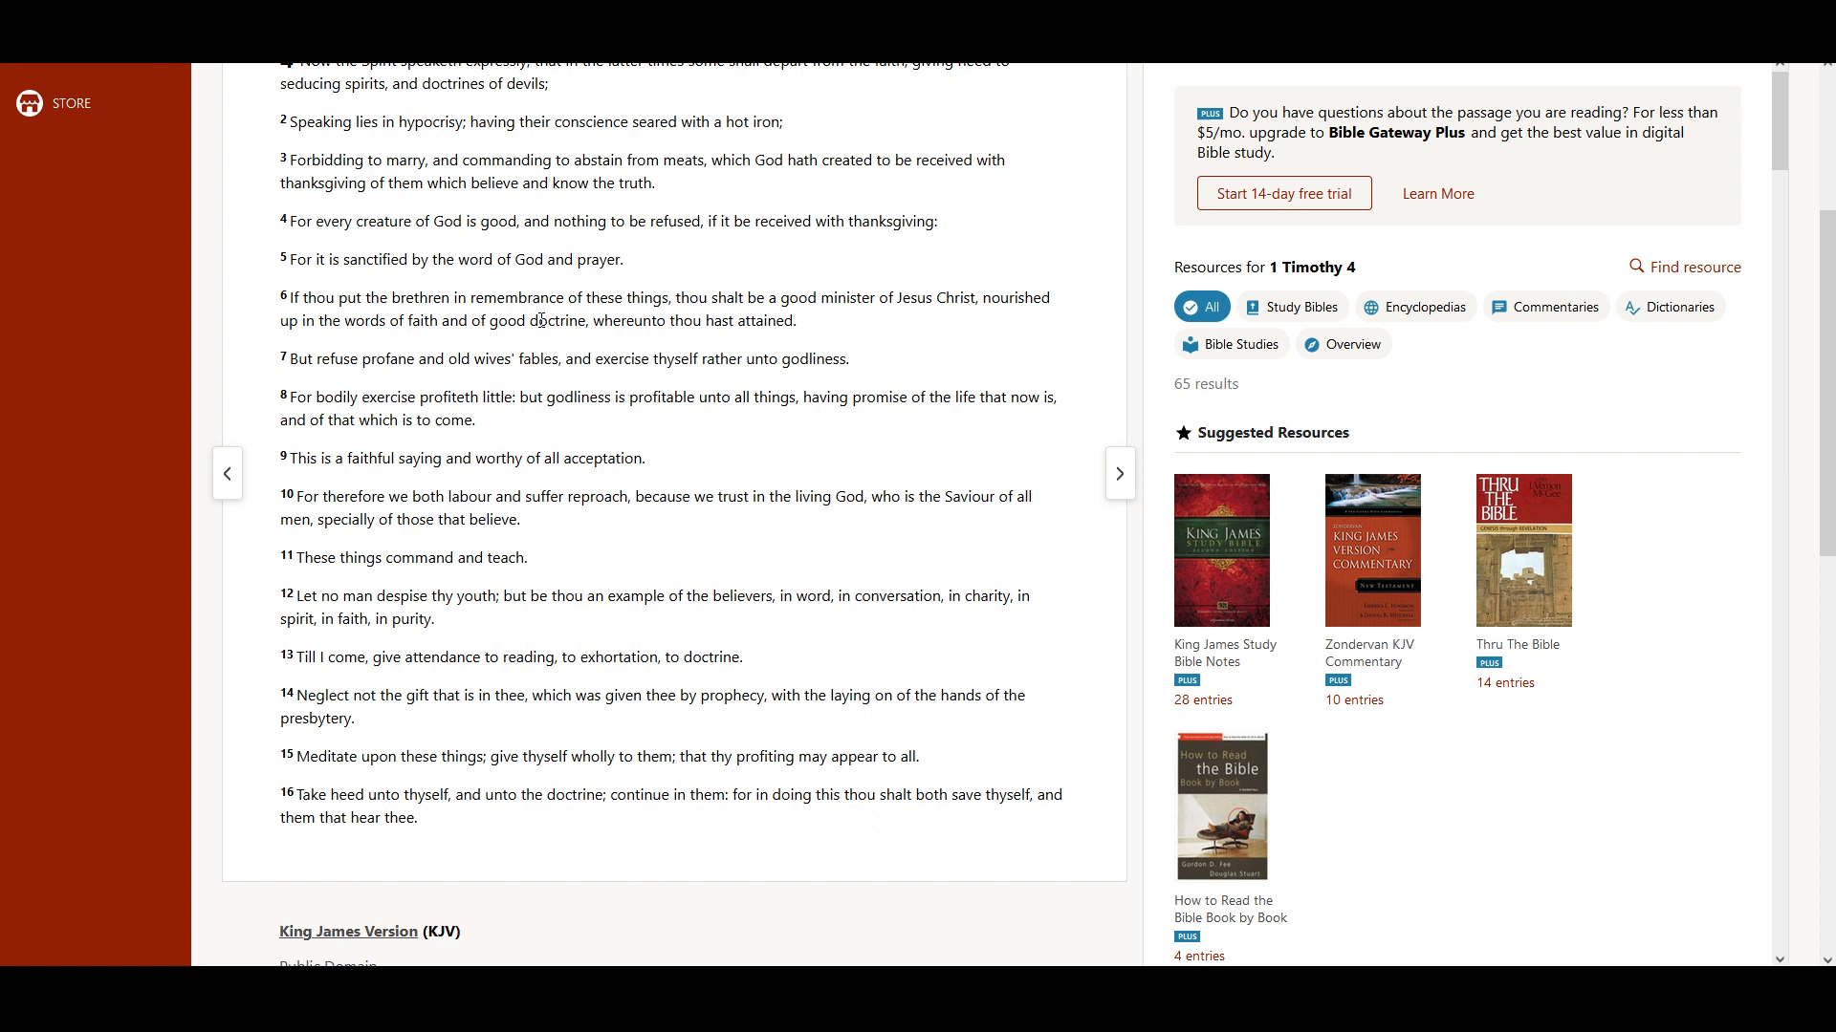
mouse_move(742, 318)
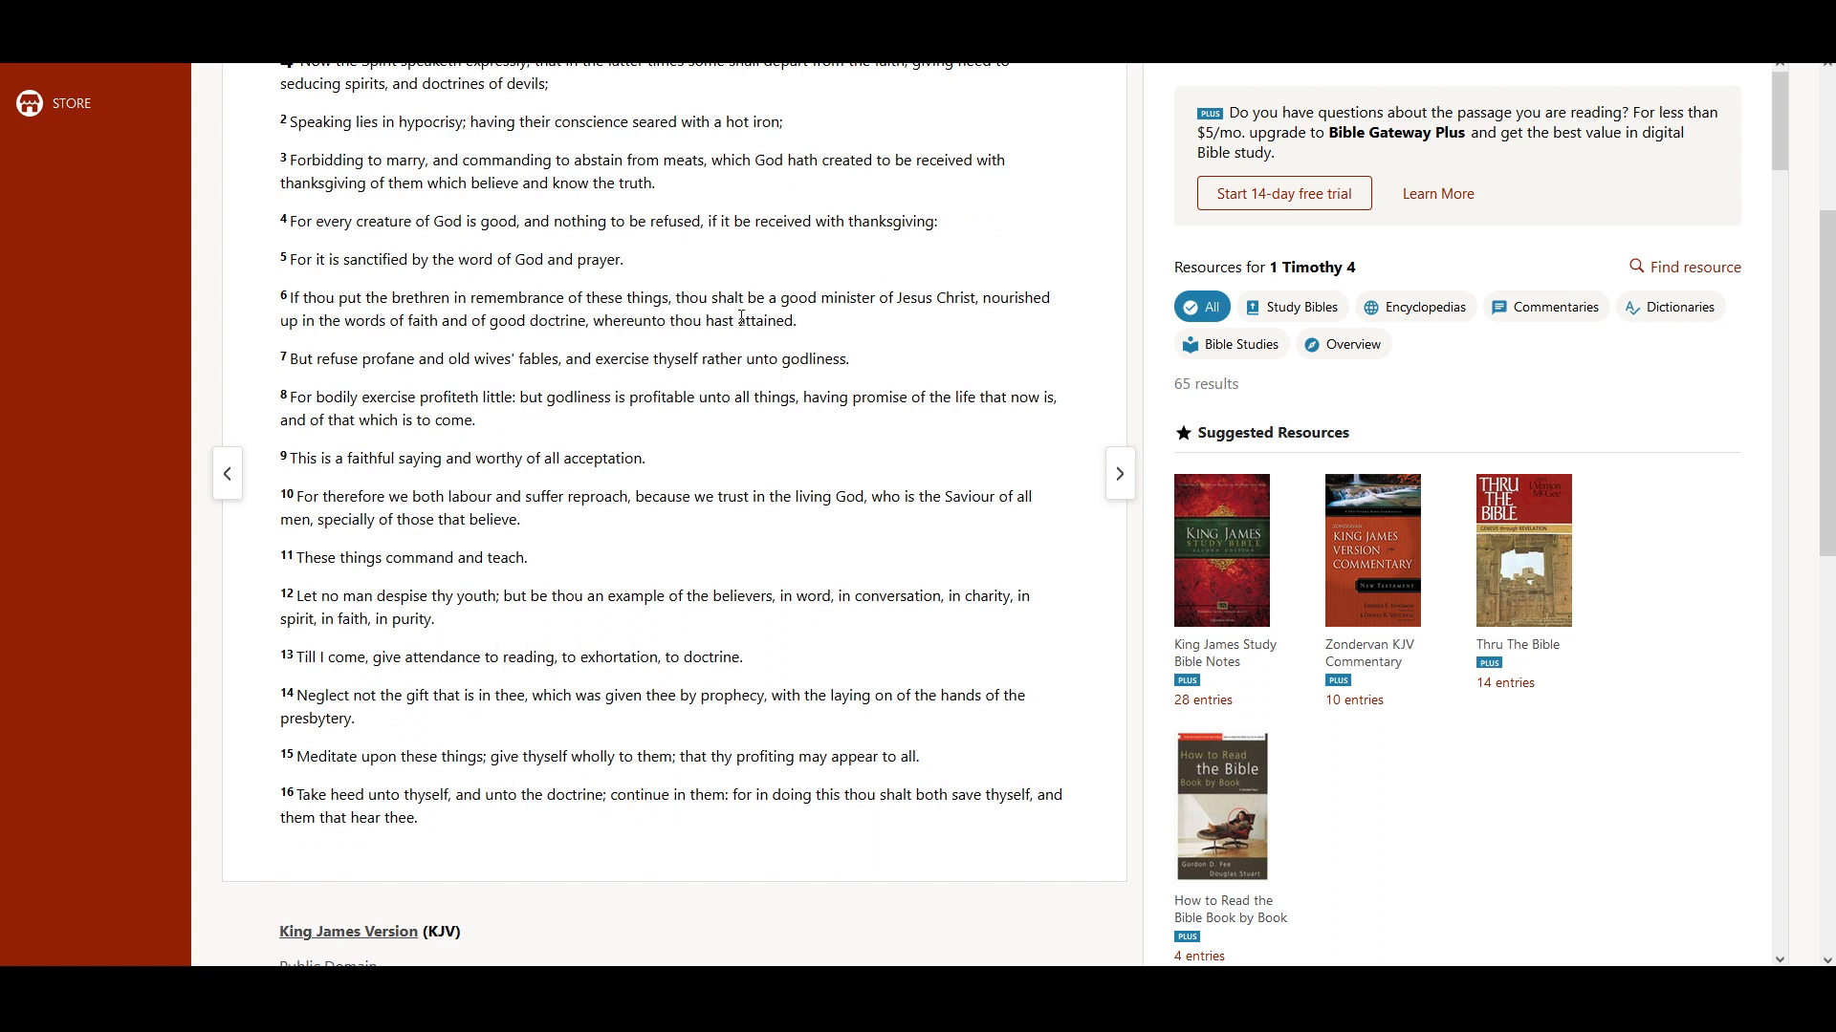
mouse_move(961, 321)
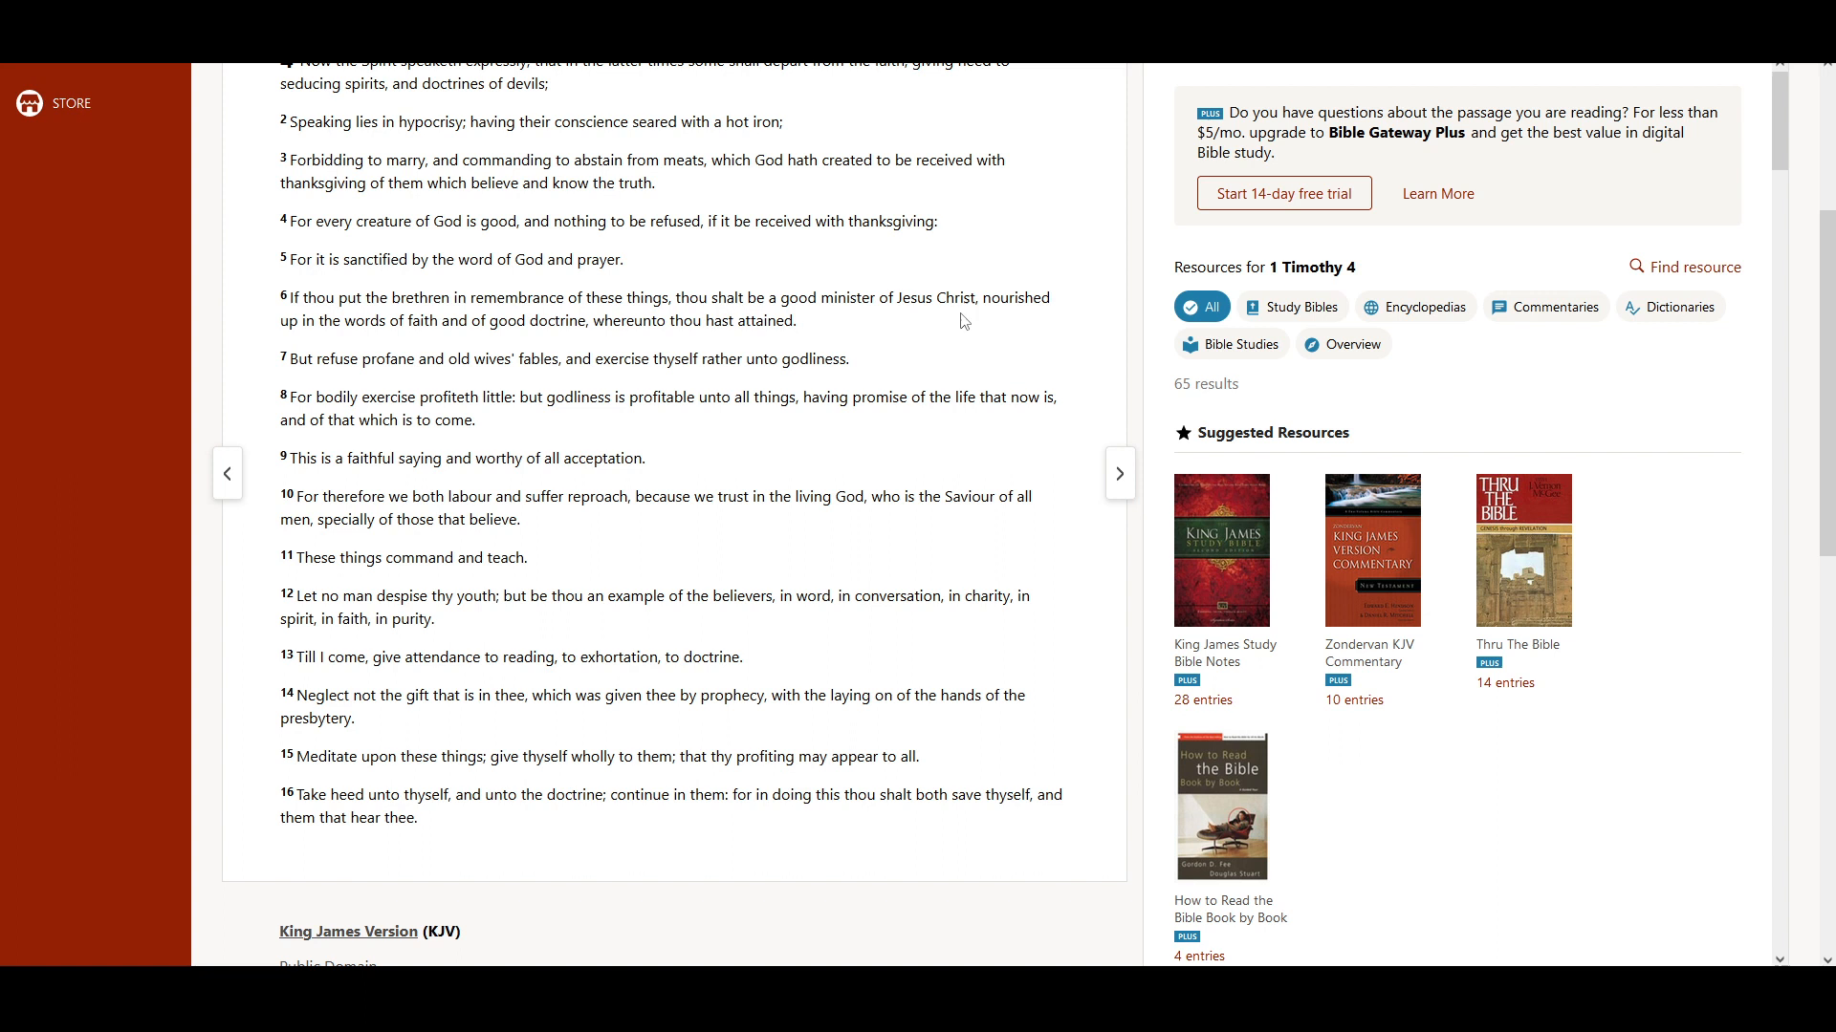
mouse_move(333, 344)
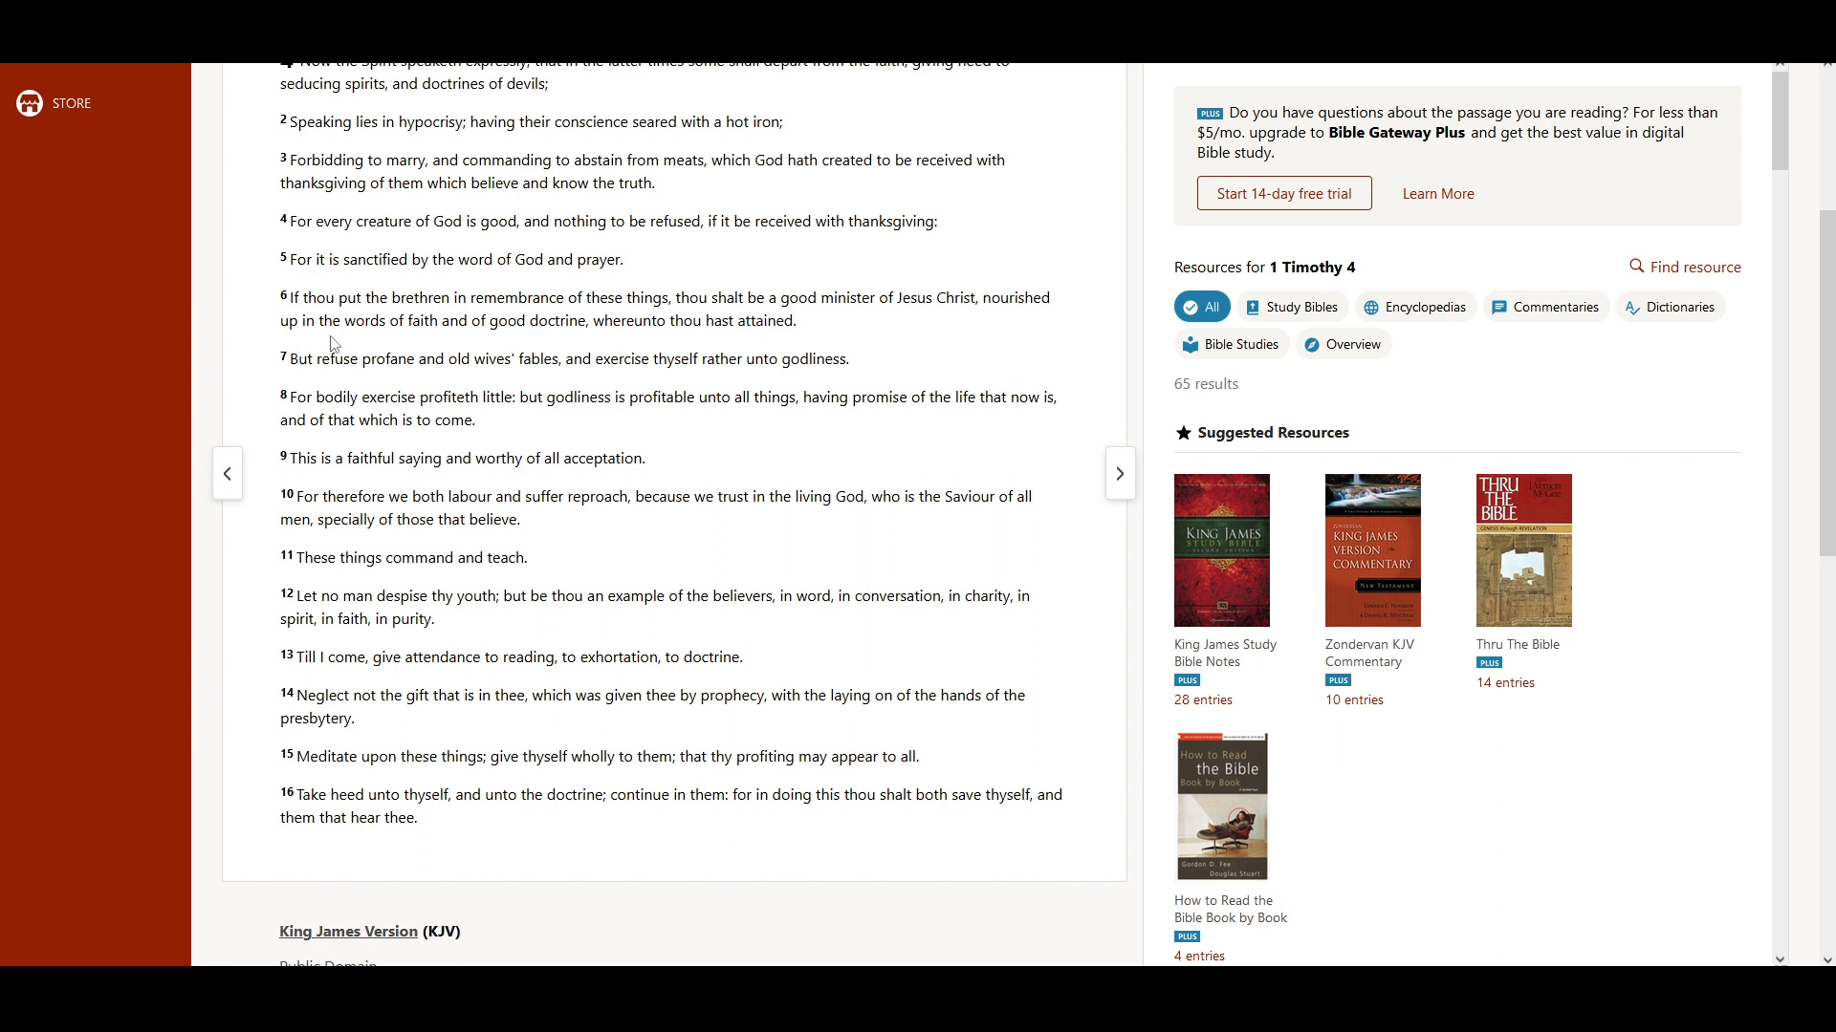
mouse_move(467, 348)
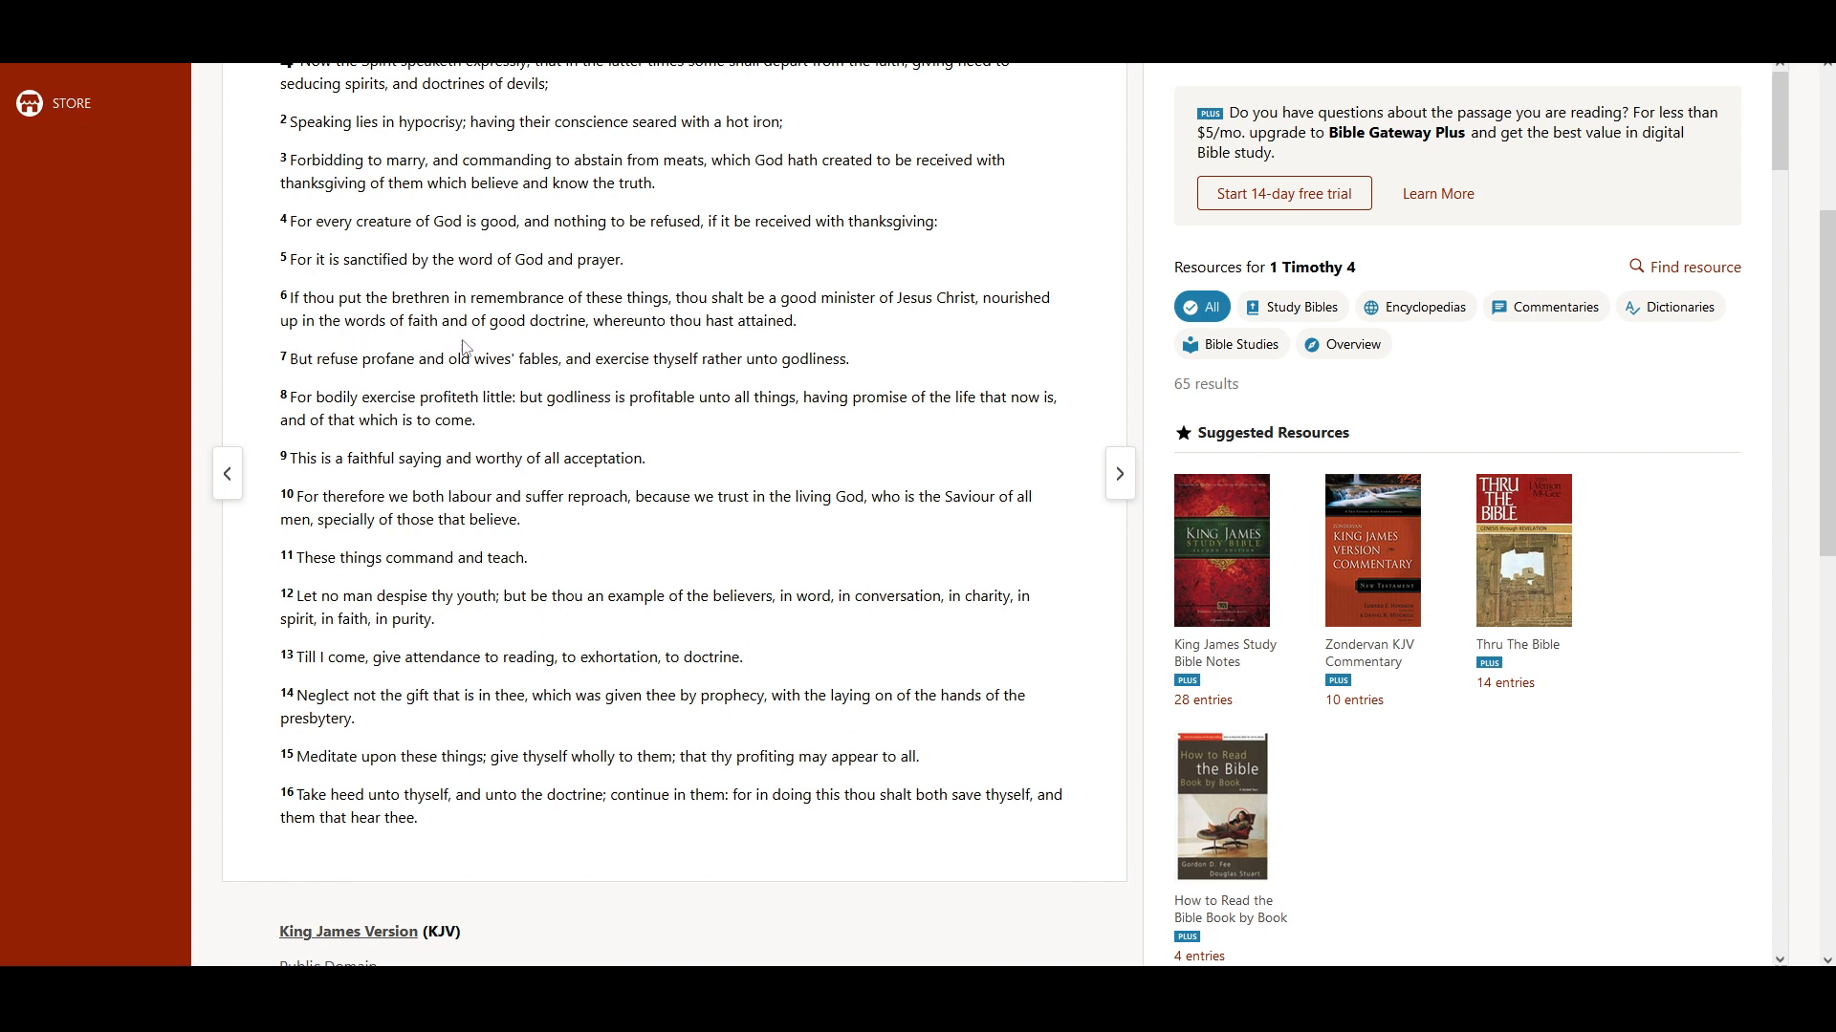
mouse_move(659, 340)
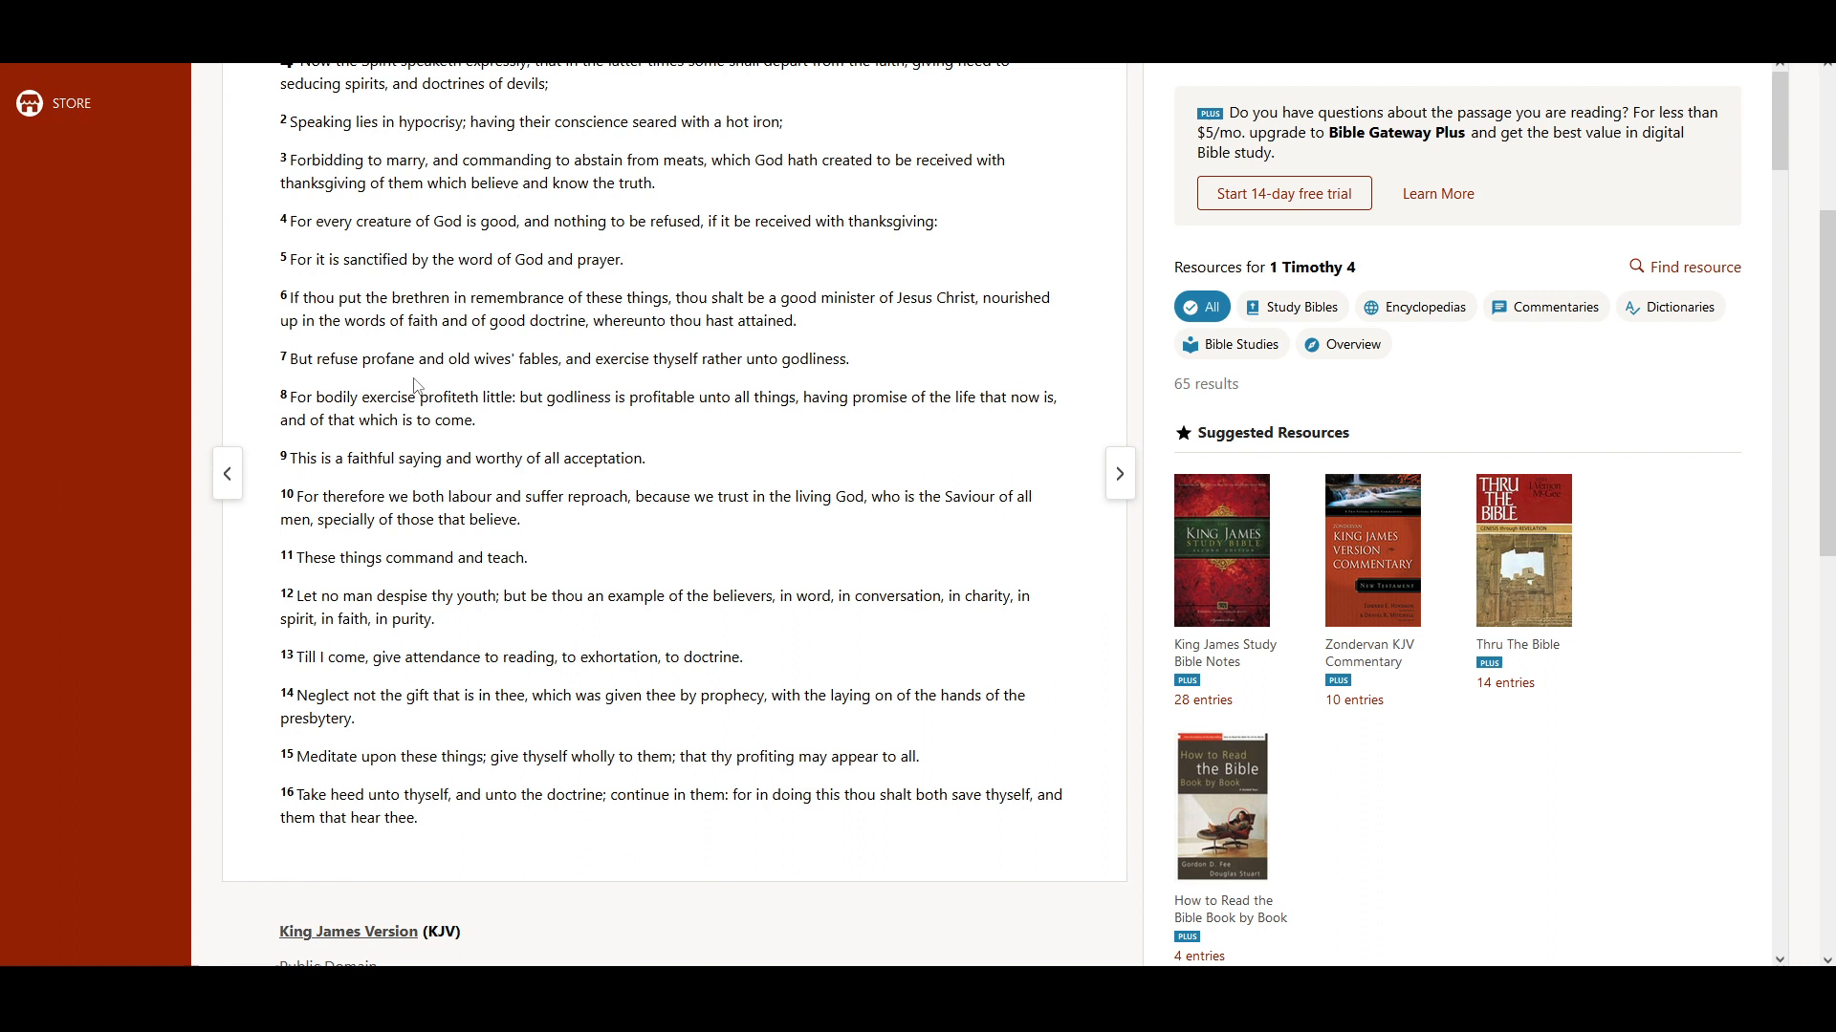
mouse_move(583, 384)
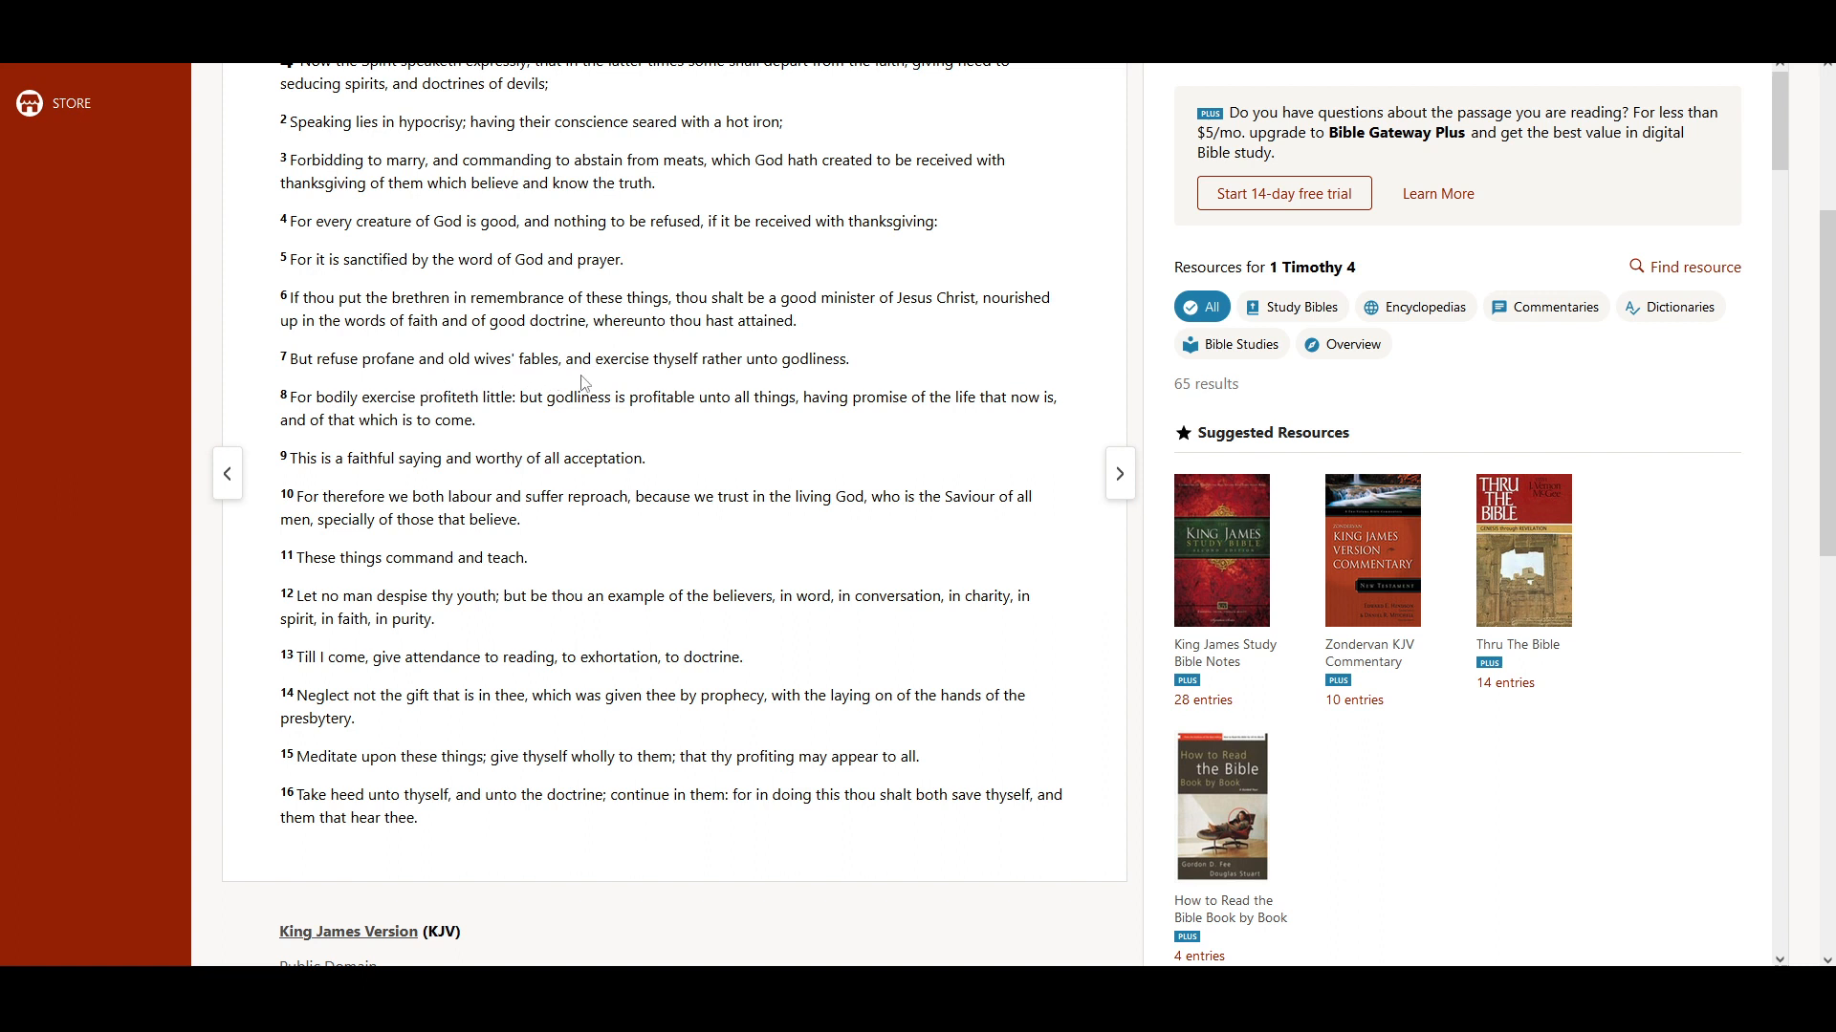
mouse_move(723, 383)
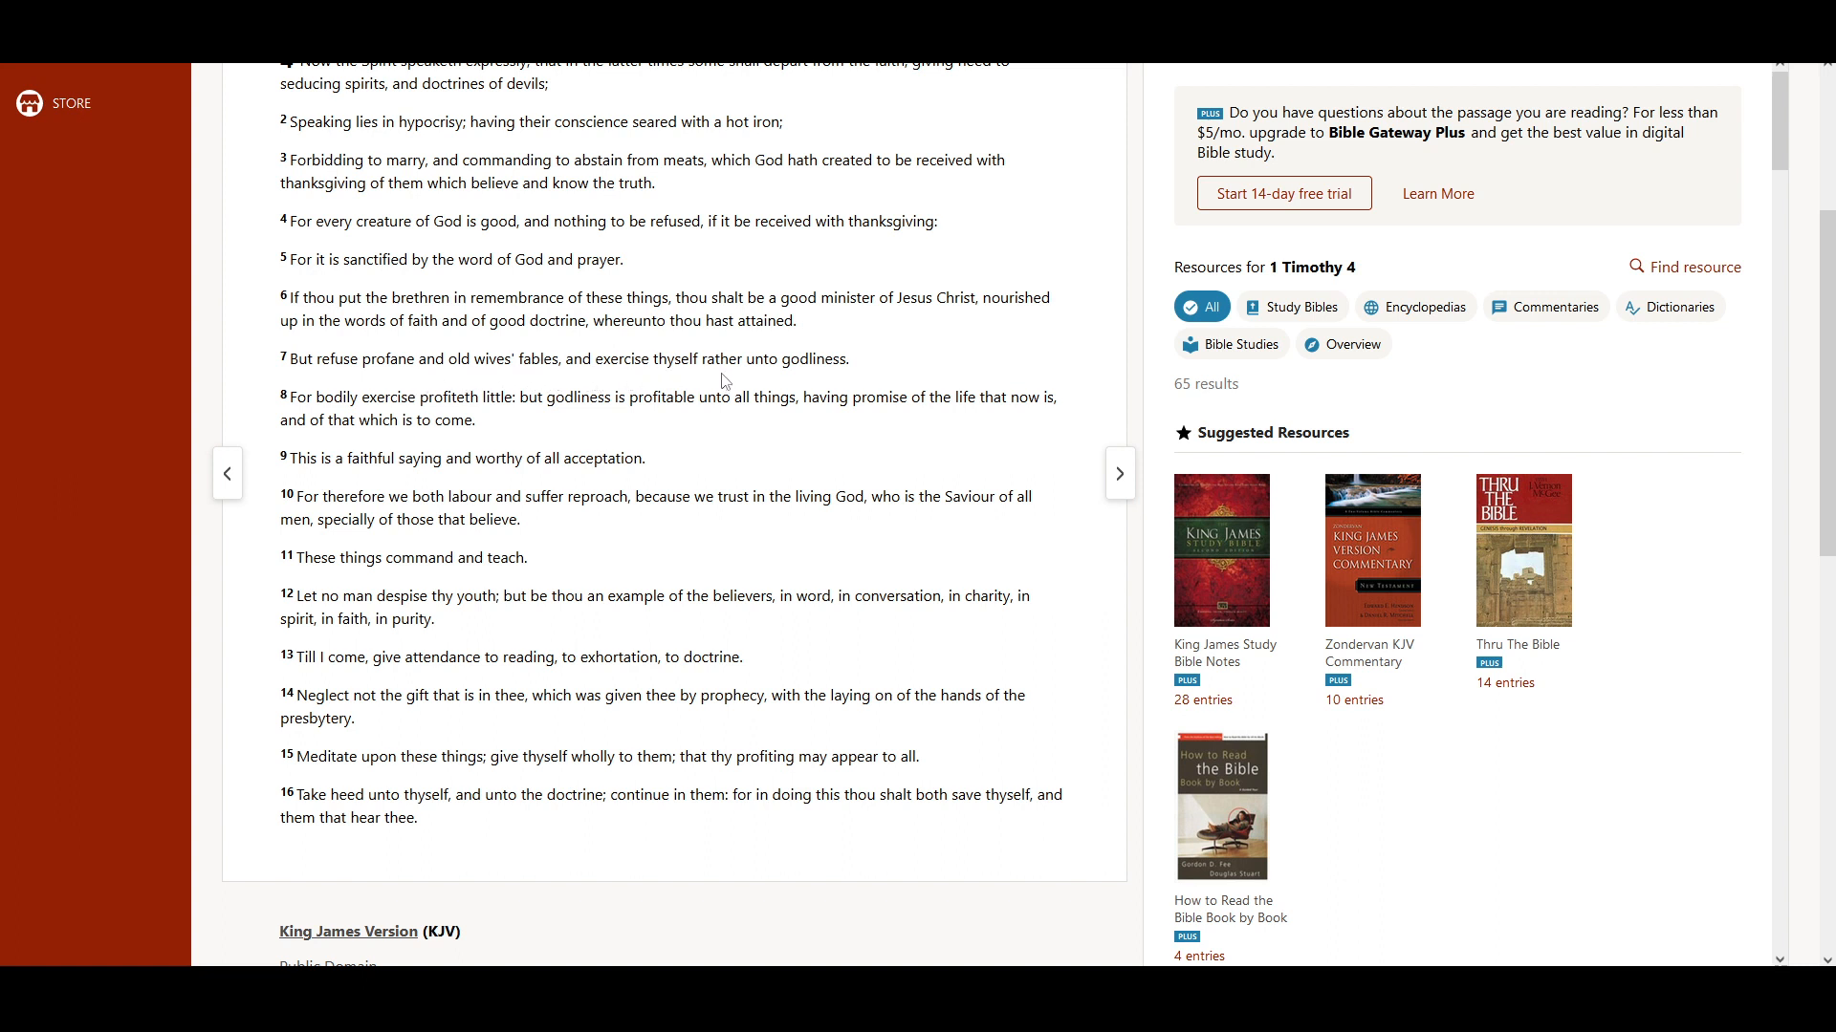
mouse_move(464, 421)
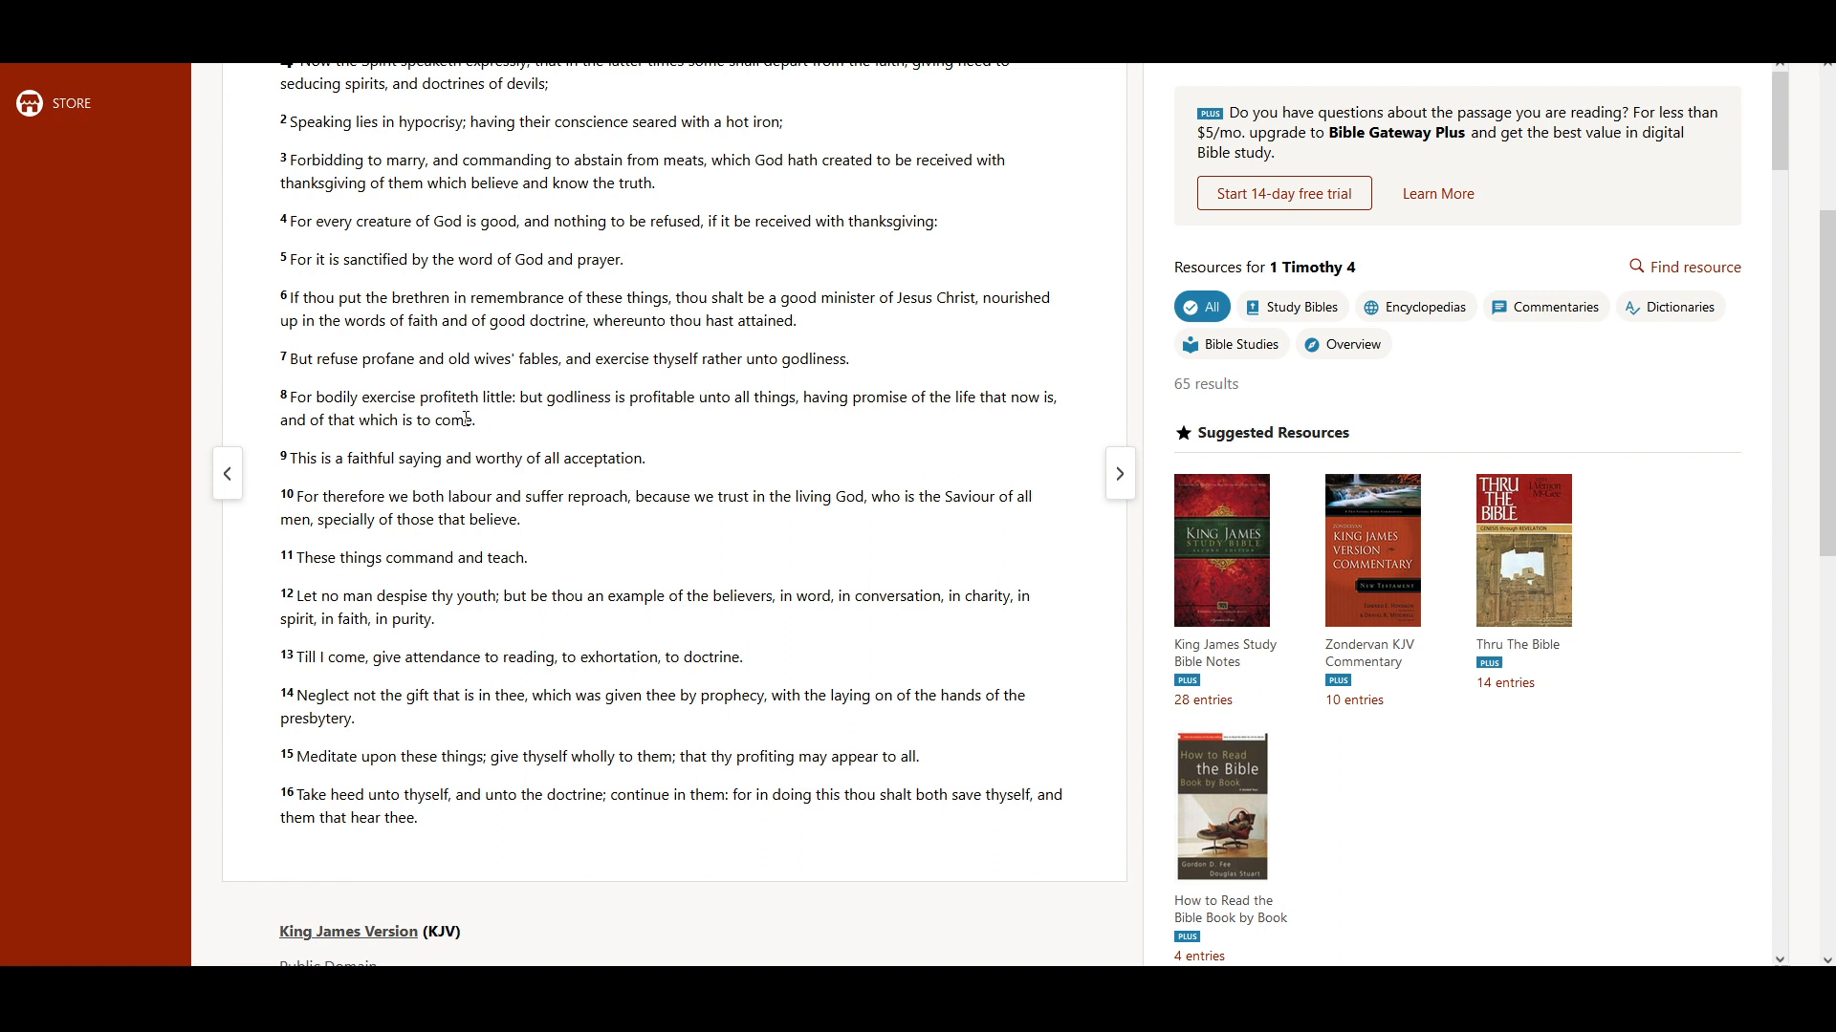
mouse_move(493, 422)
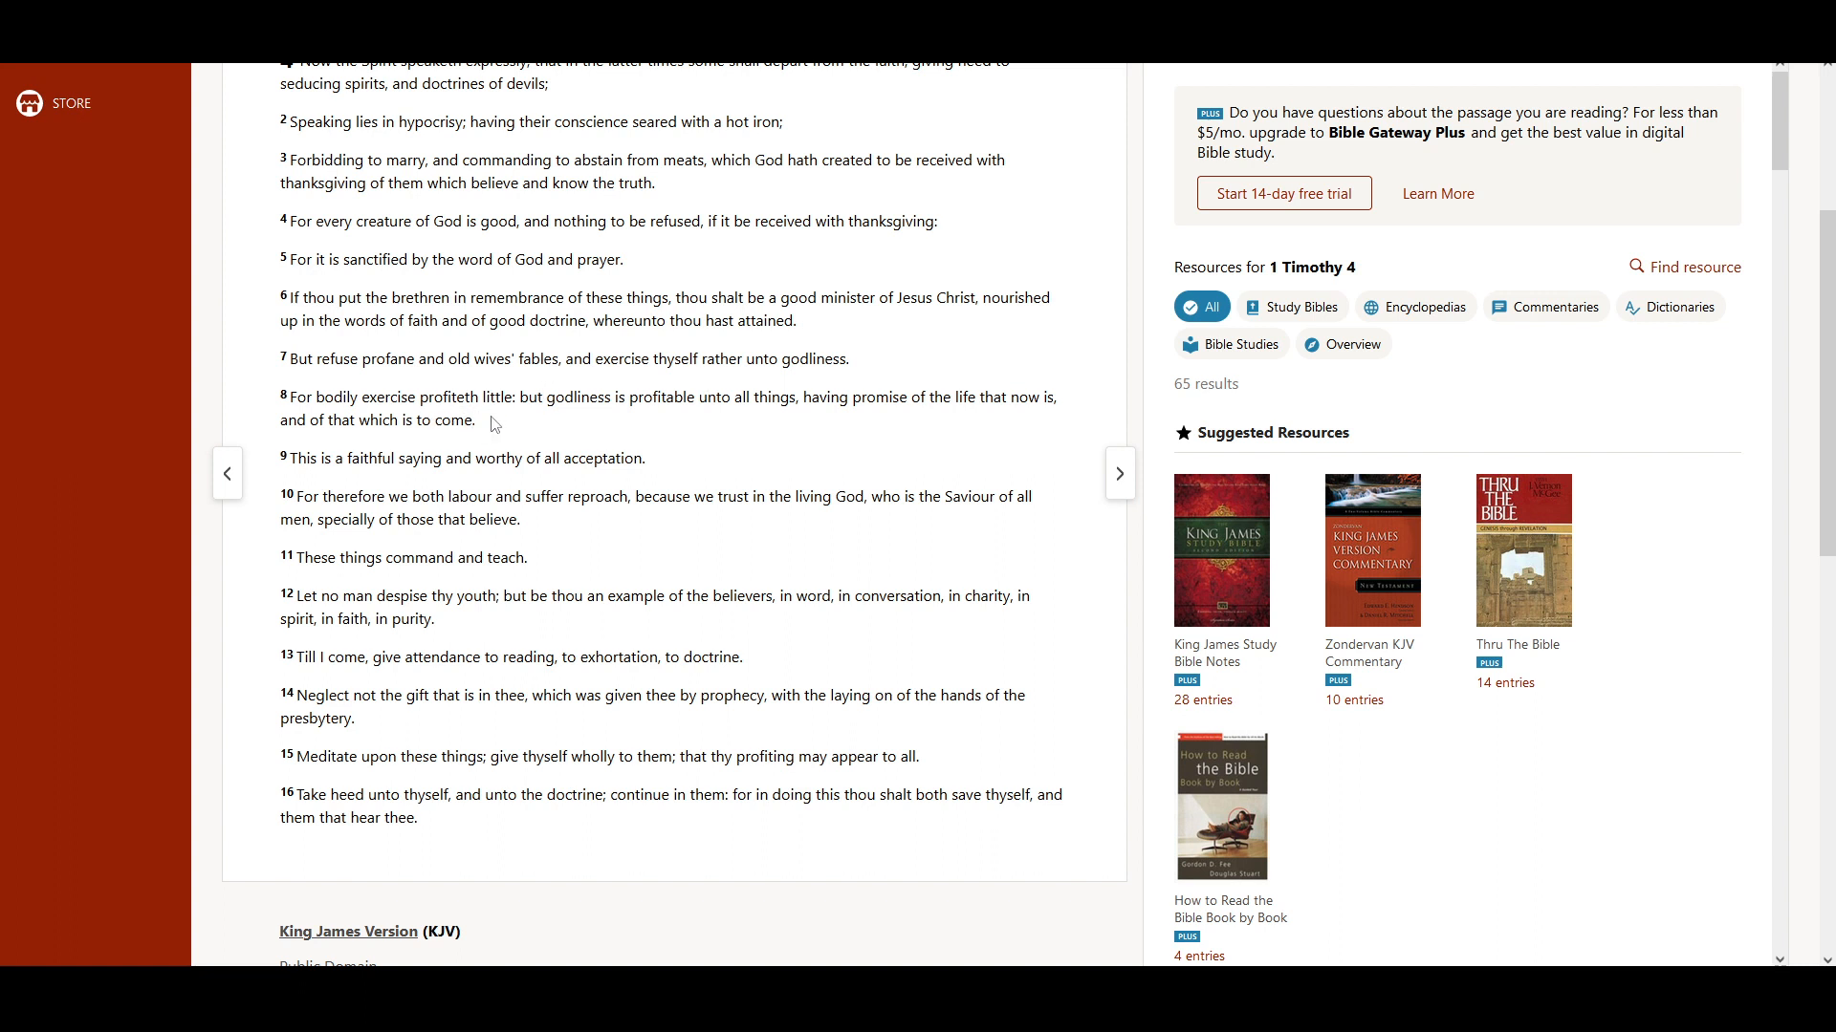
mouse_move(606, 425)
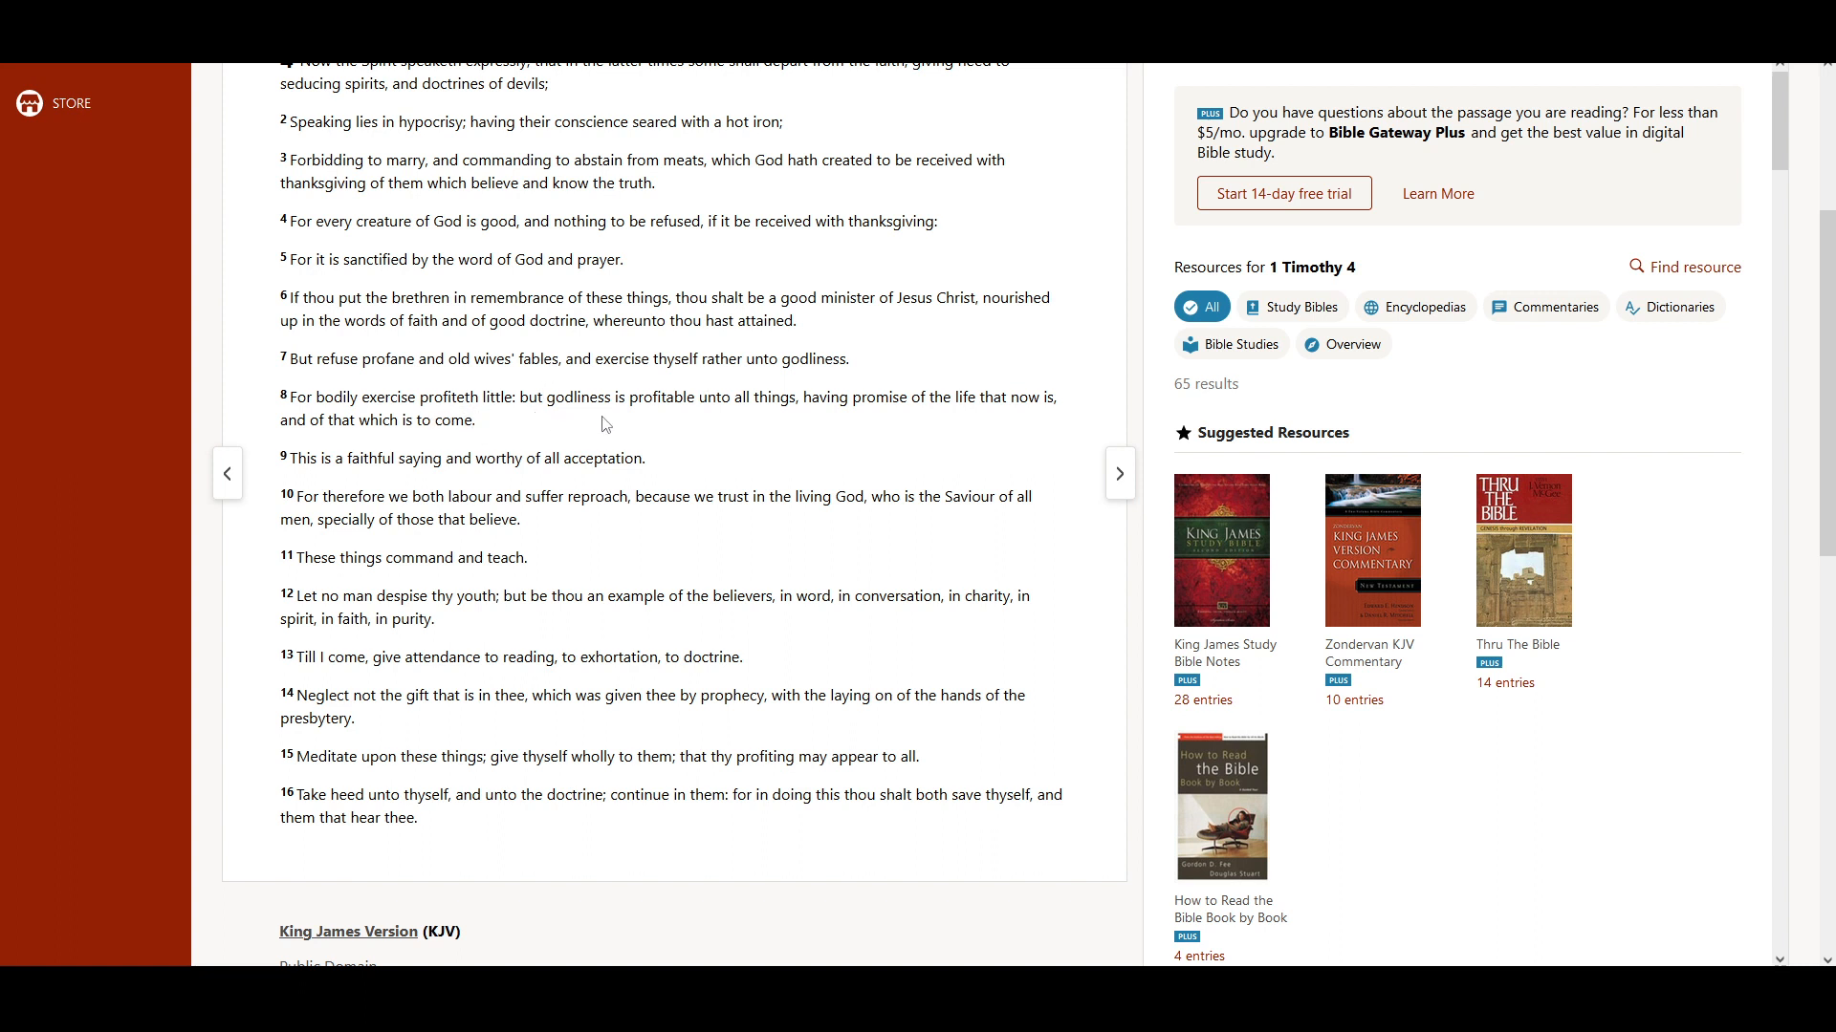
mouse_move(782, 427)
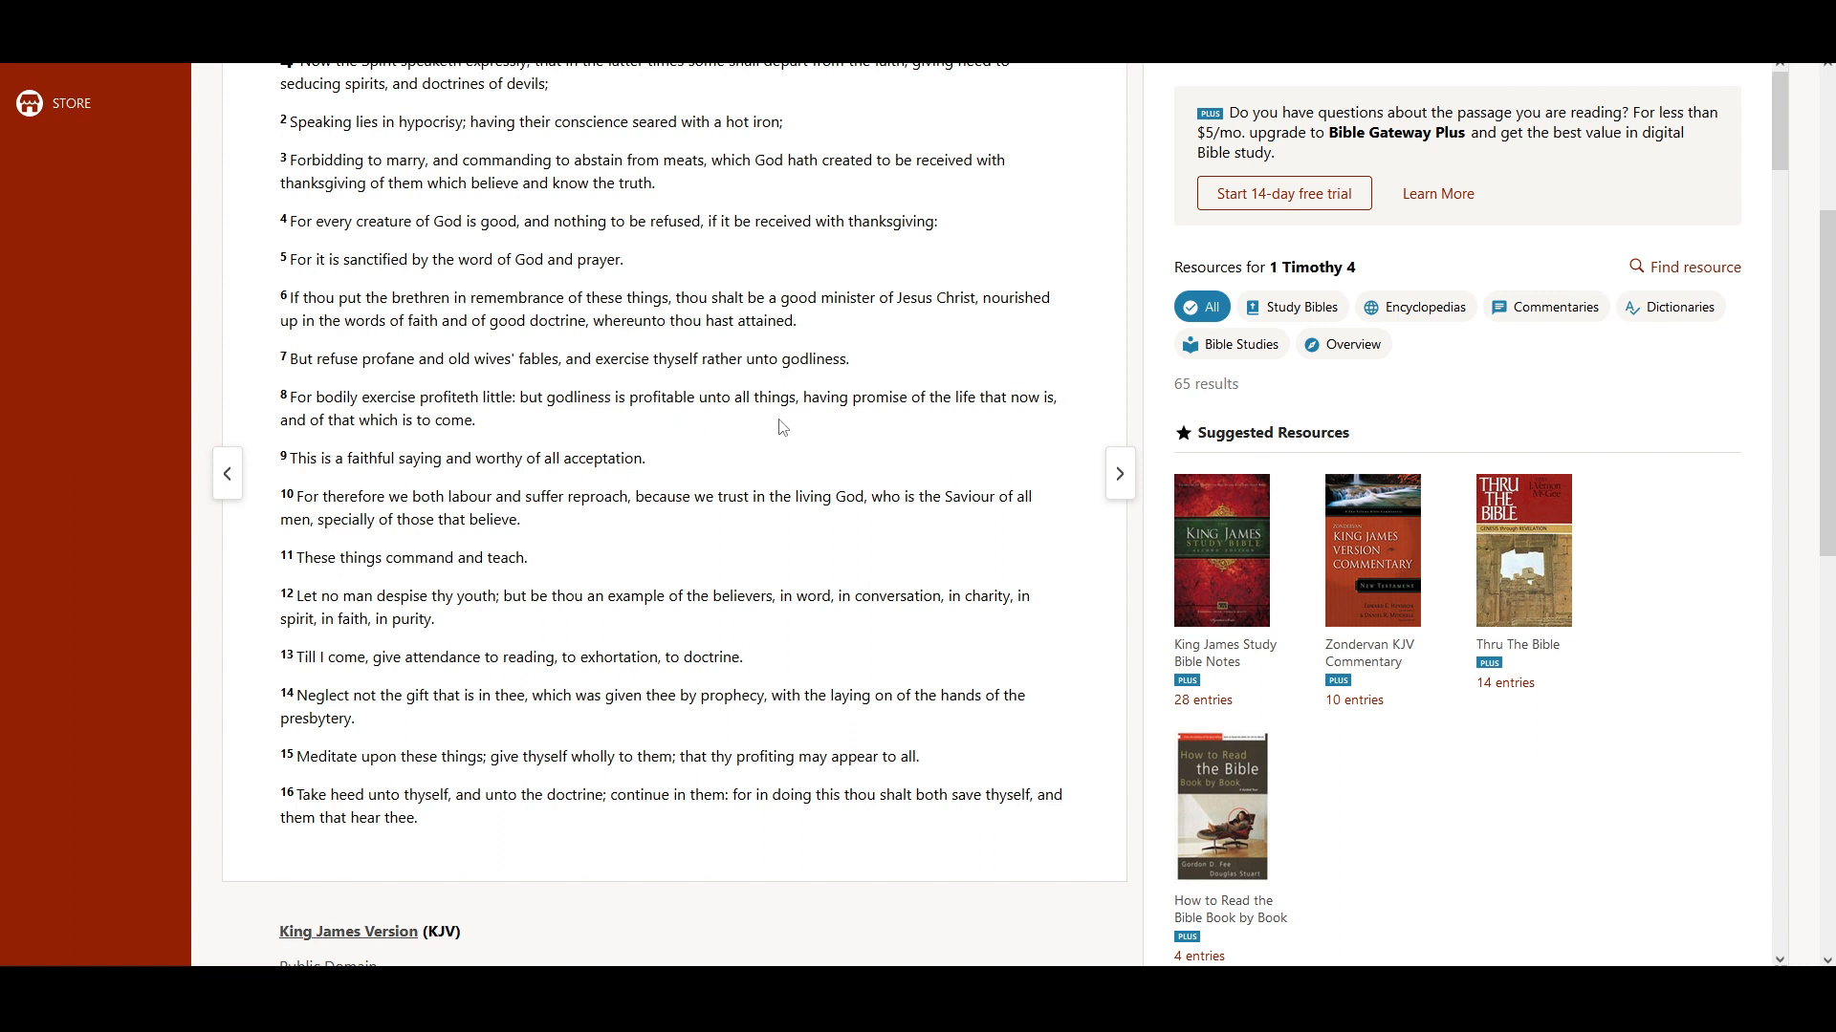
mouse_move(953, 424)
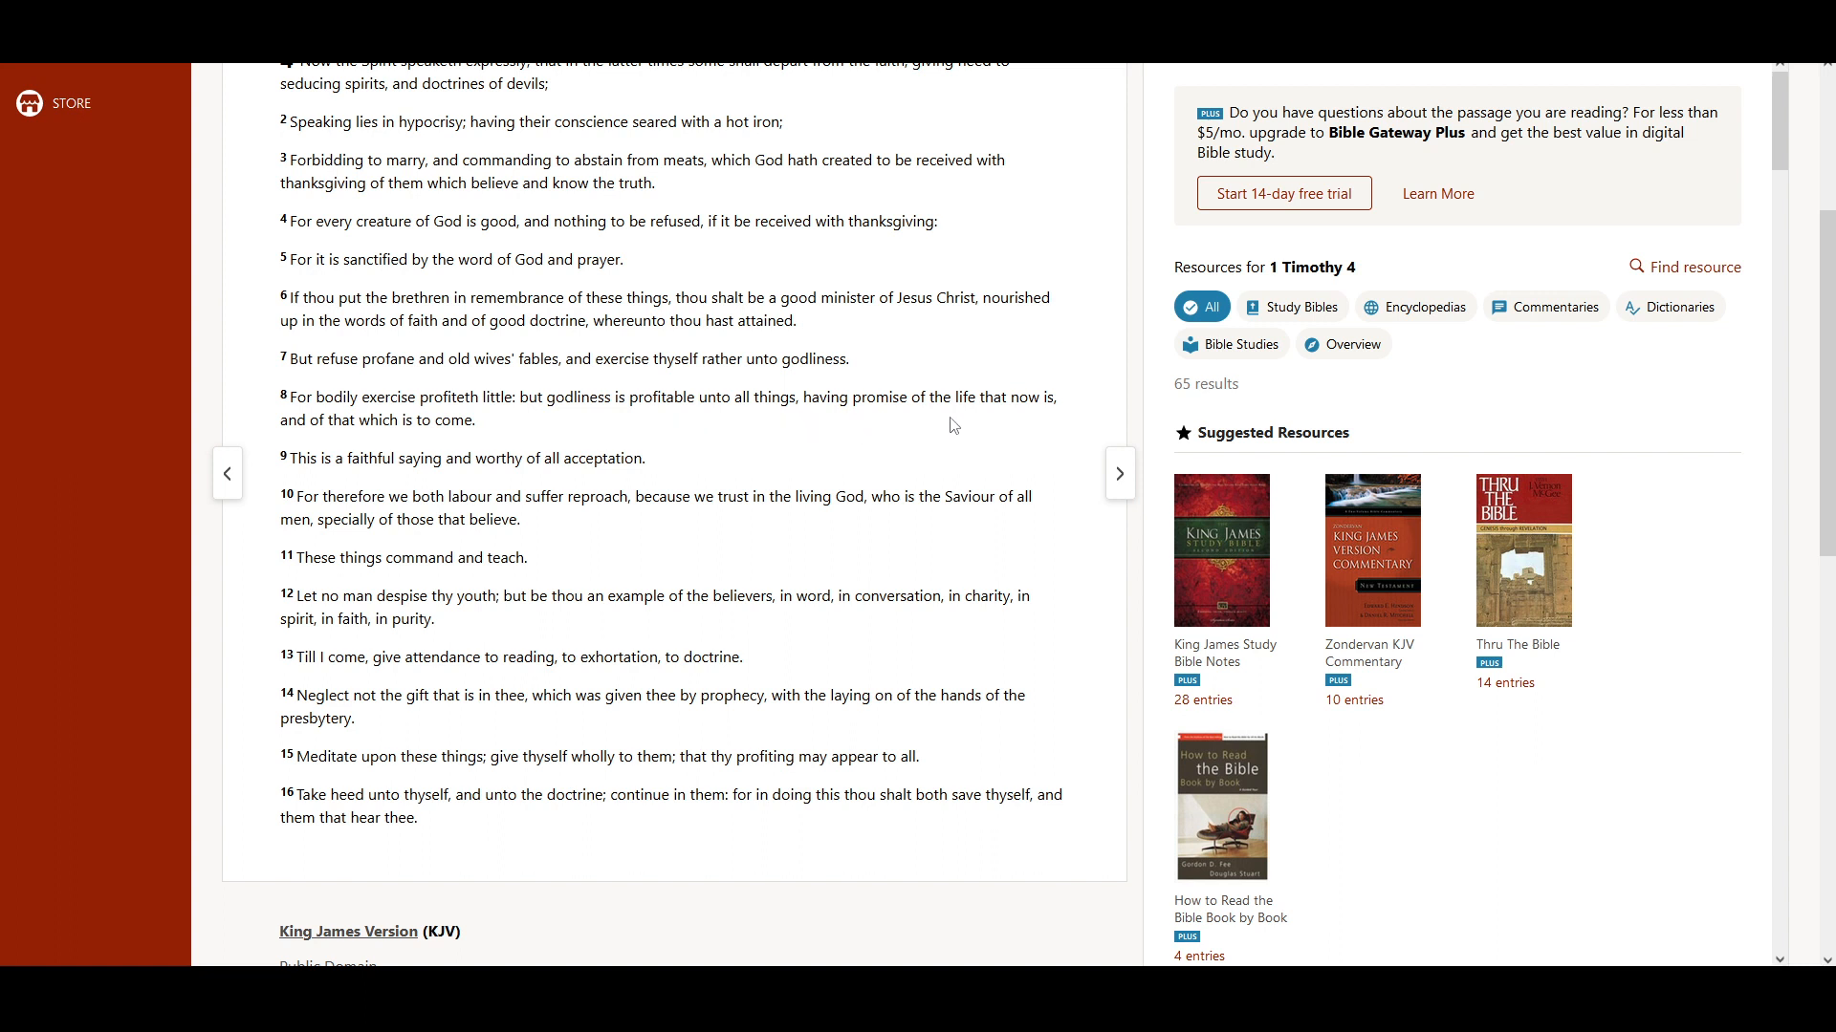
mouse_move(554, 445)
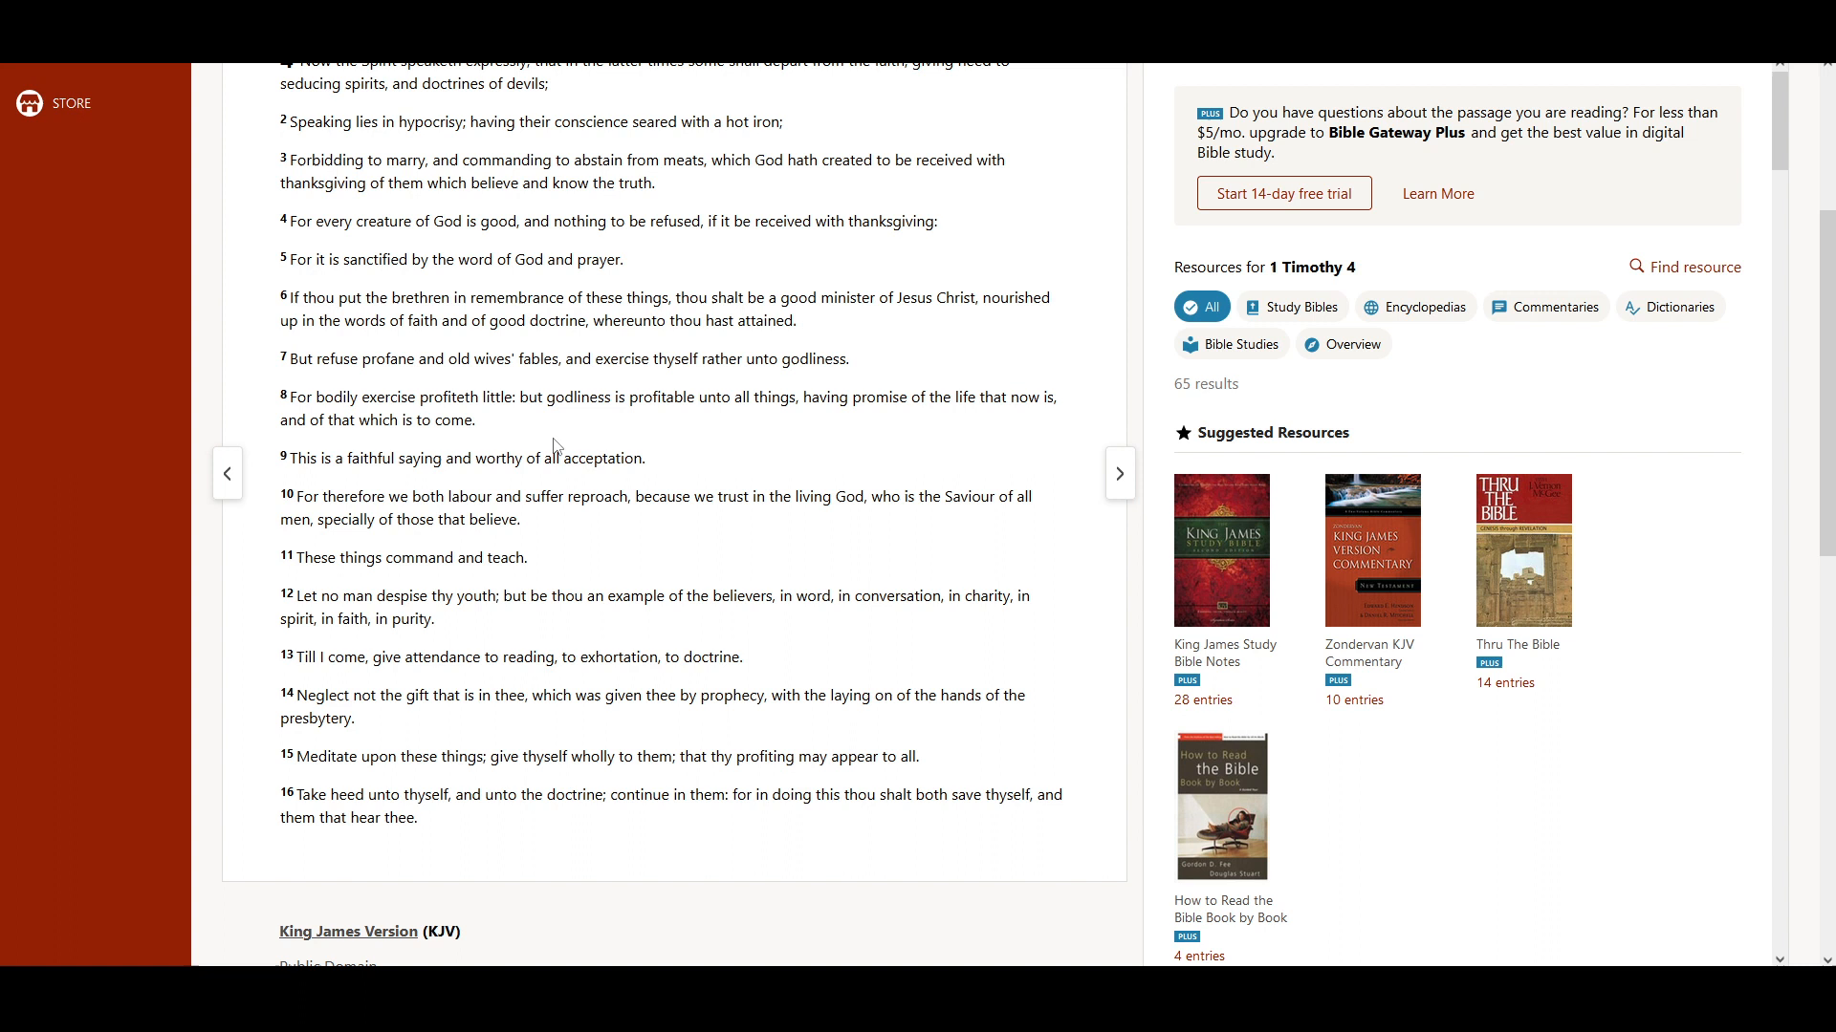
mouse_move(421, 430)
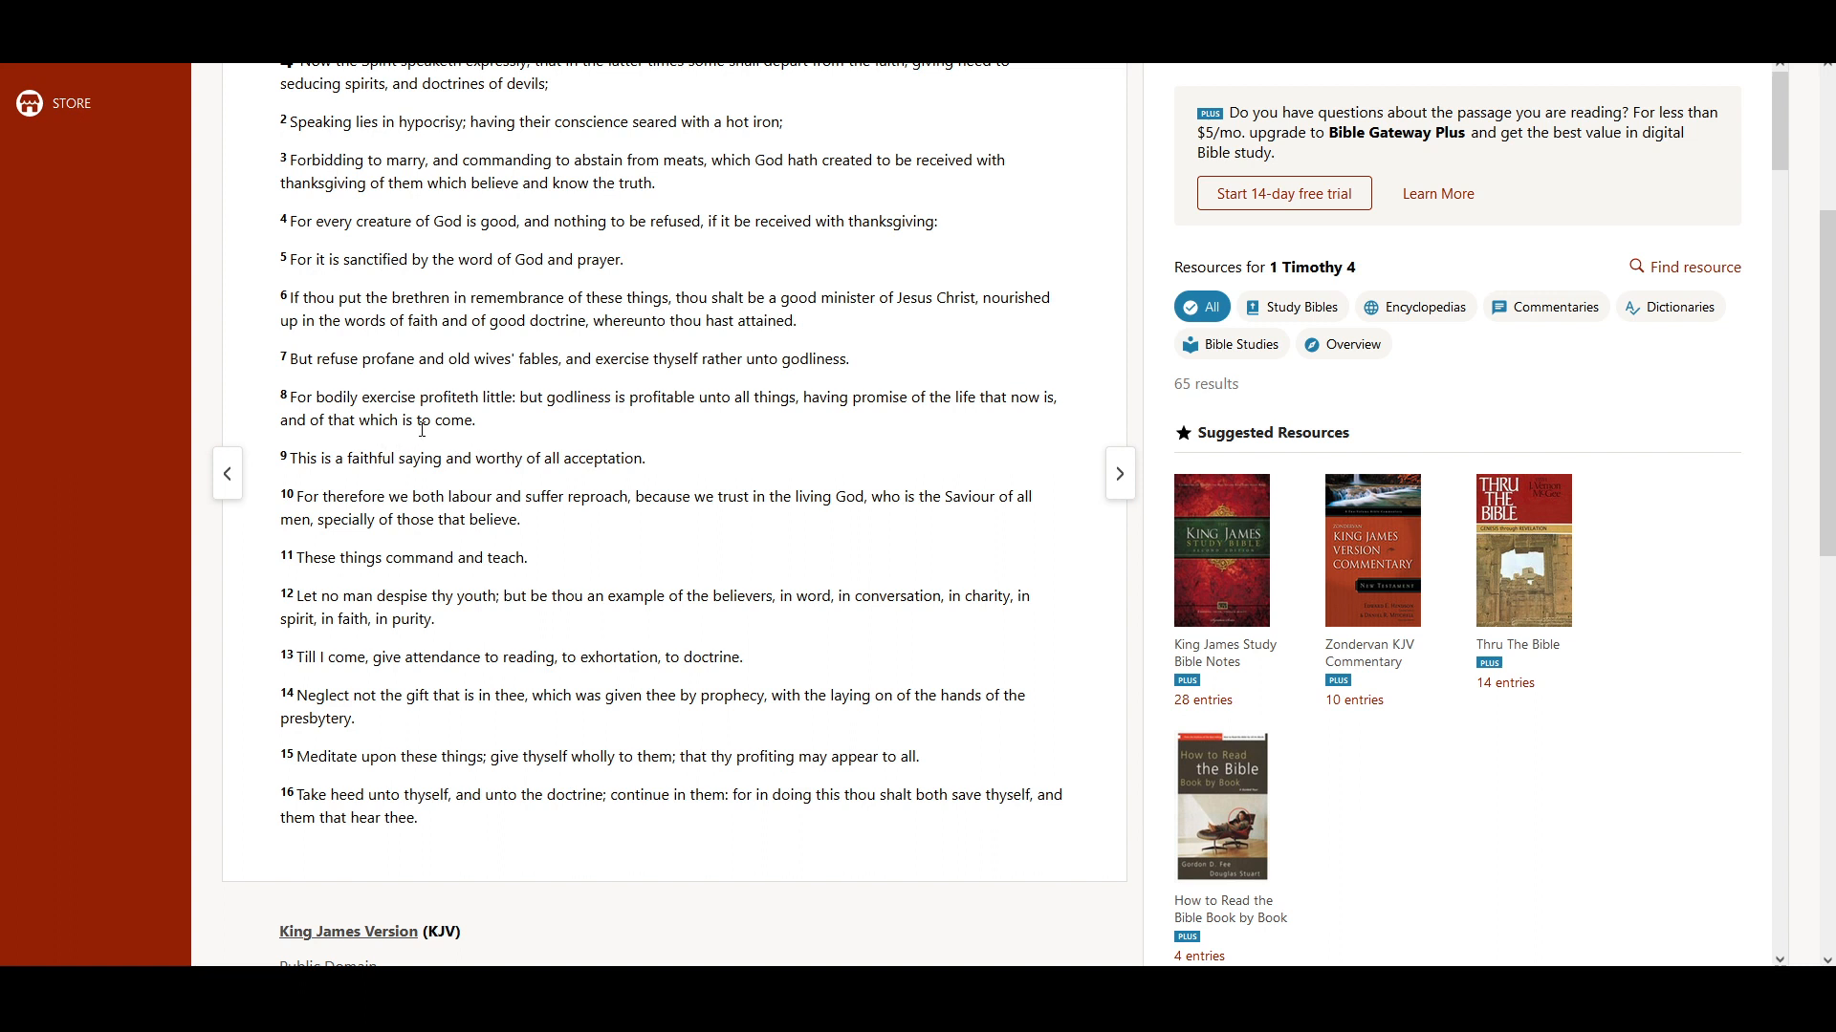
mouse_move(378, 483)
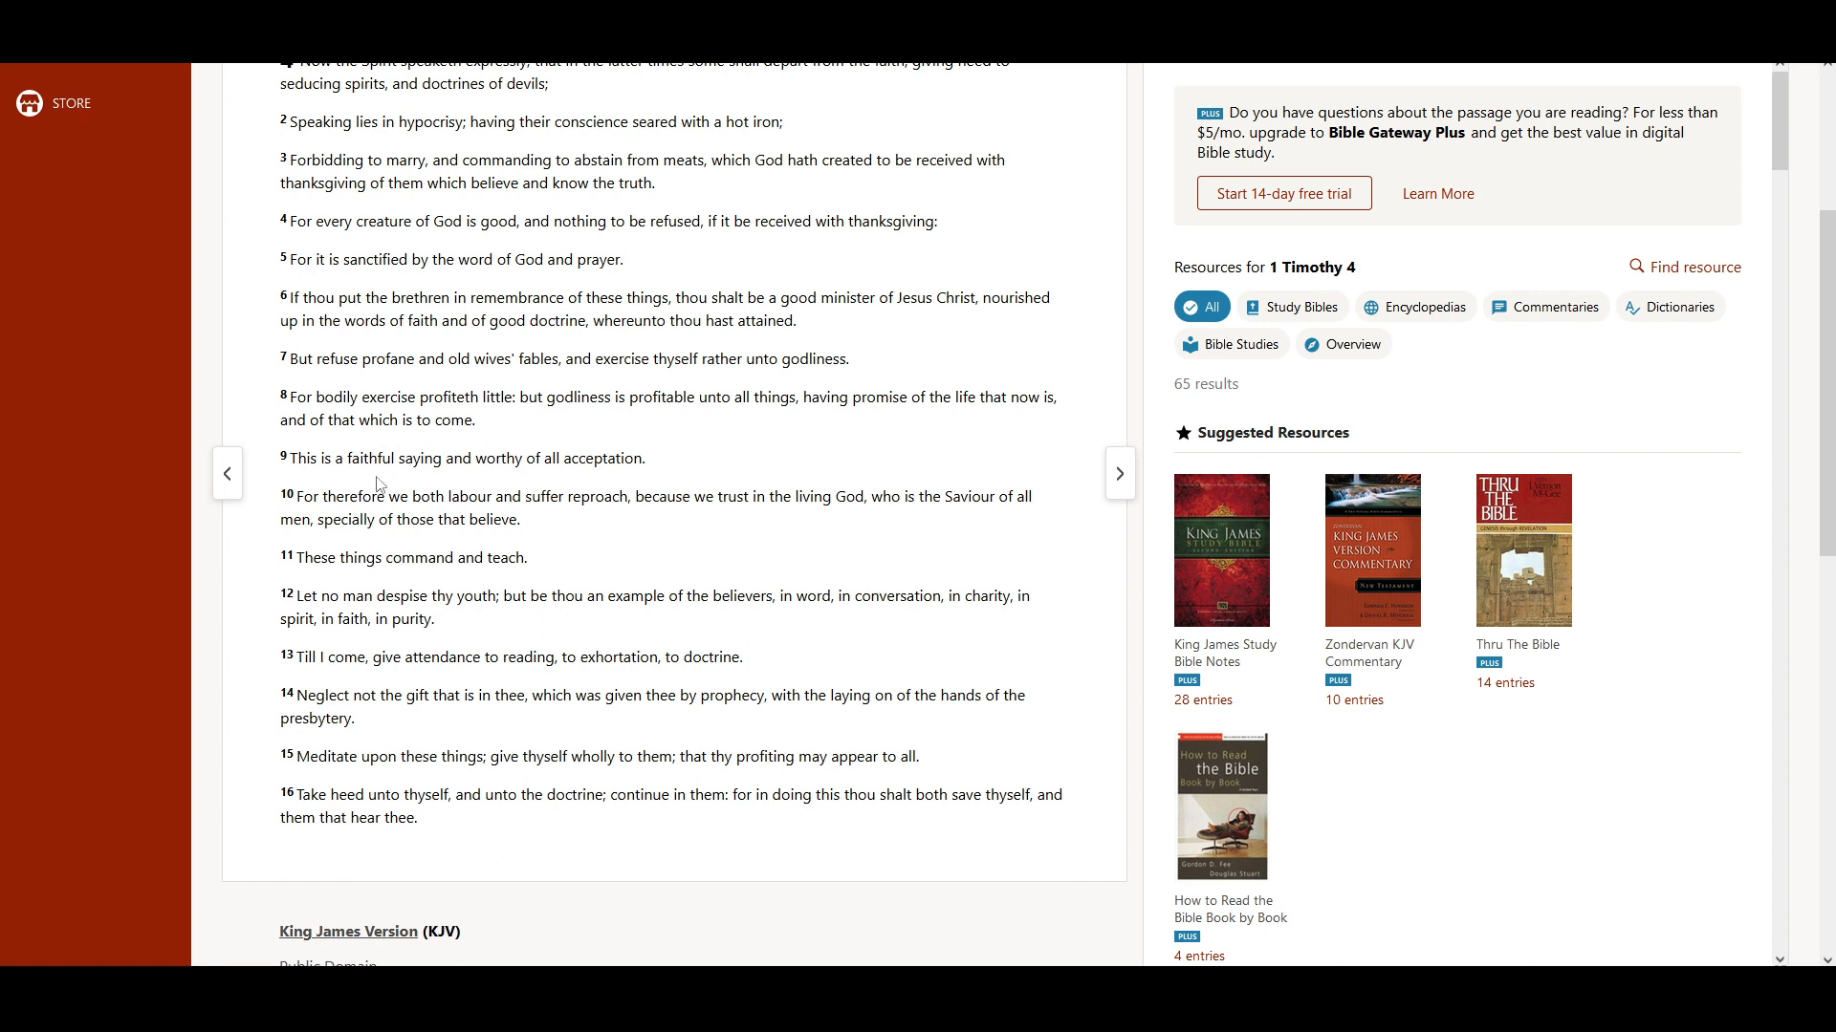
mouse_move(535, 482)
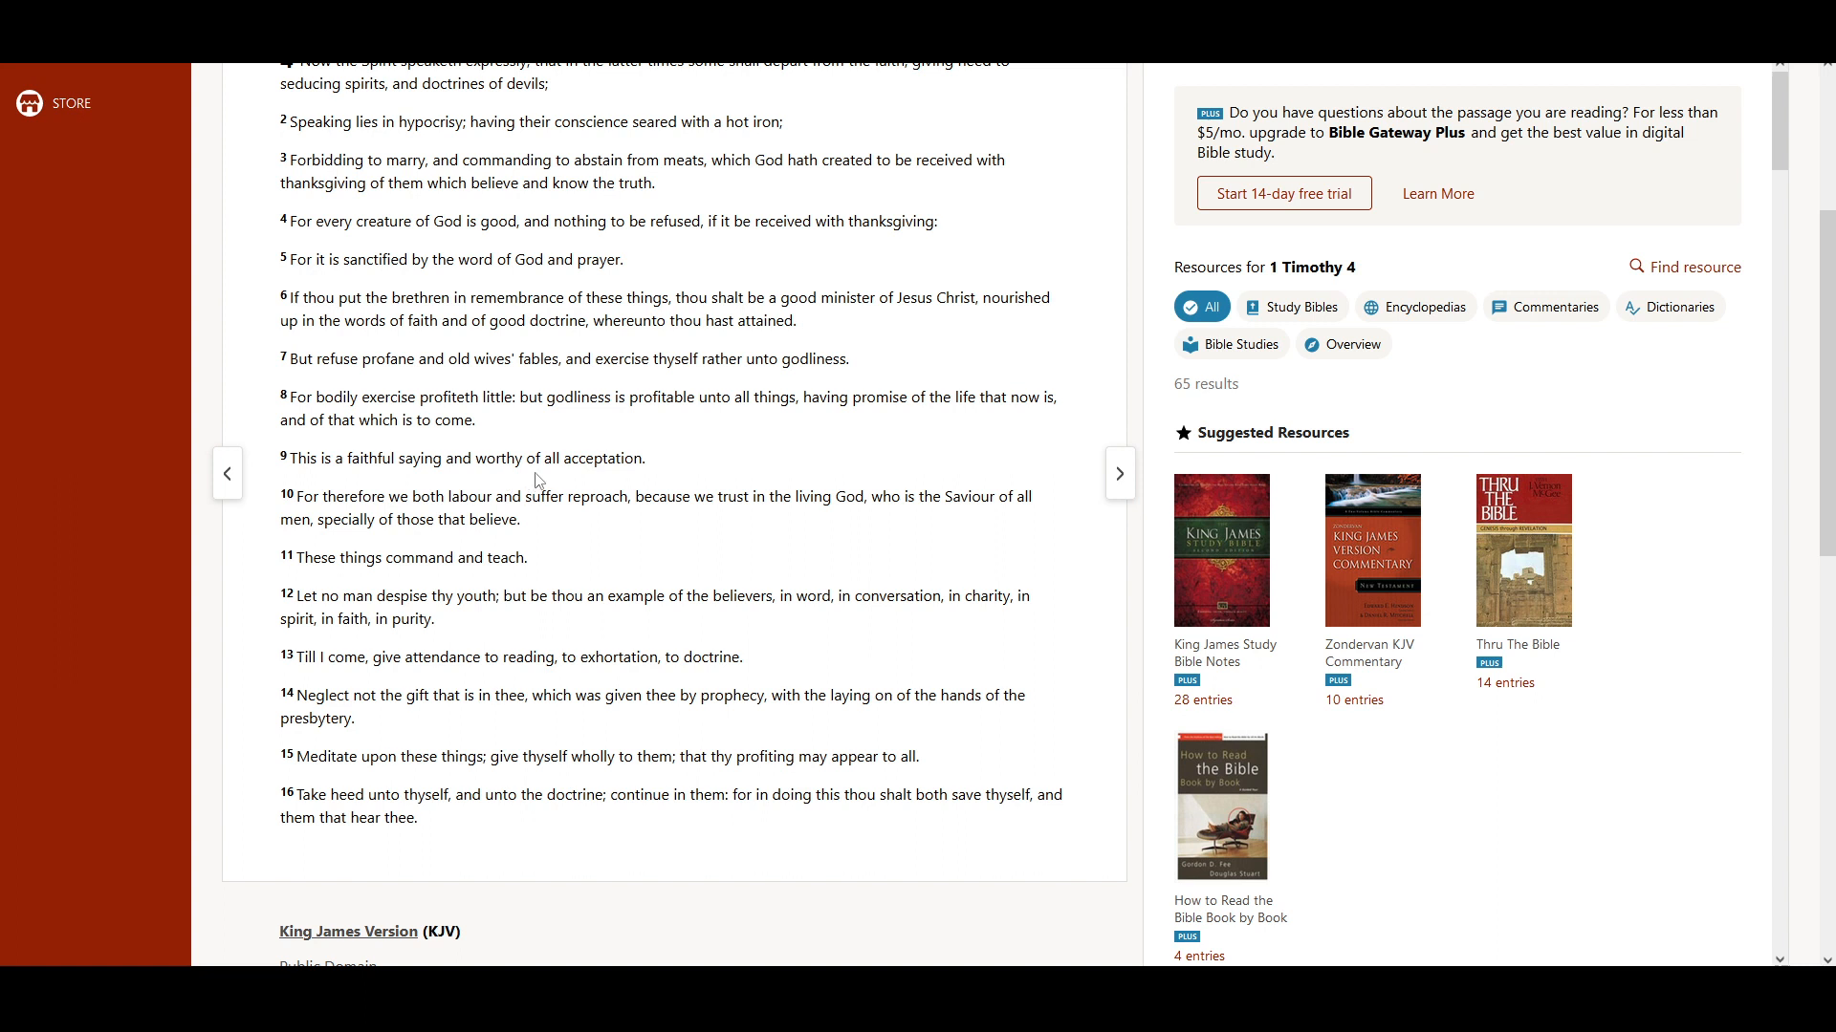
scroll("down", 3)
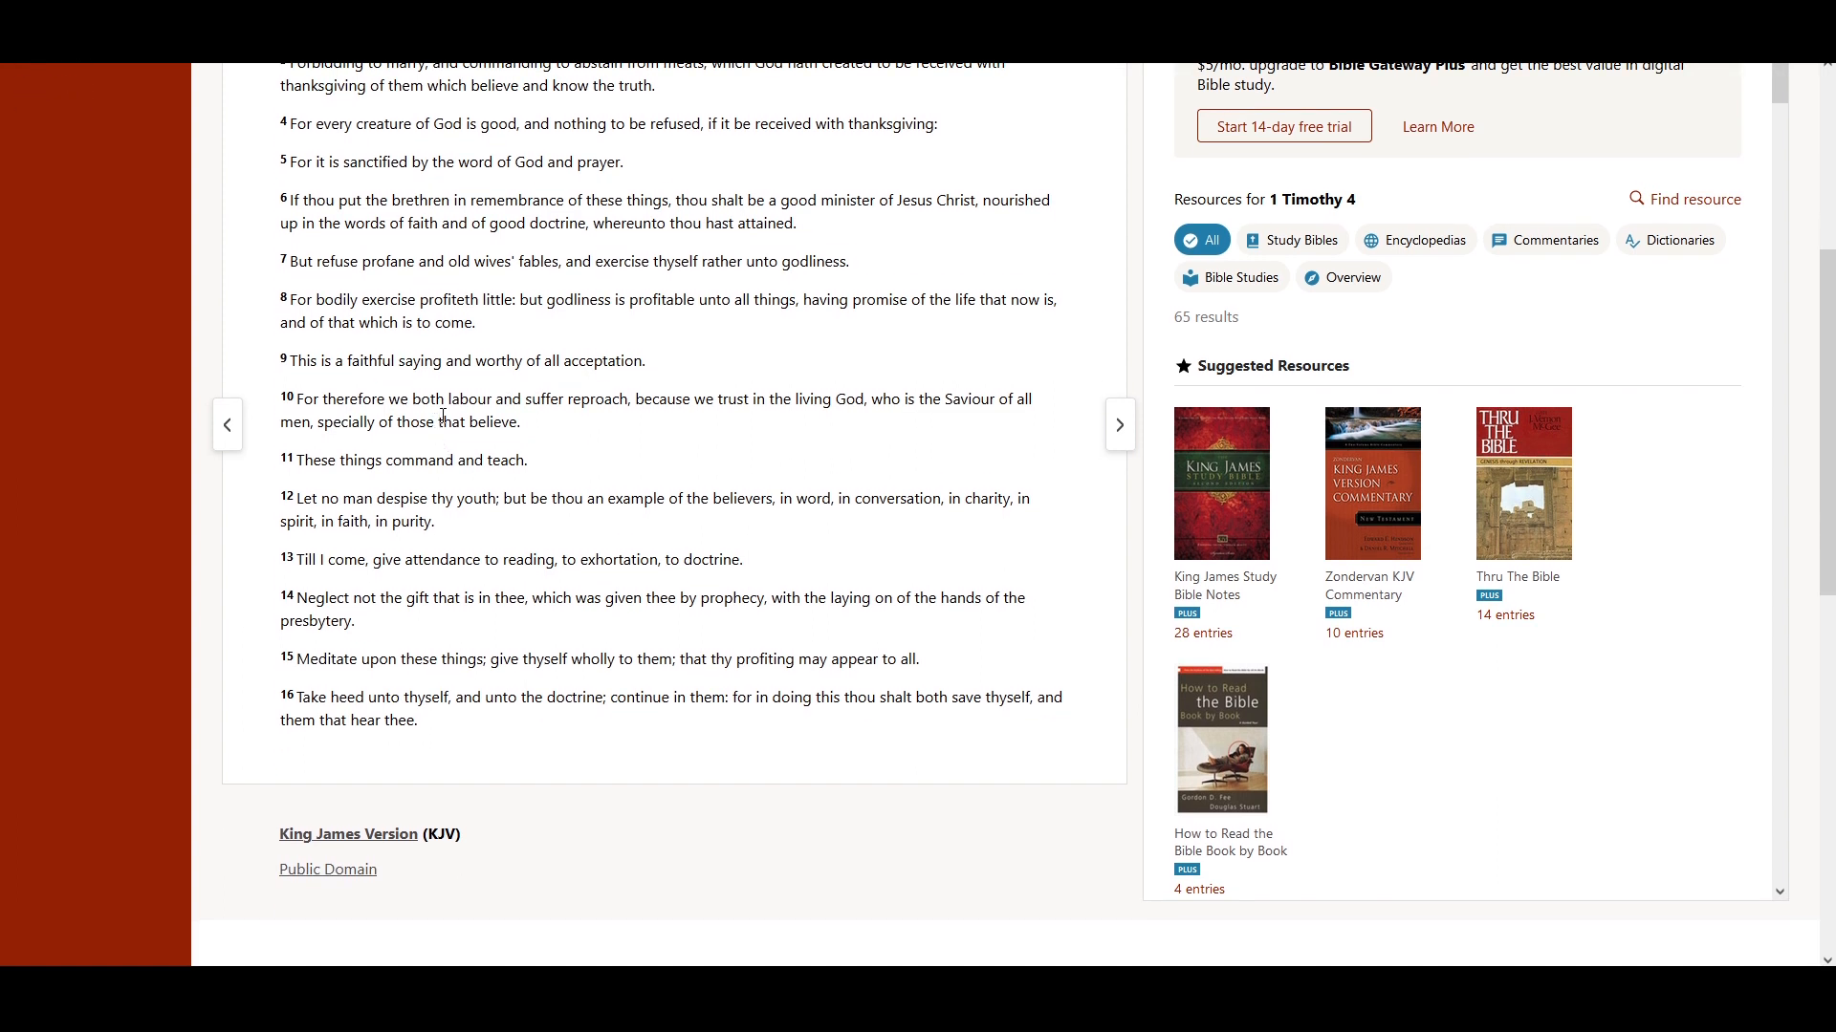
mouse_move(620, 431)
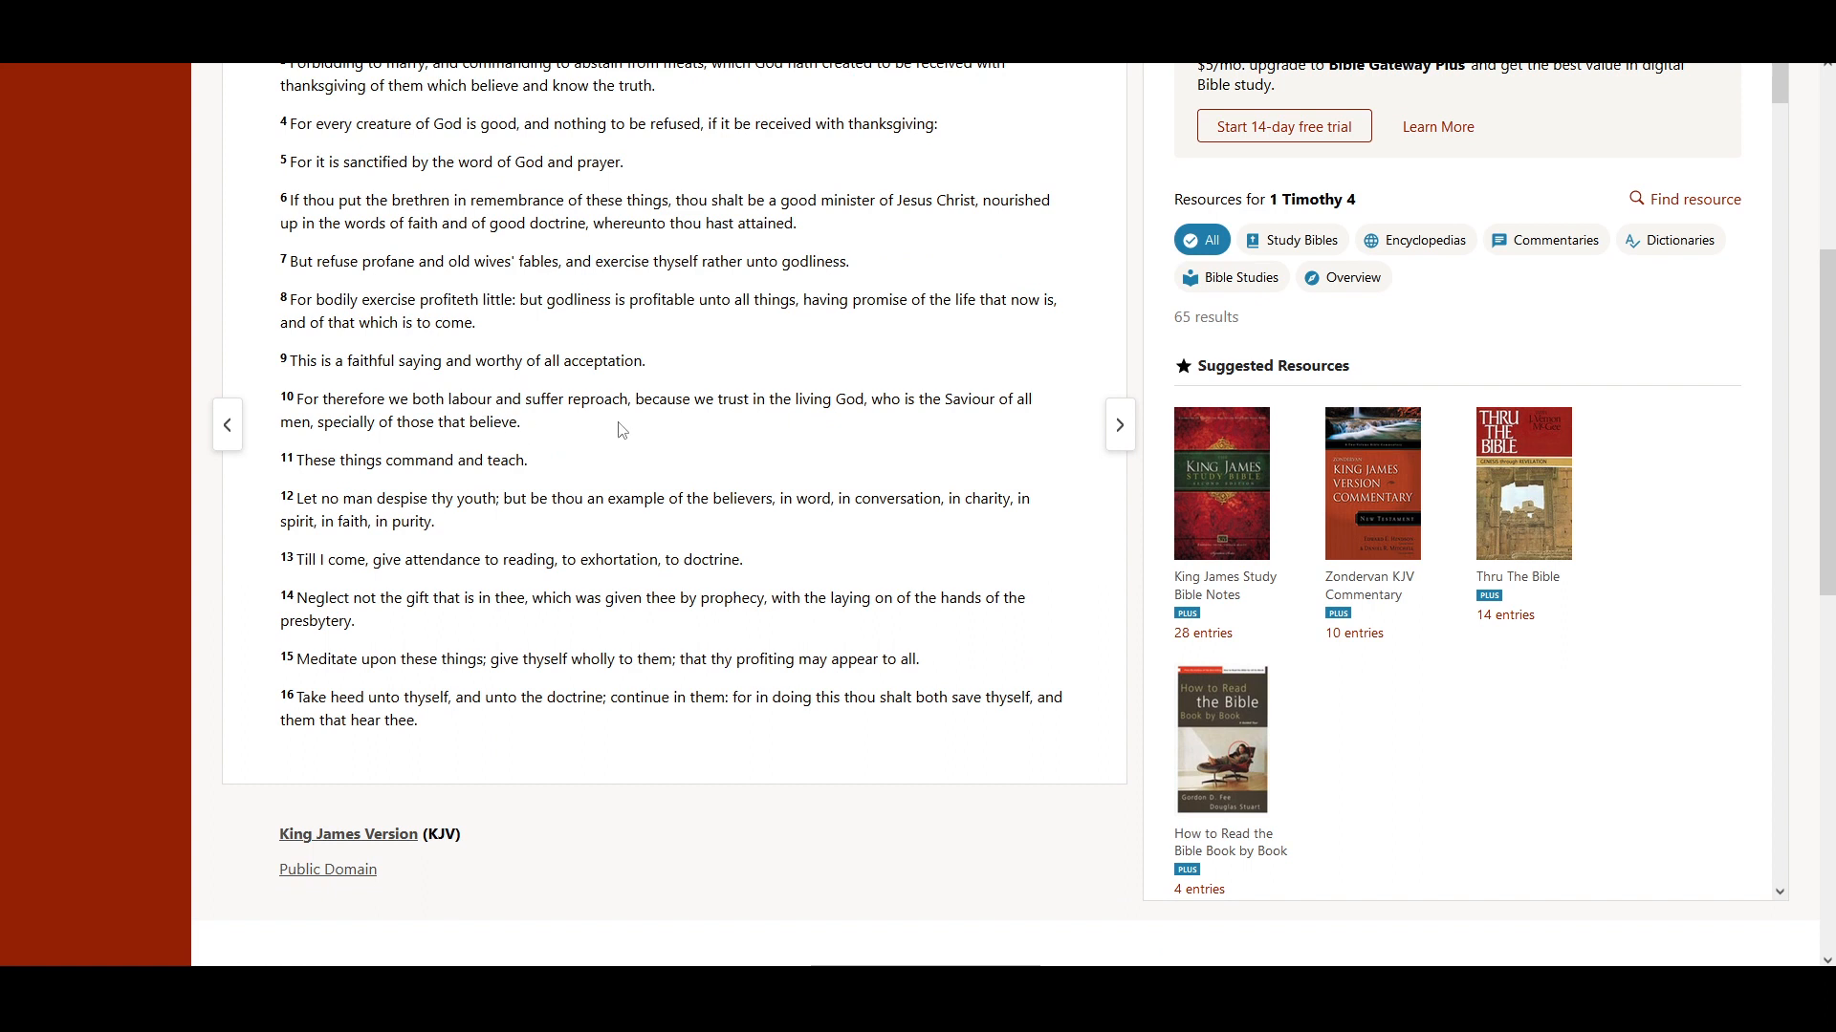
mouse_move(778, 432)
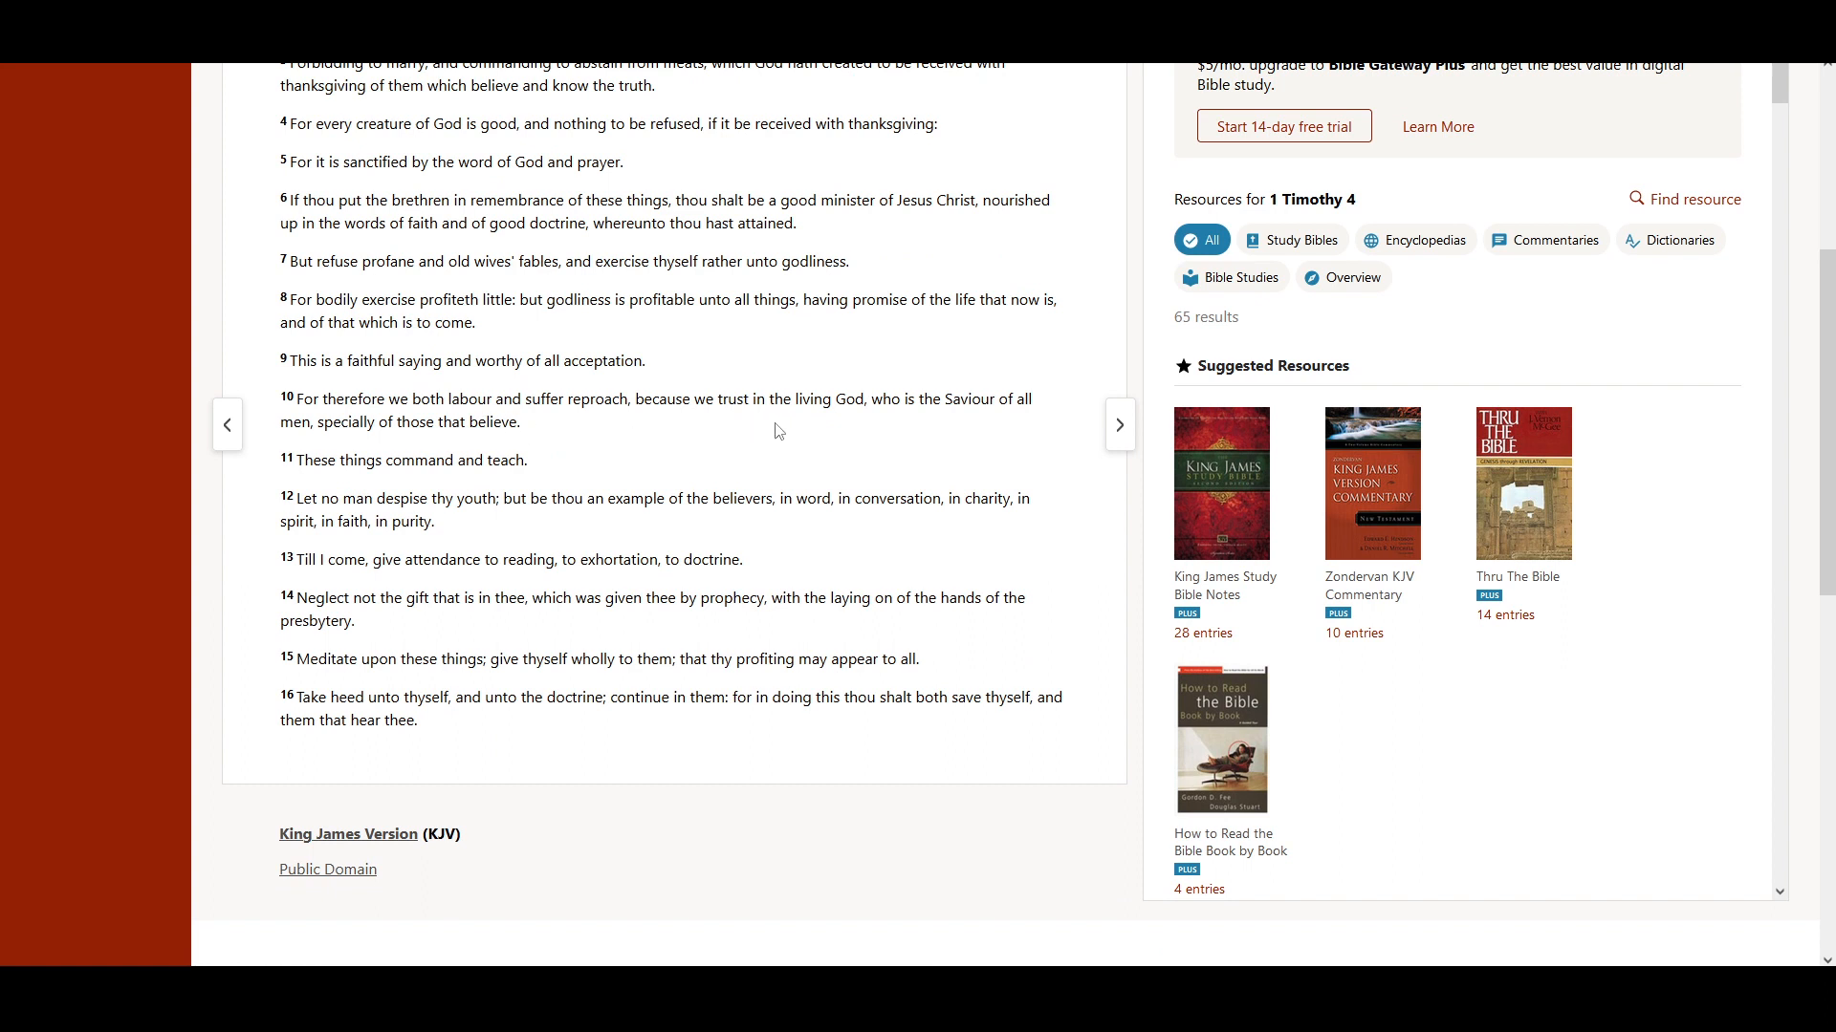
mouse_move(935, 425)
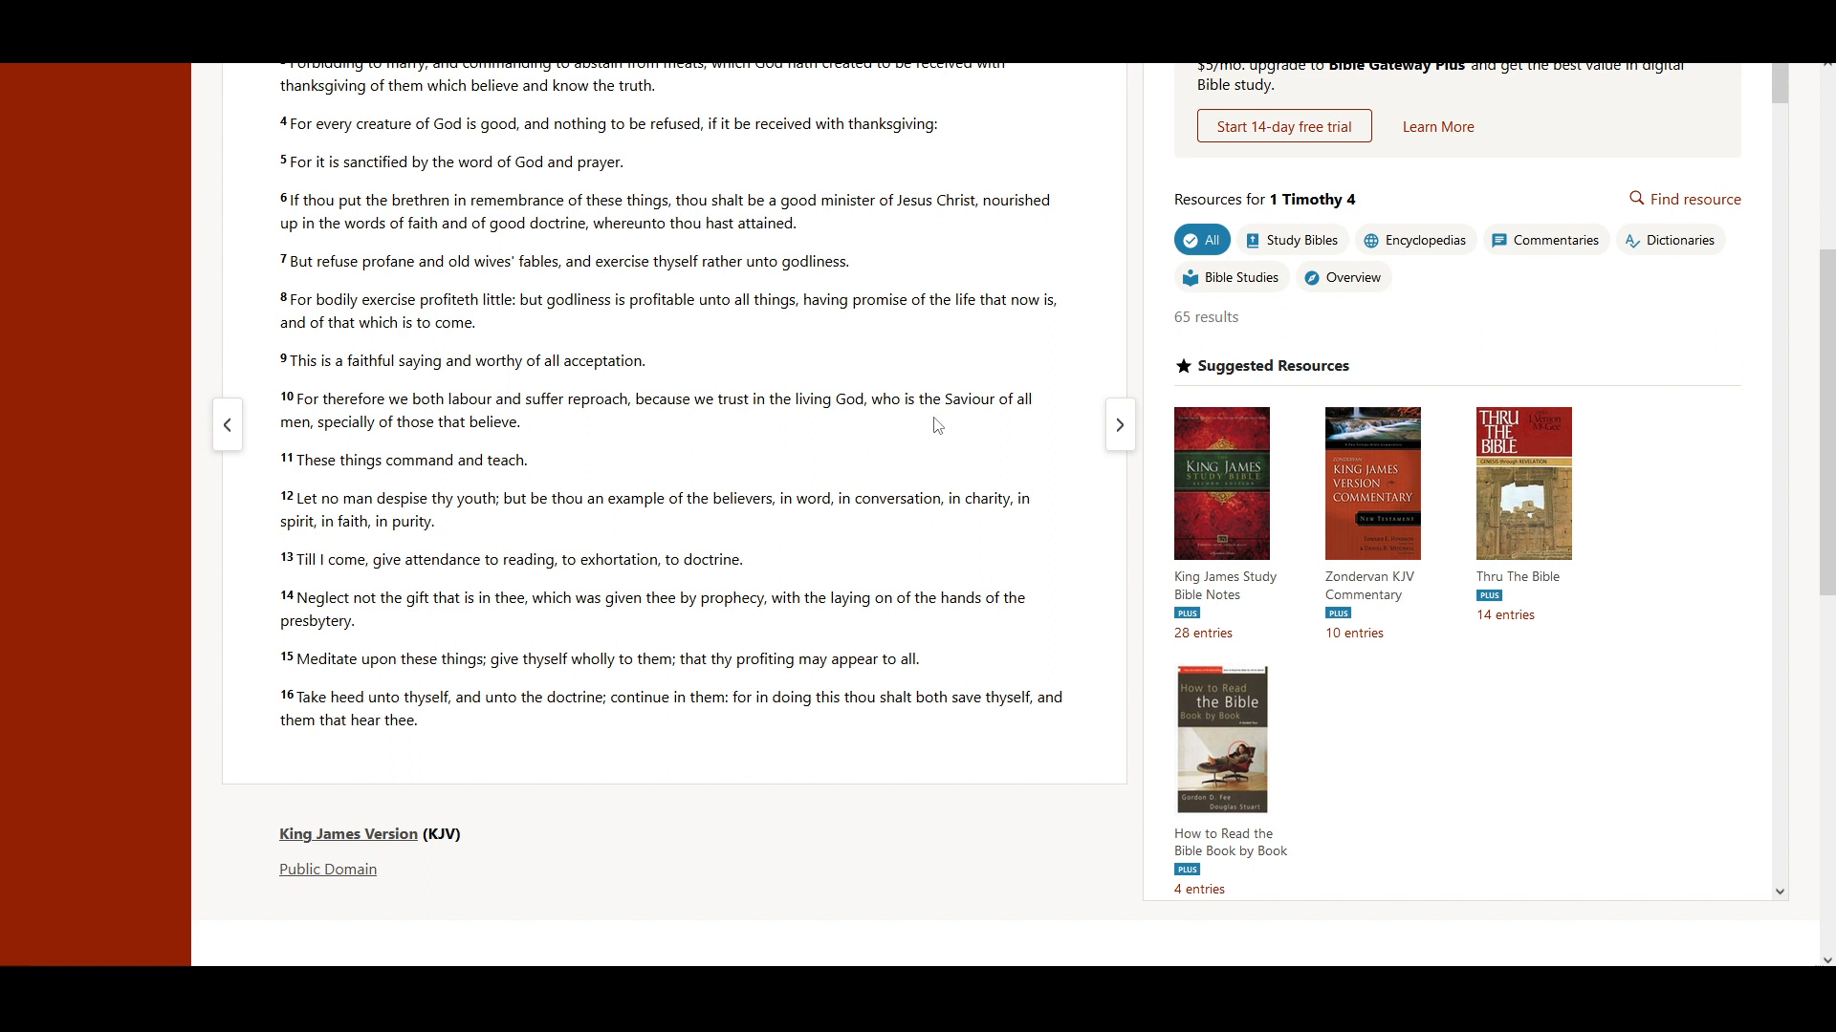
mouse_move(407, 448)
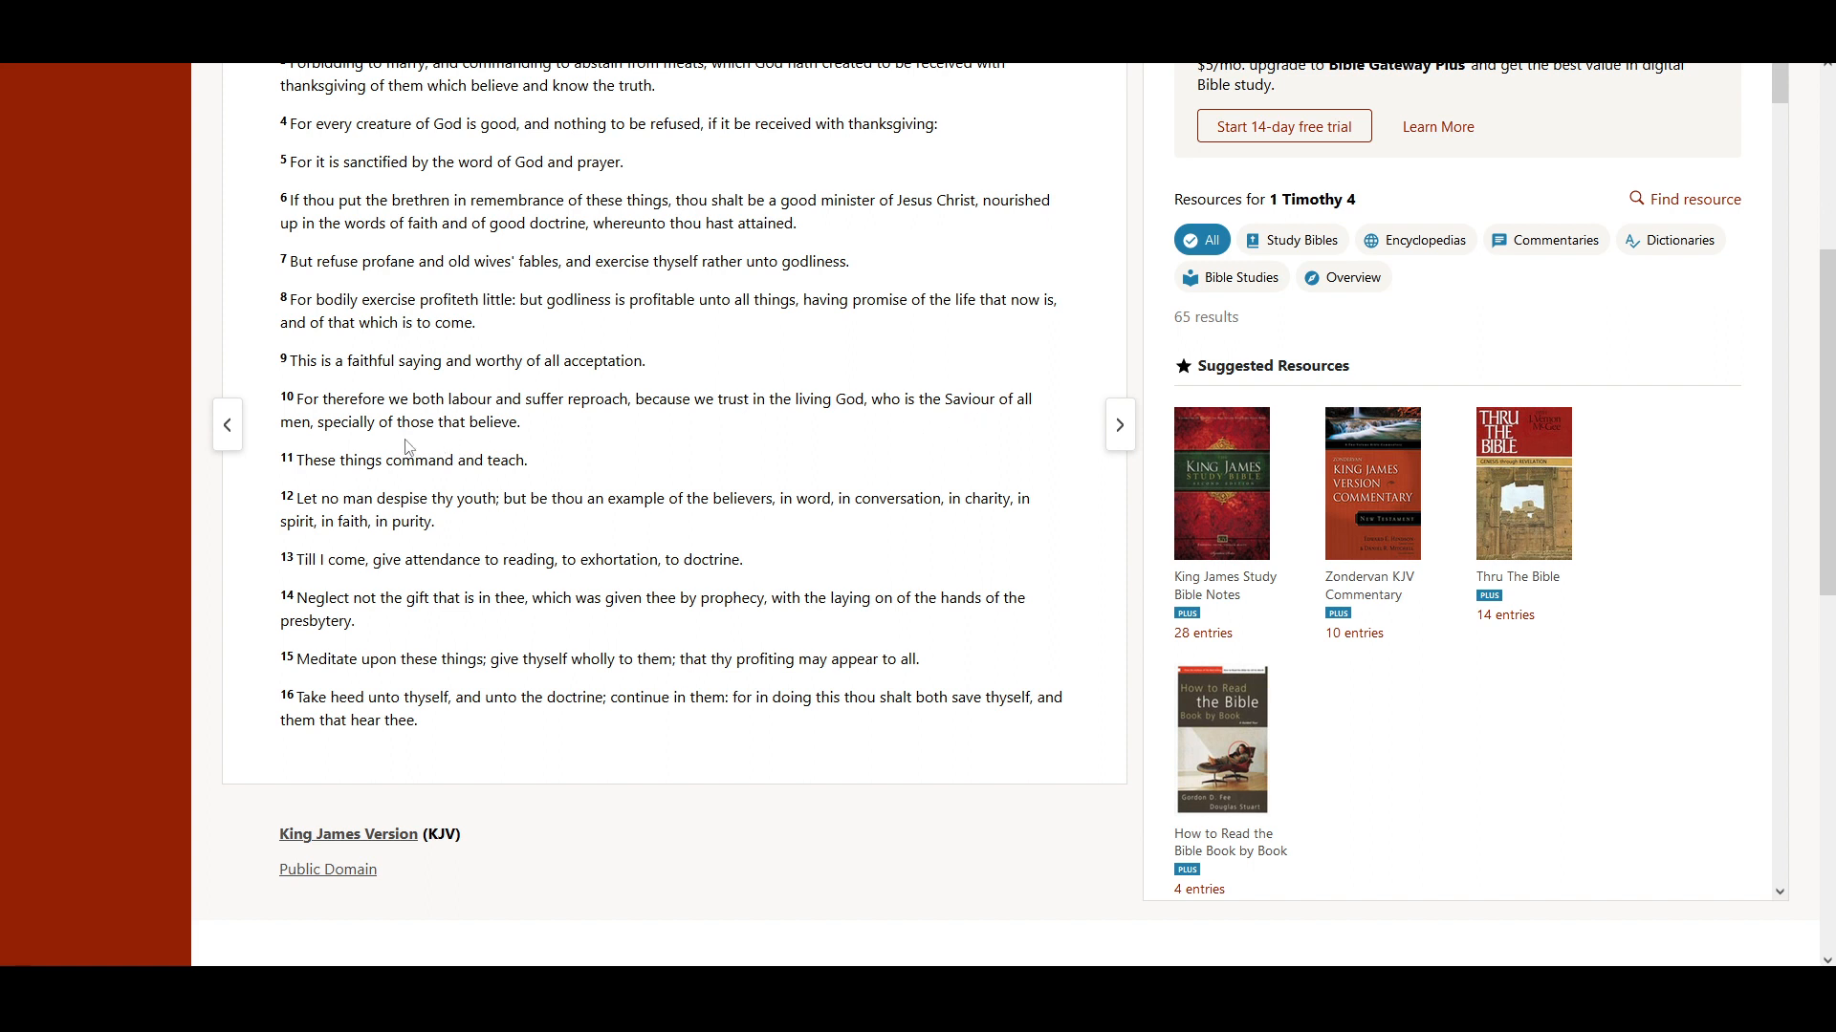
mouse_move(493, 440)
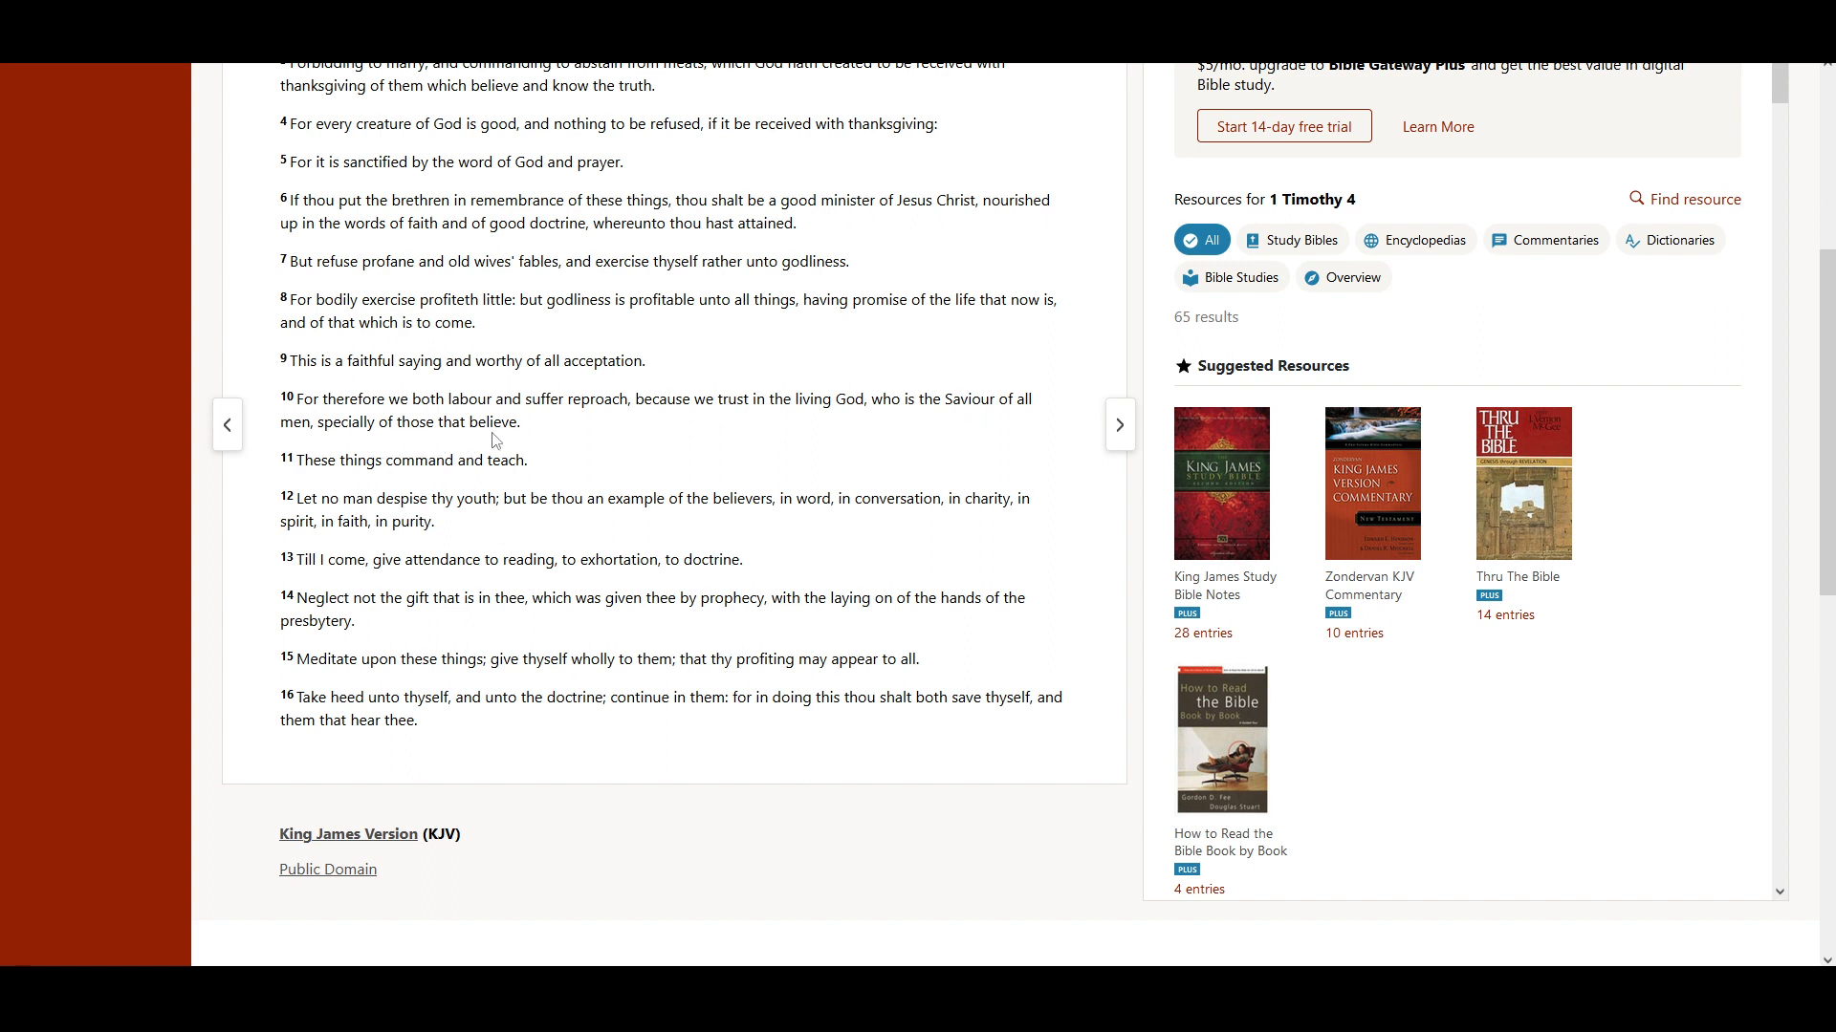
mouse_move(393, 490)
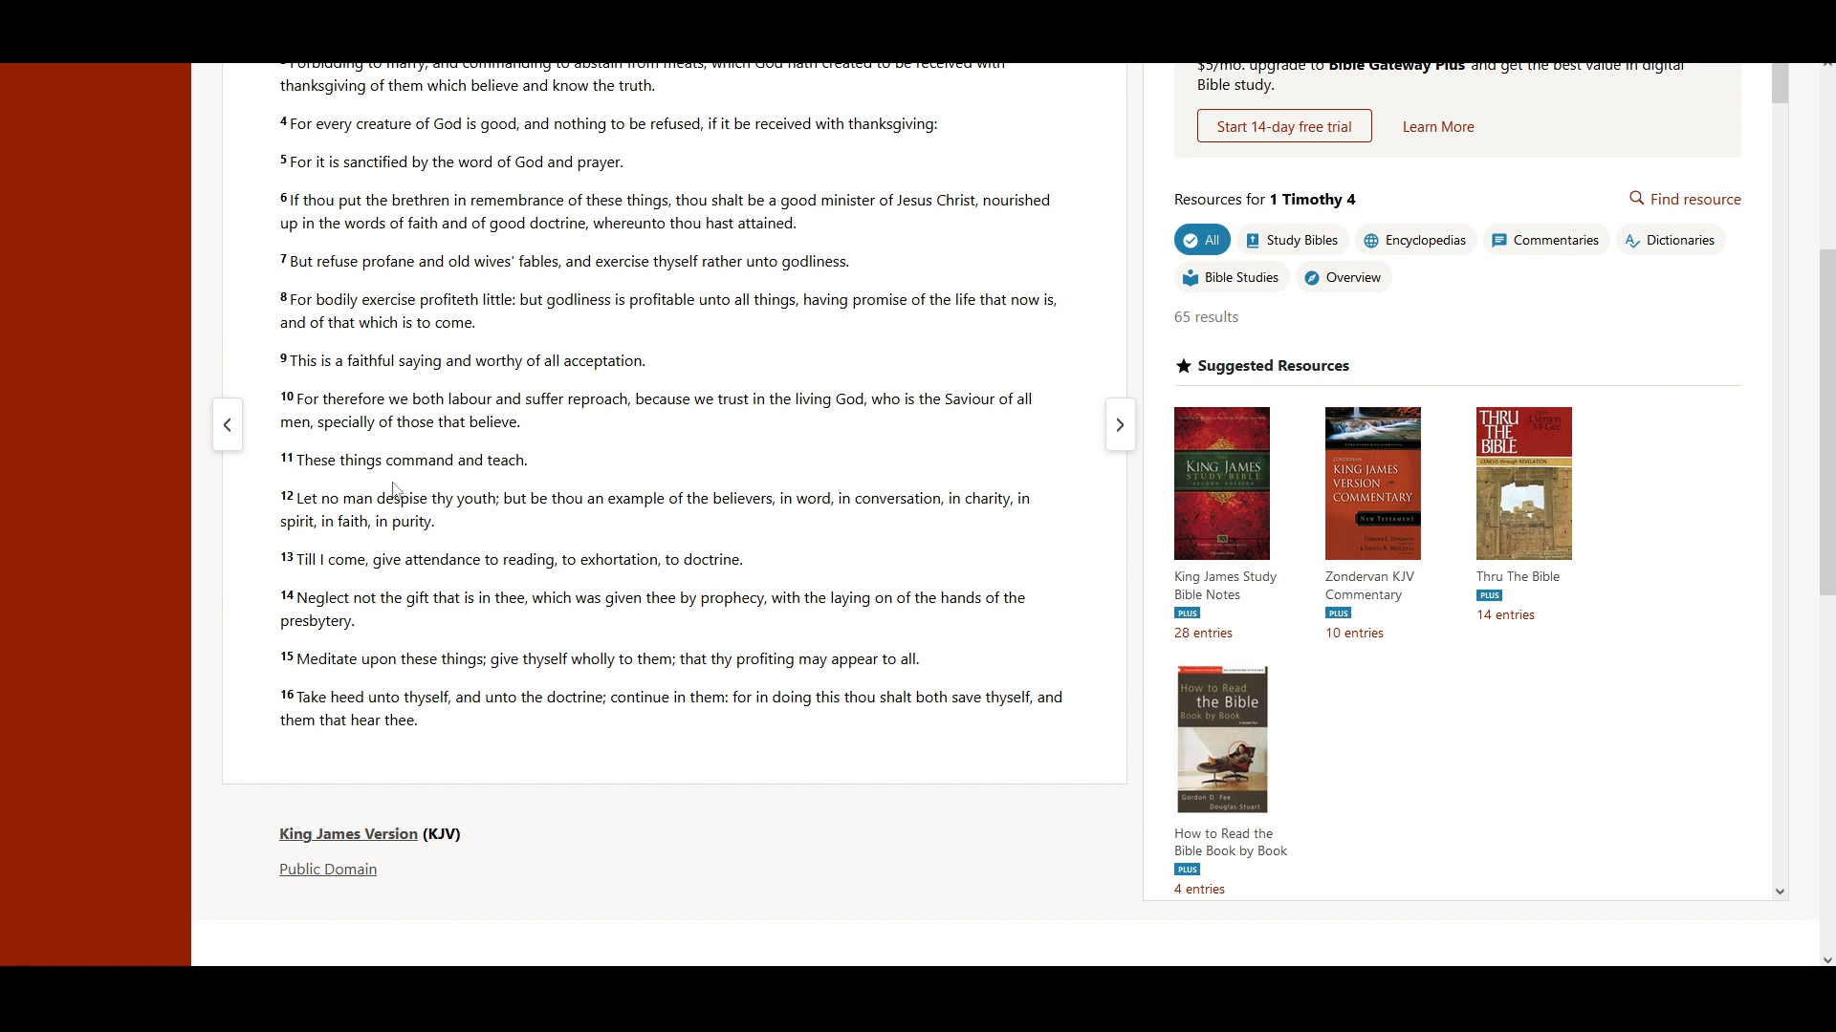
scroll("down", 3)
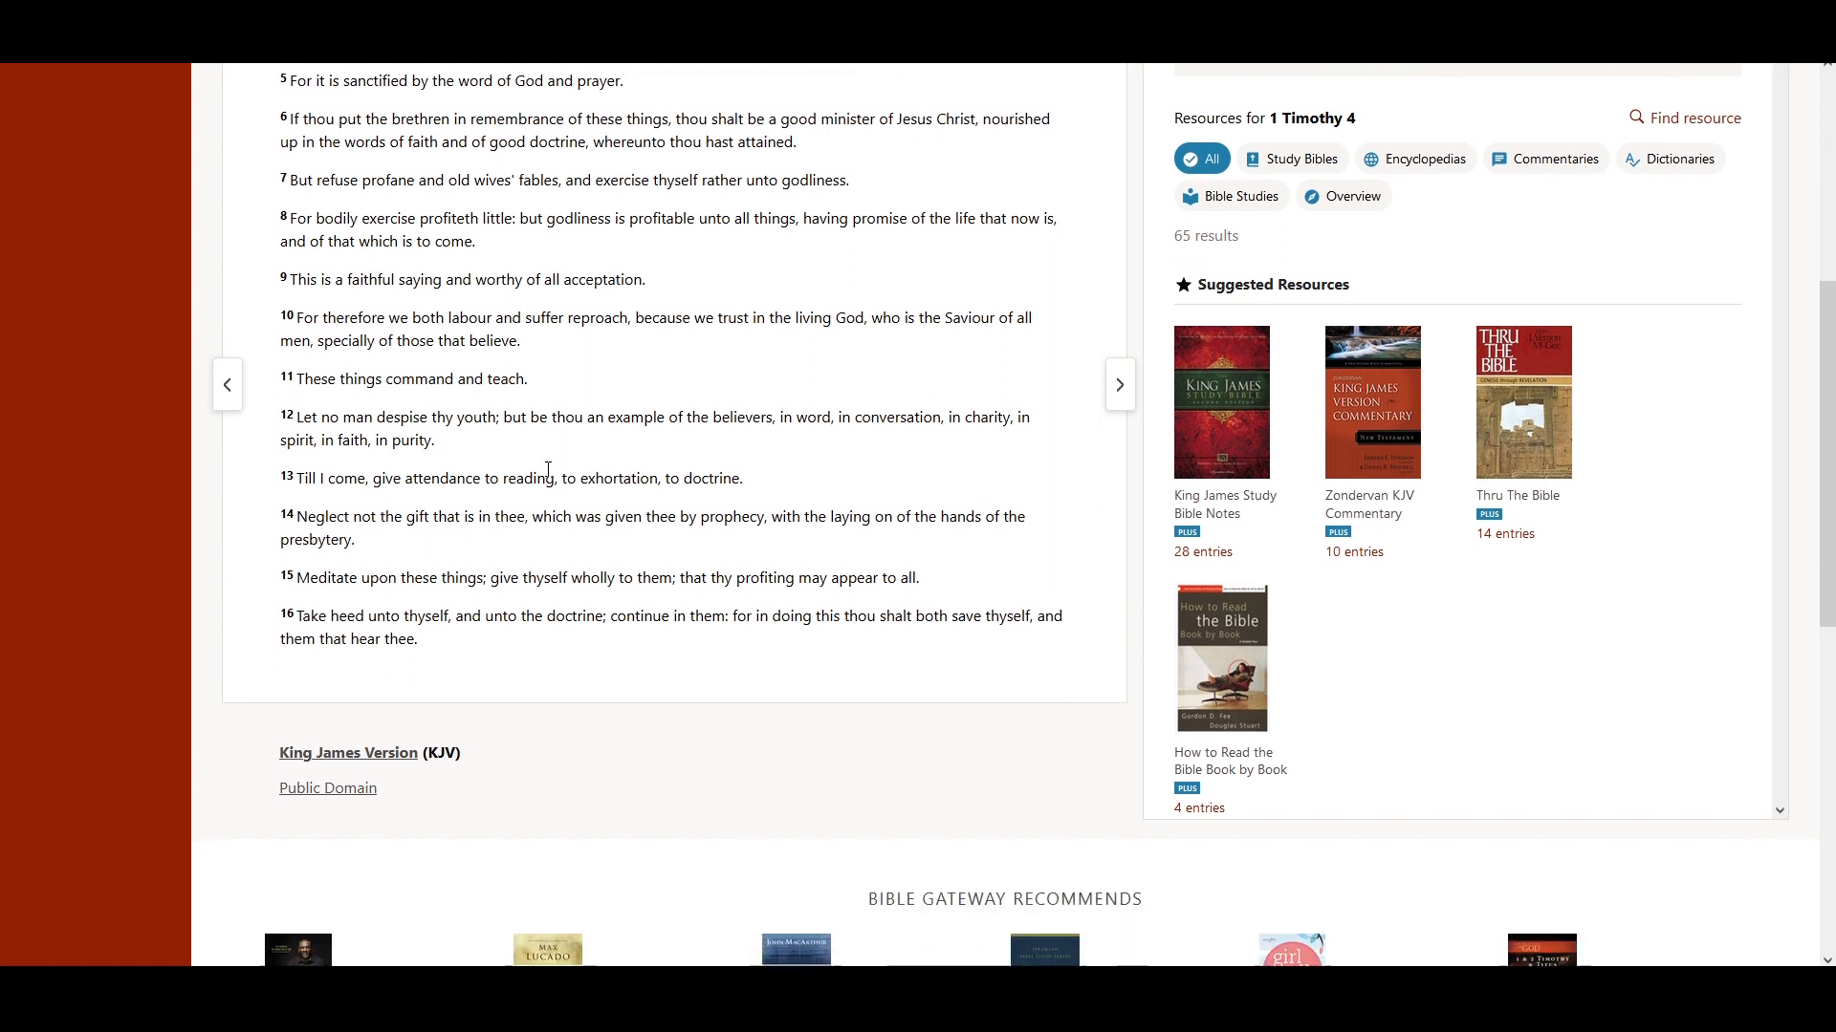
scroll("down", 3)
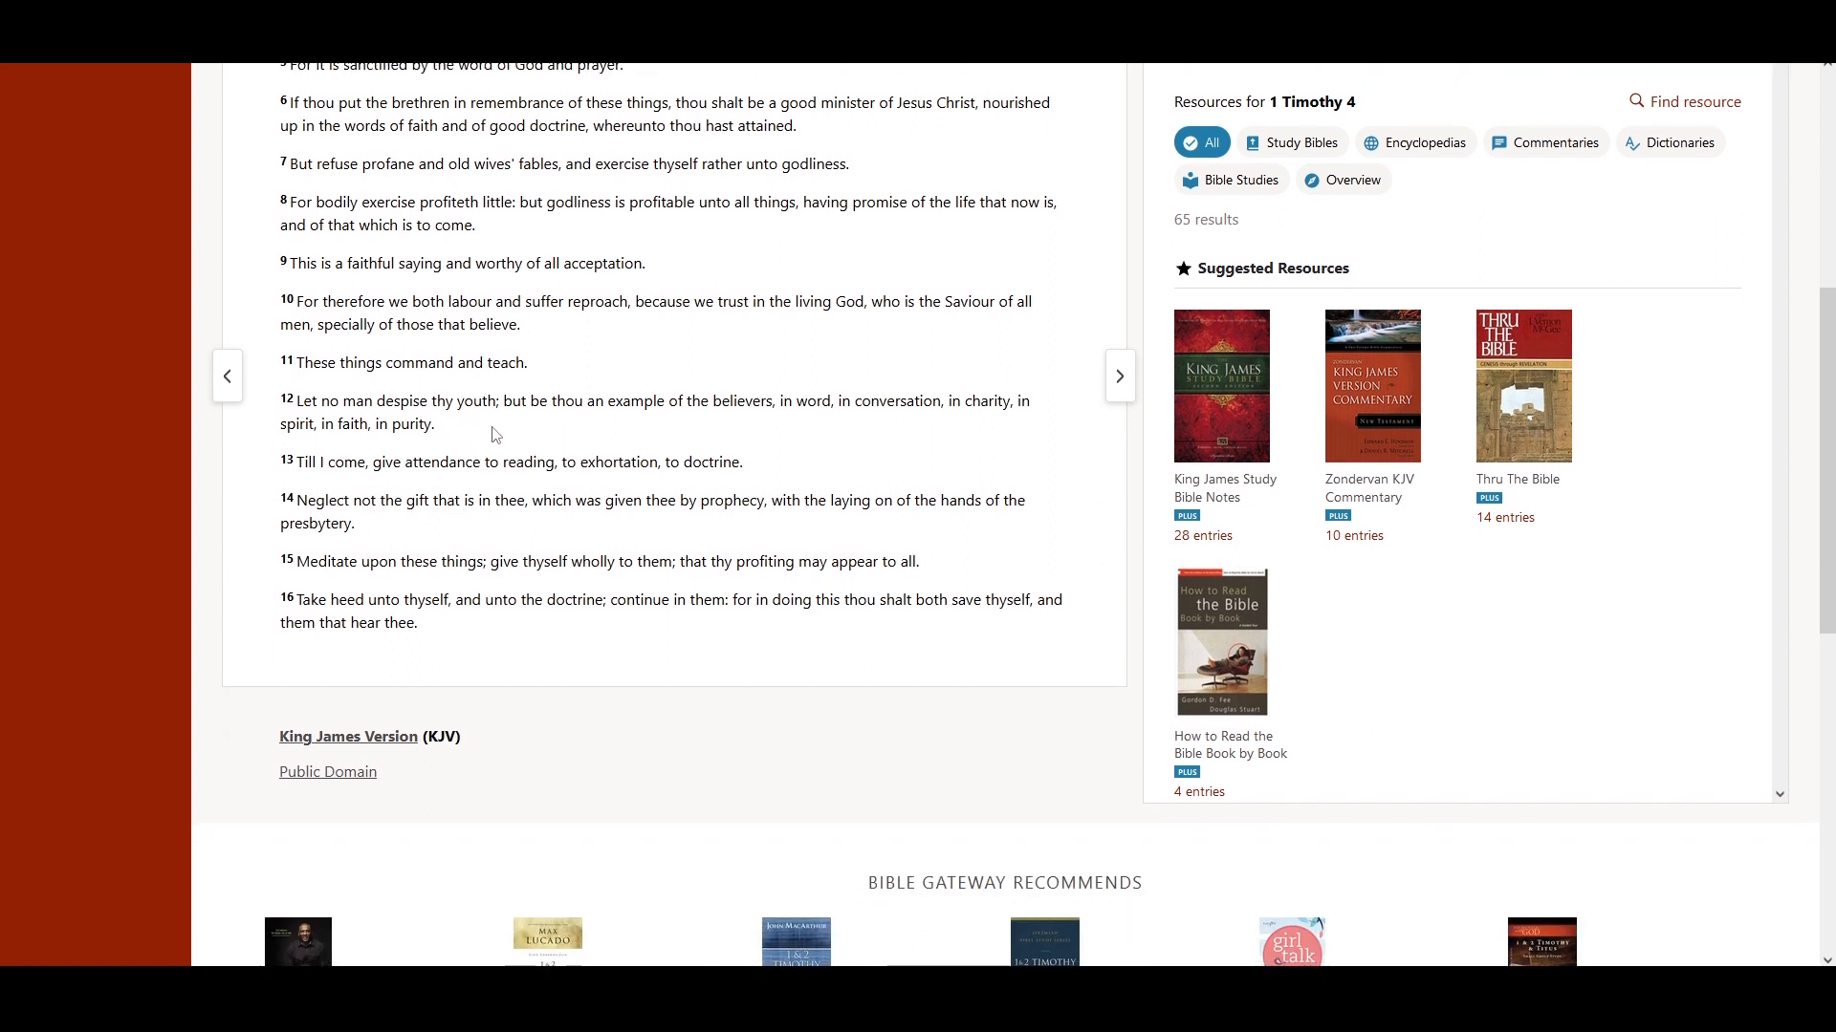
mouse_move(602, 428)
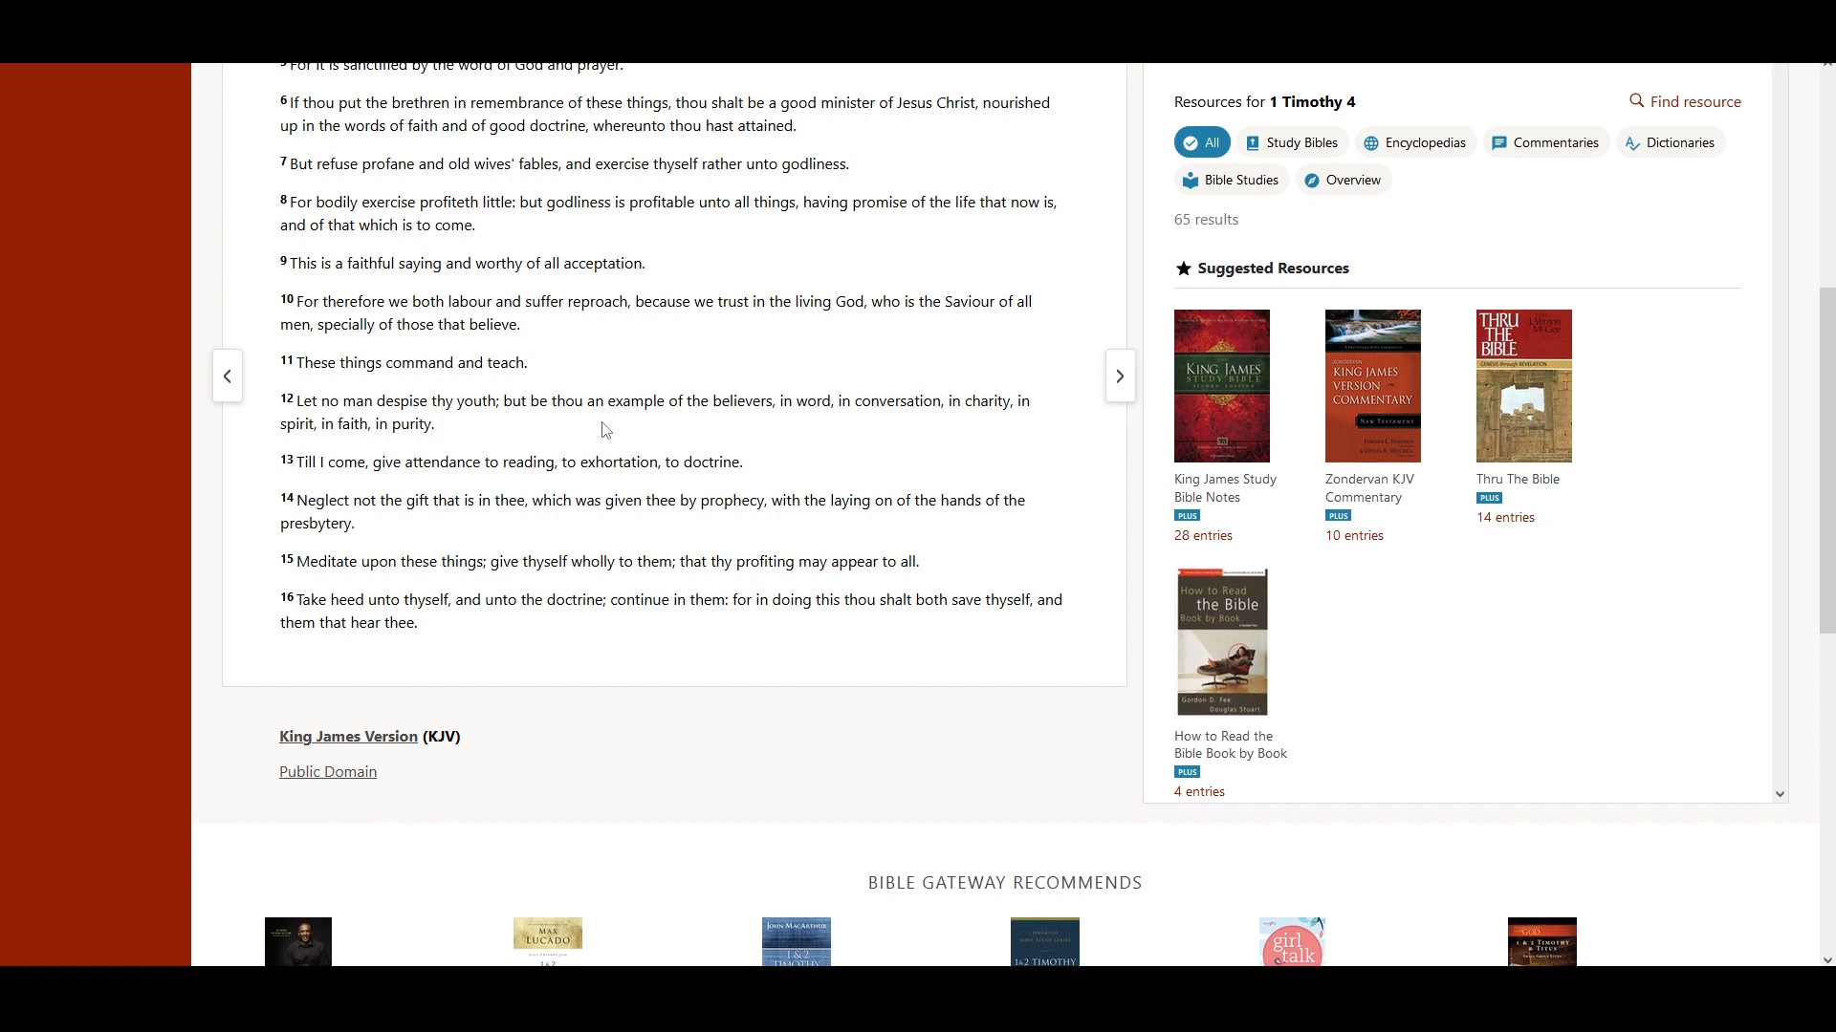
mouse_move(729, 436)
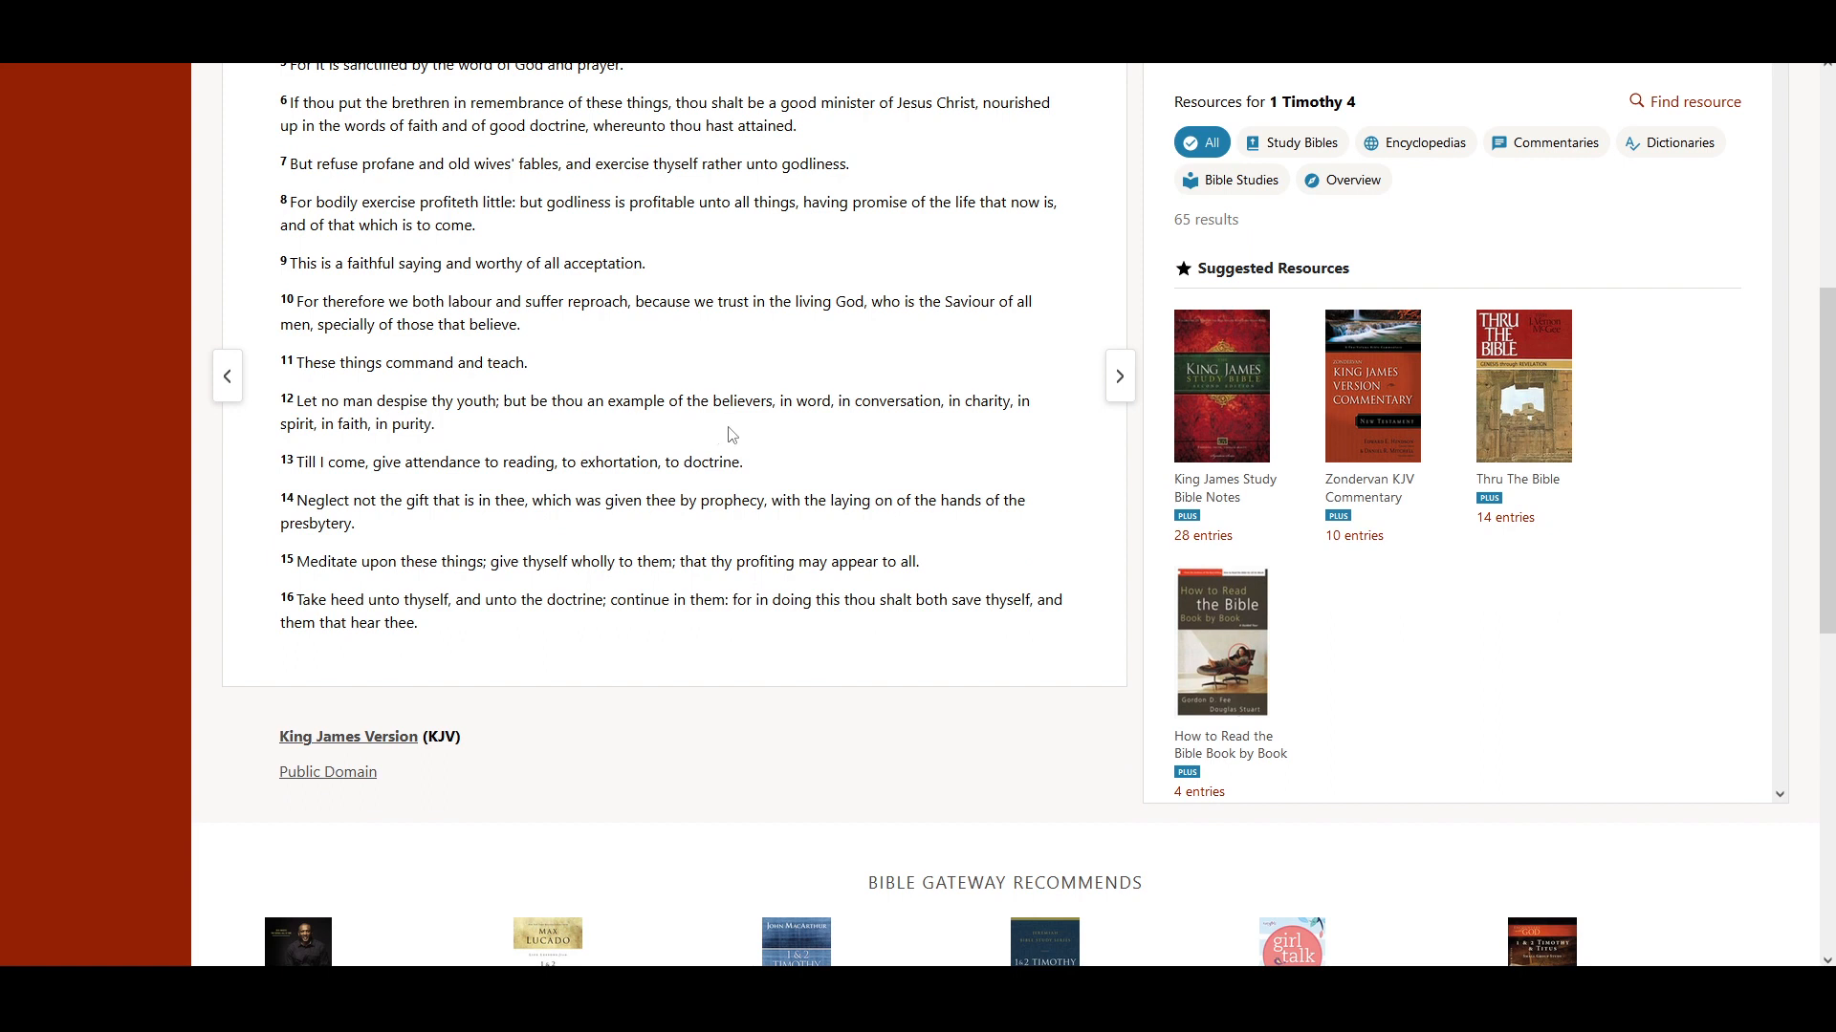
mouse_move(870, 436)
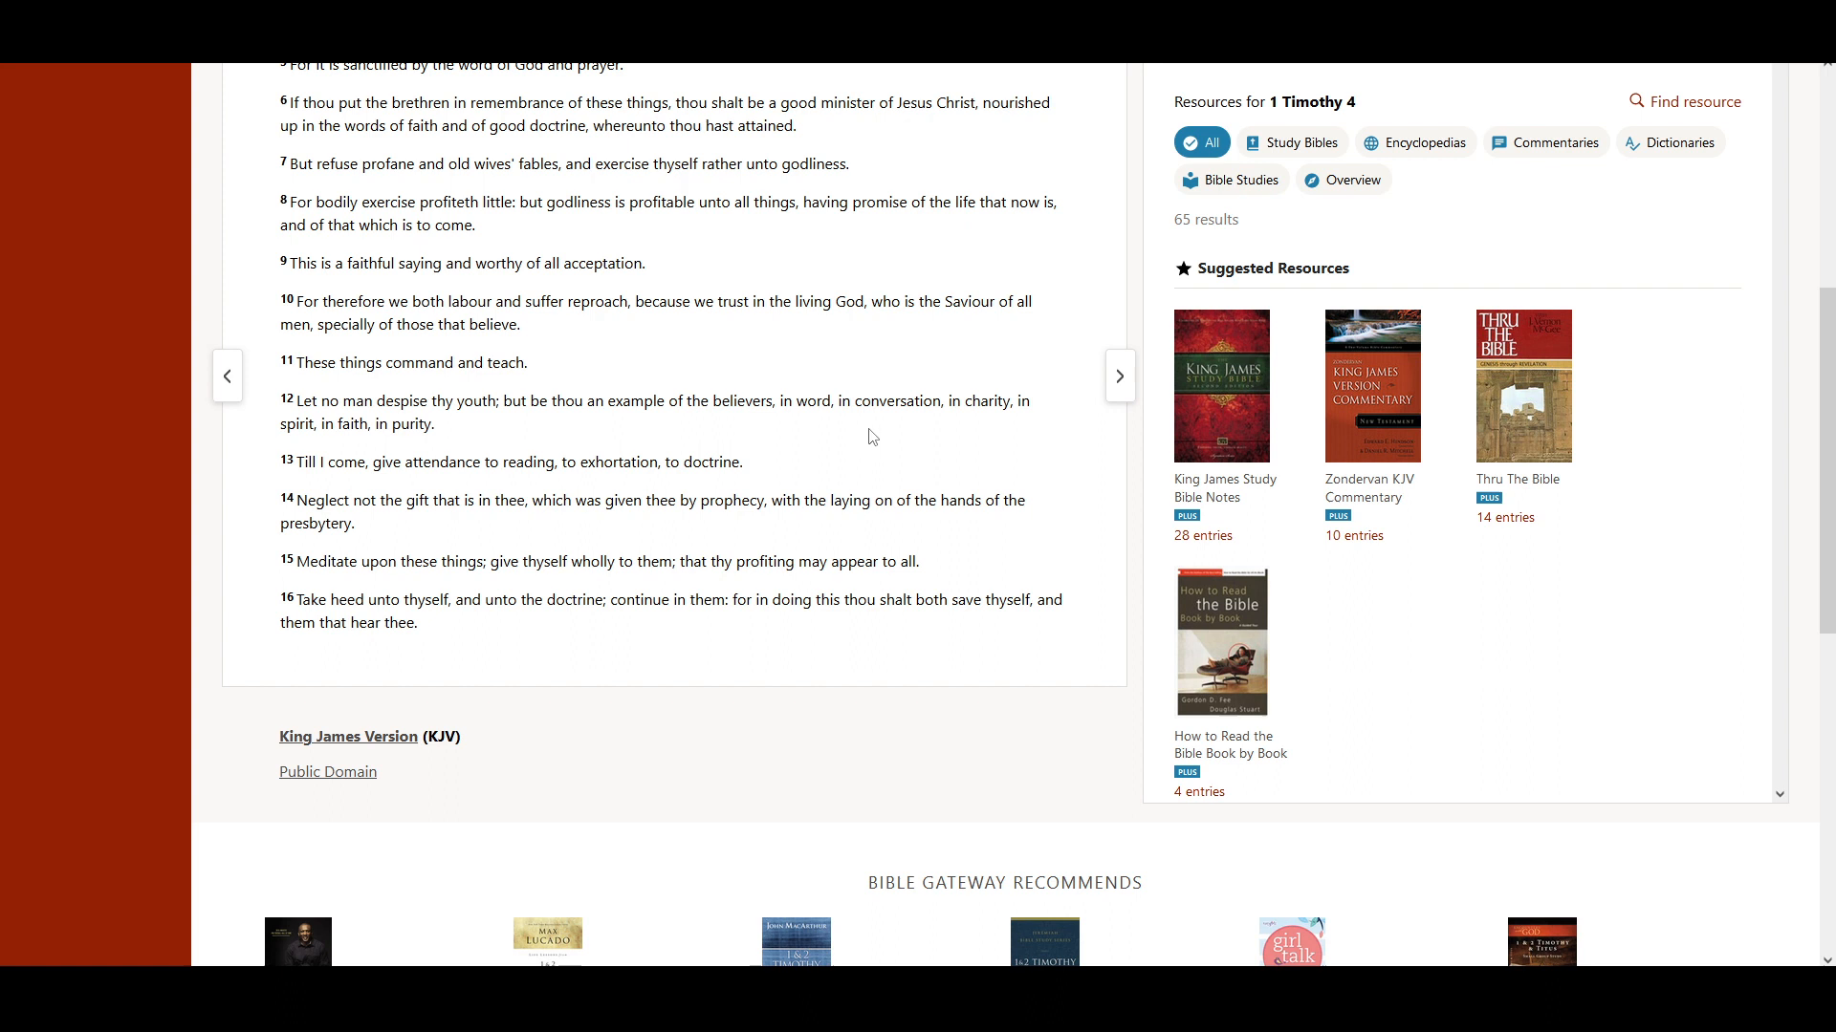
mouse_move(1007, 434)
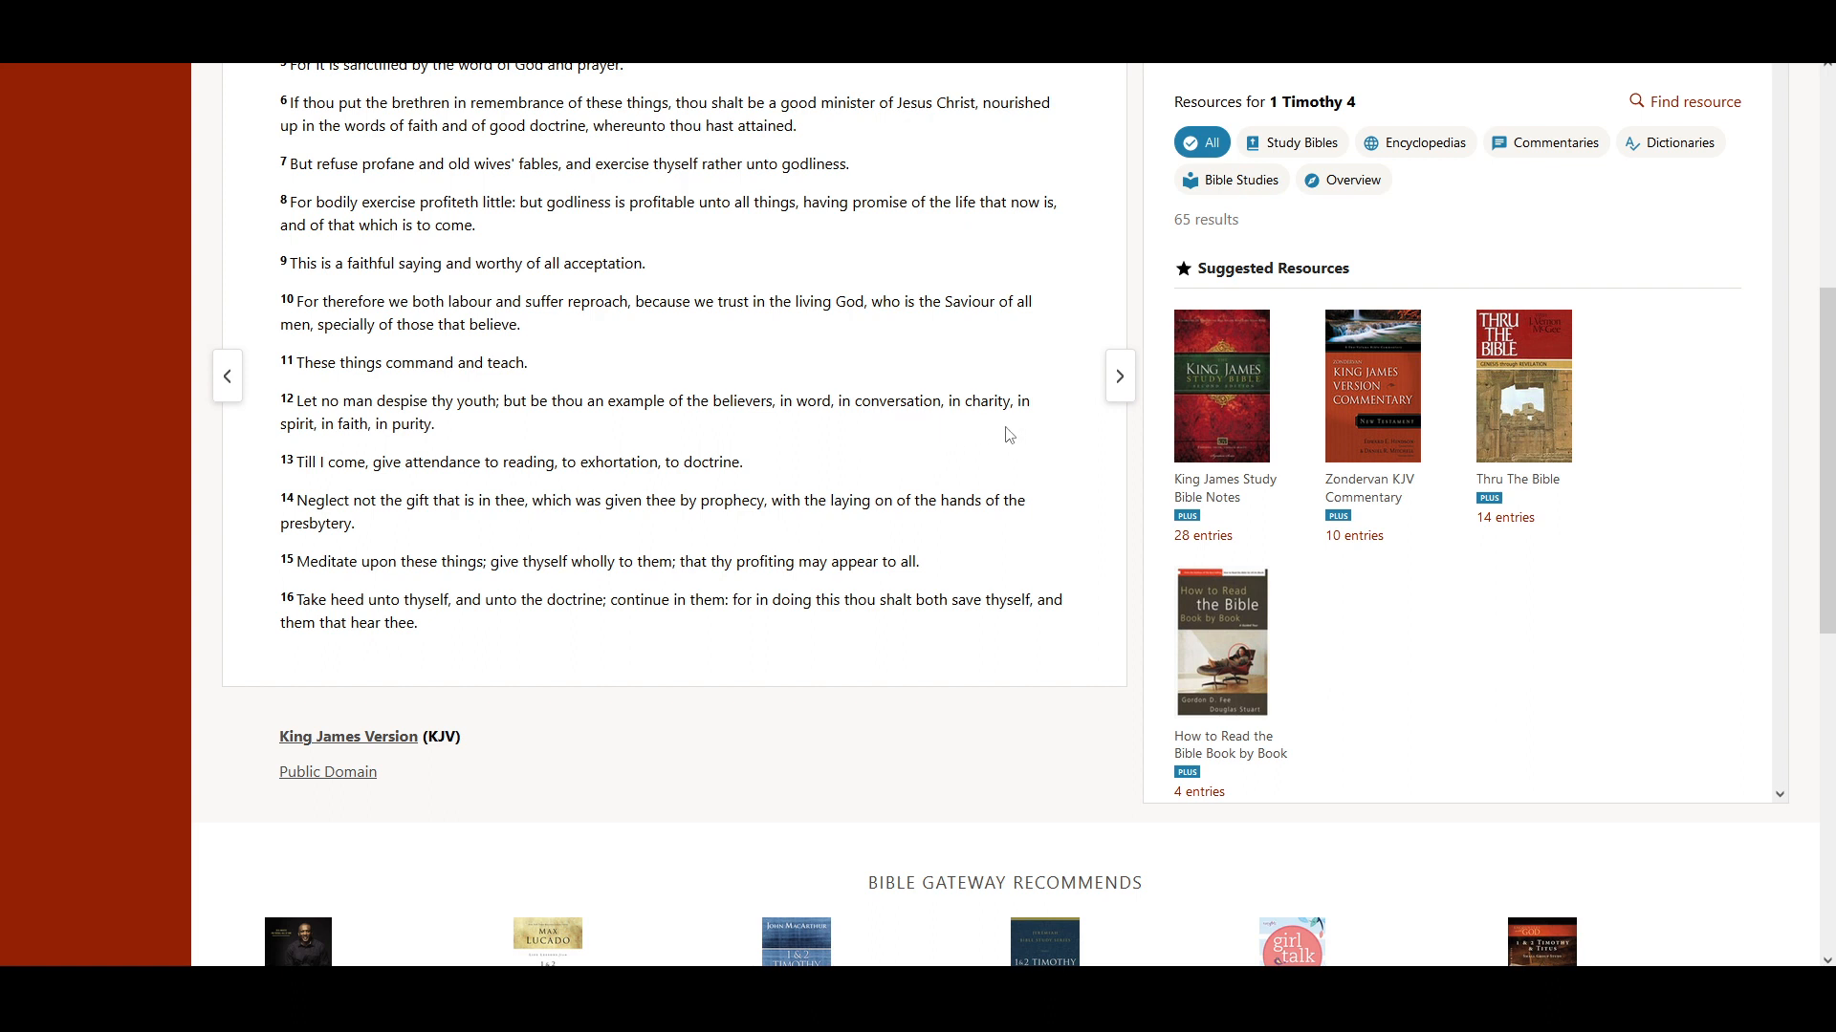
mouse_move(415, 446)
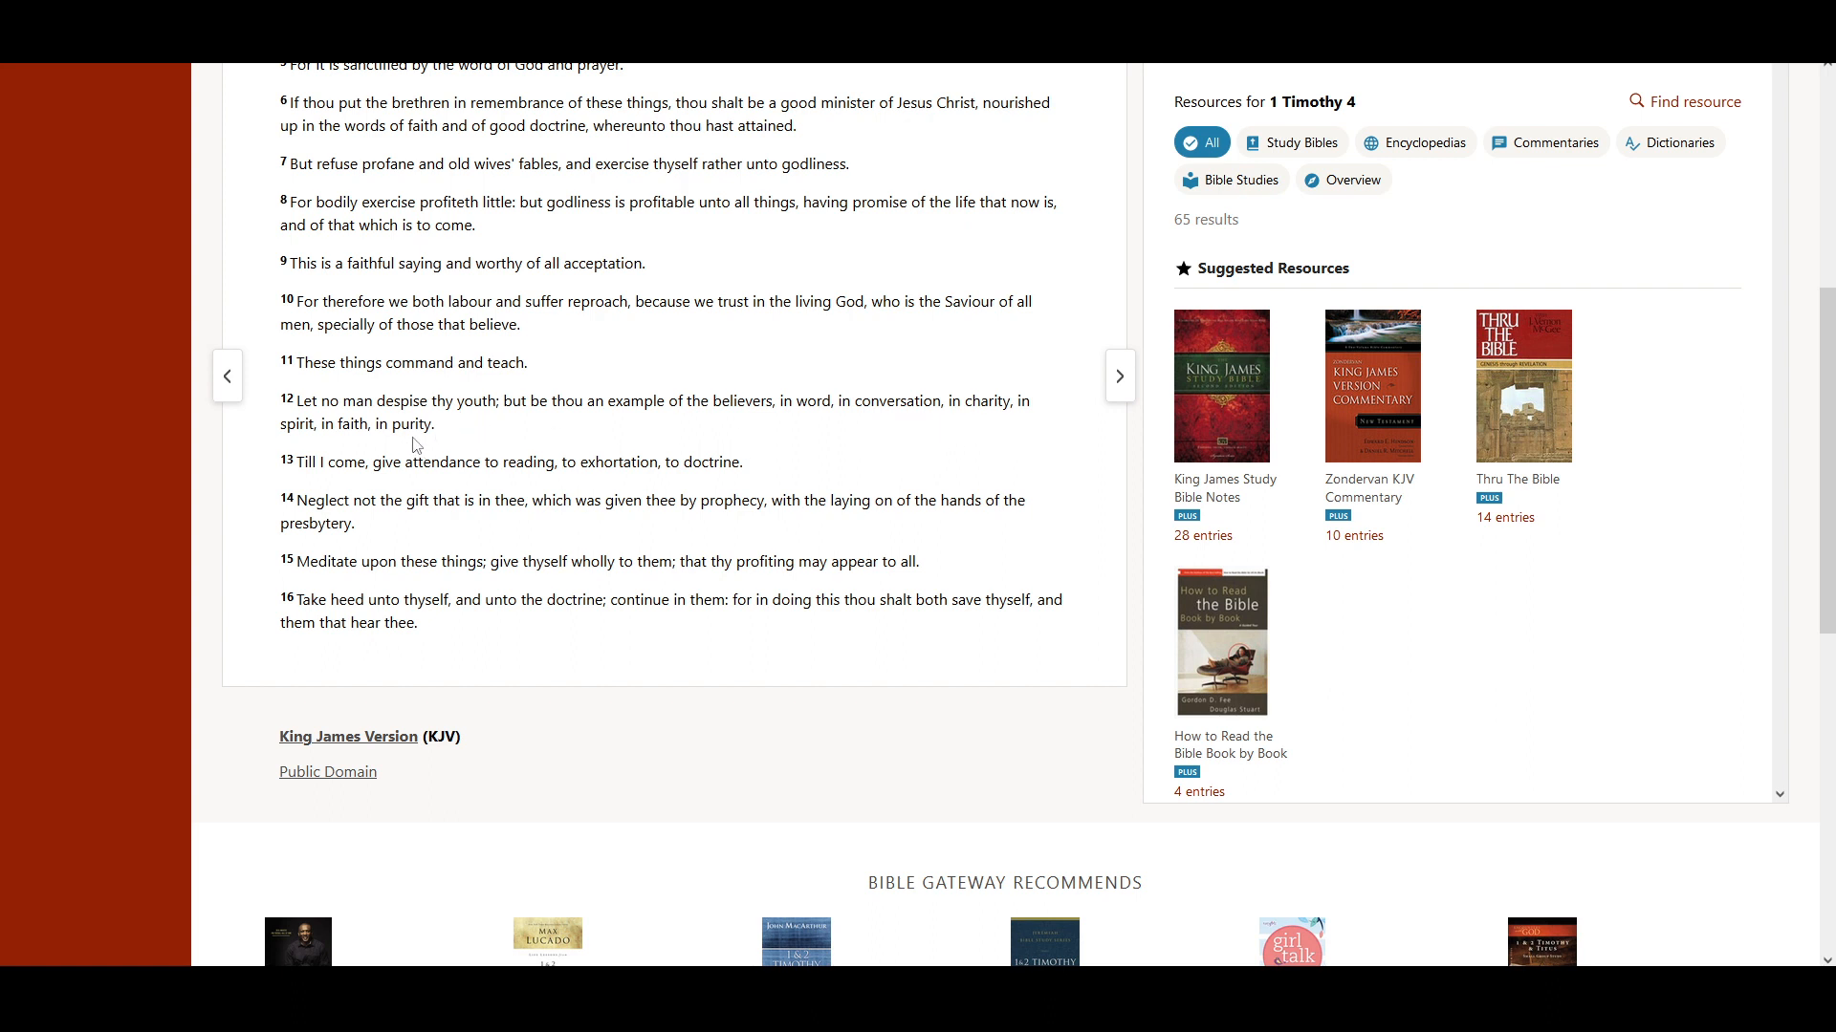
scroll("down", 3)
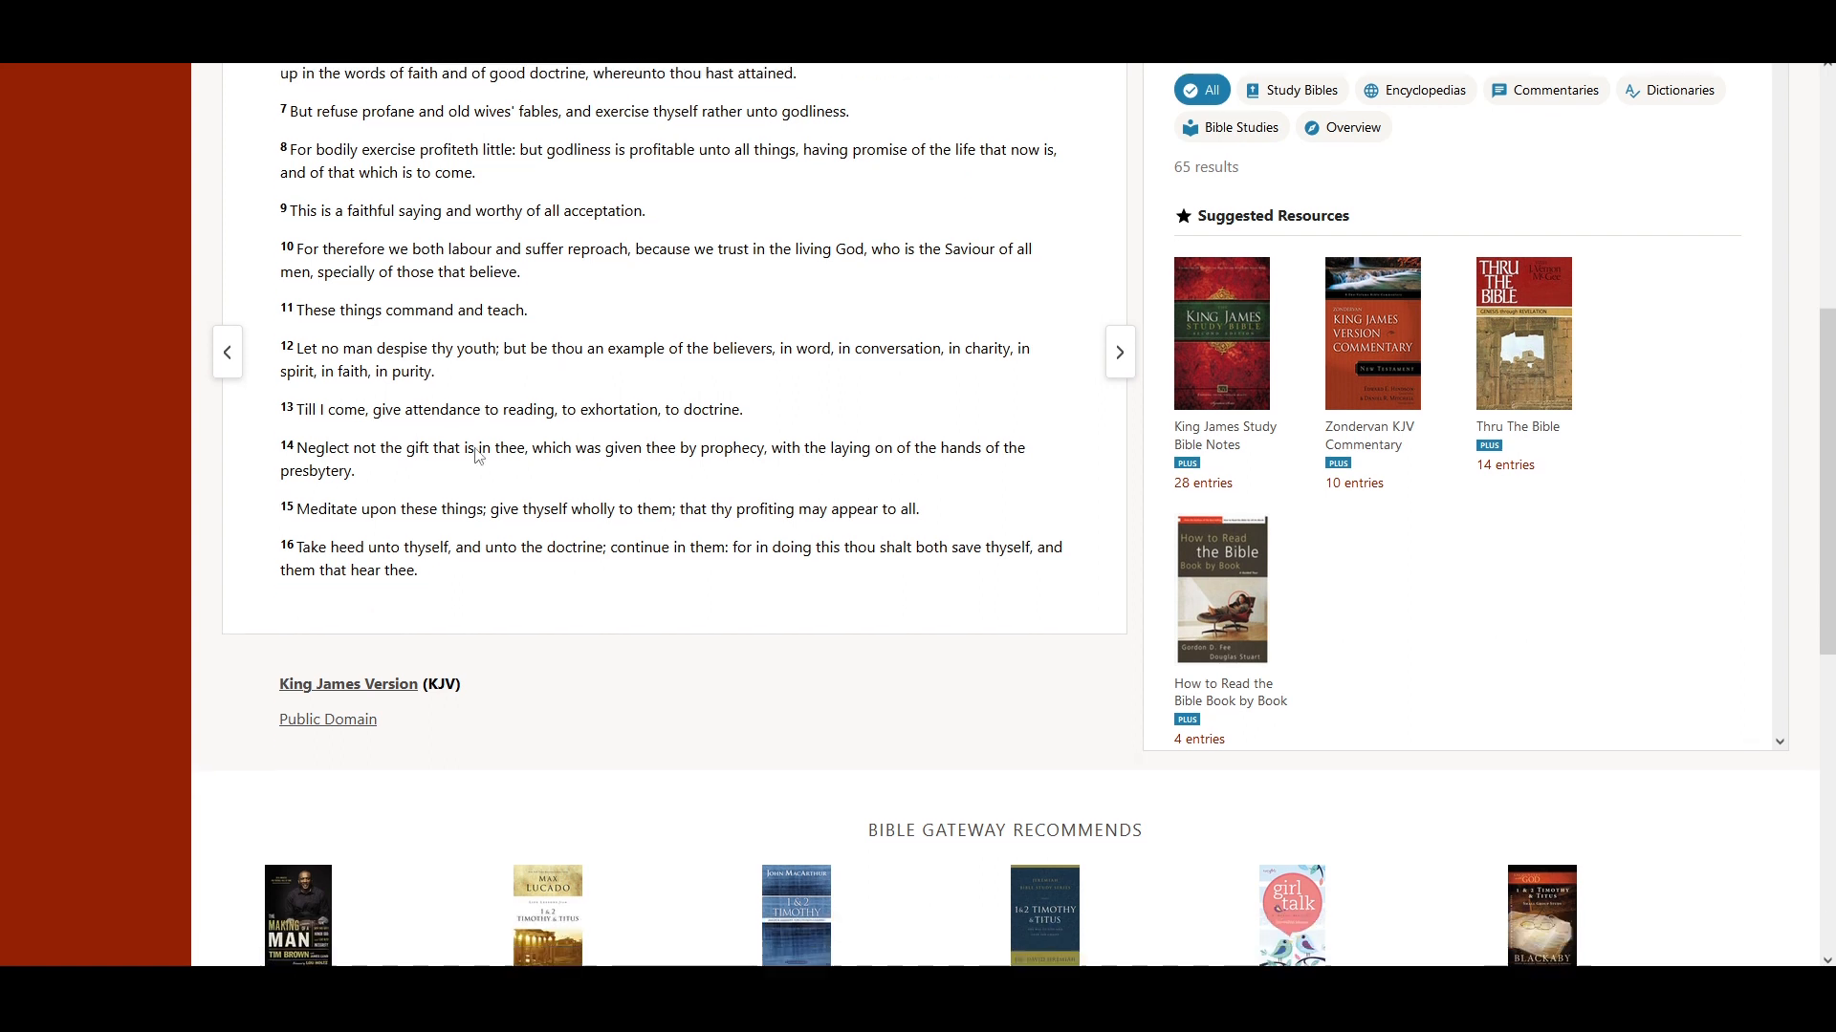
scroll("down", 3)
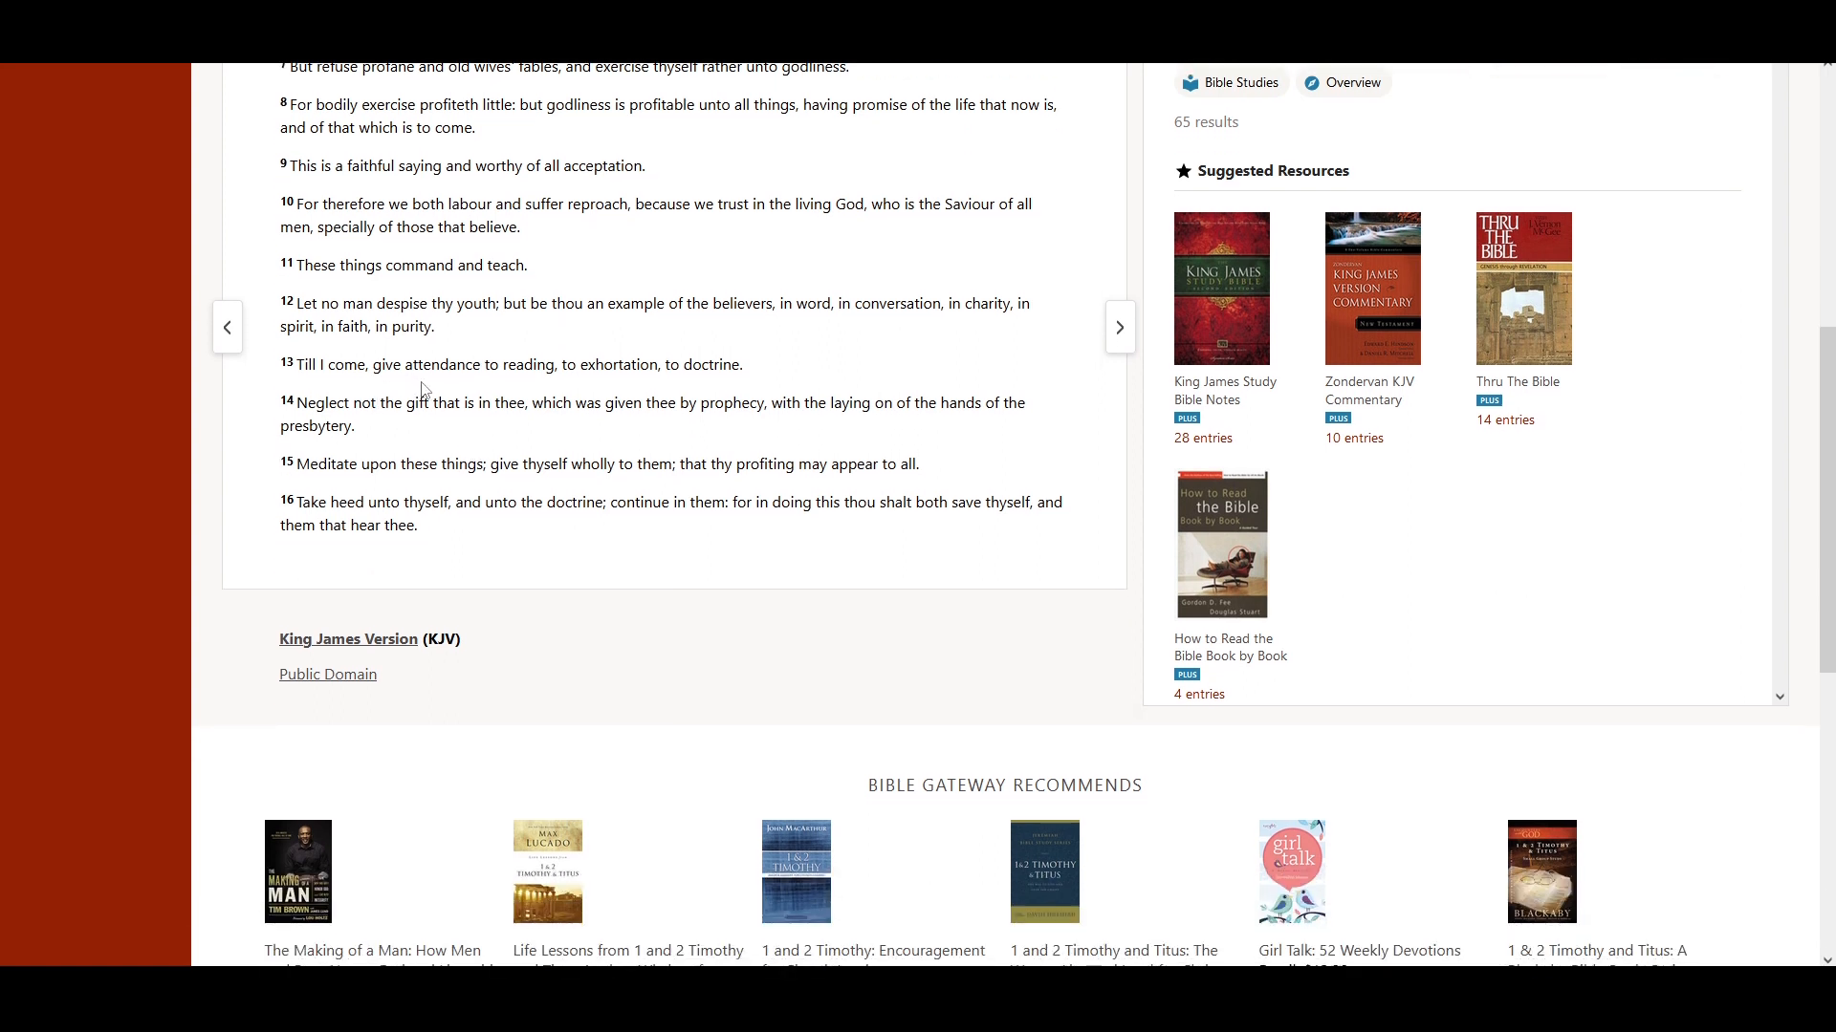
mouse_move(594, 398)
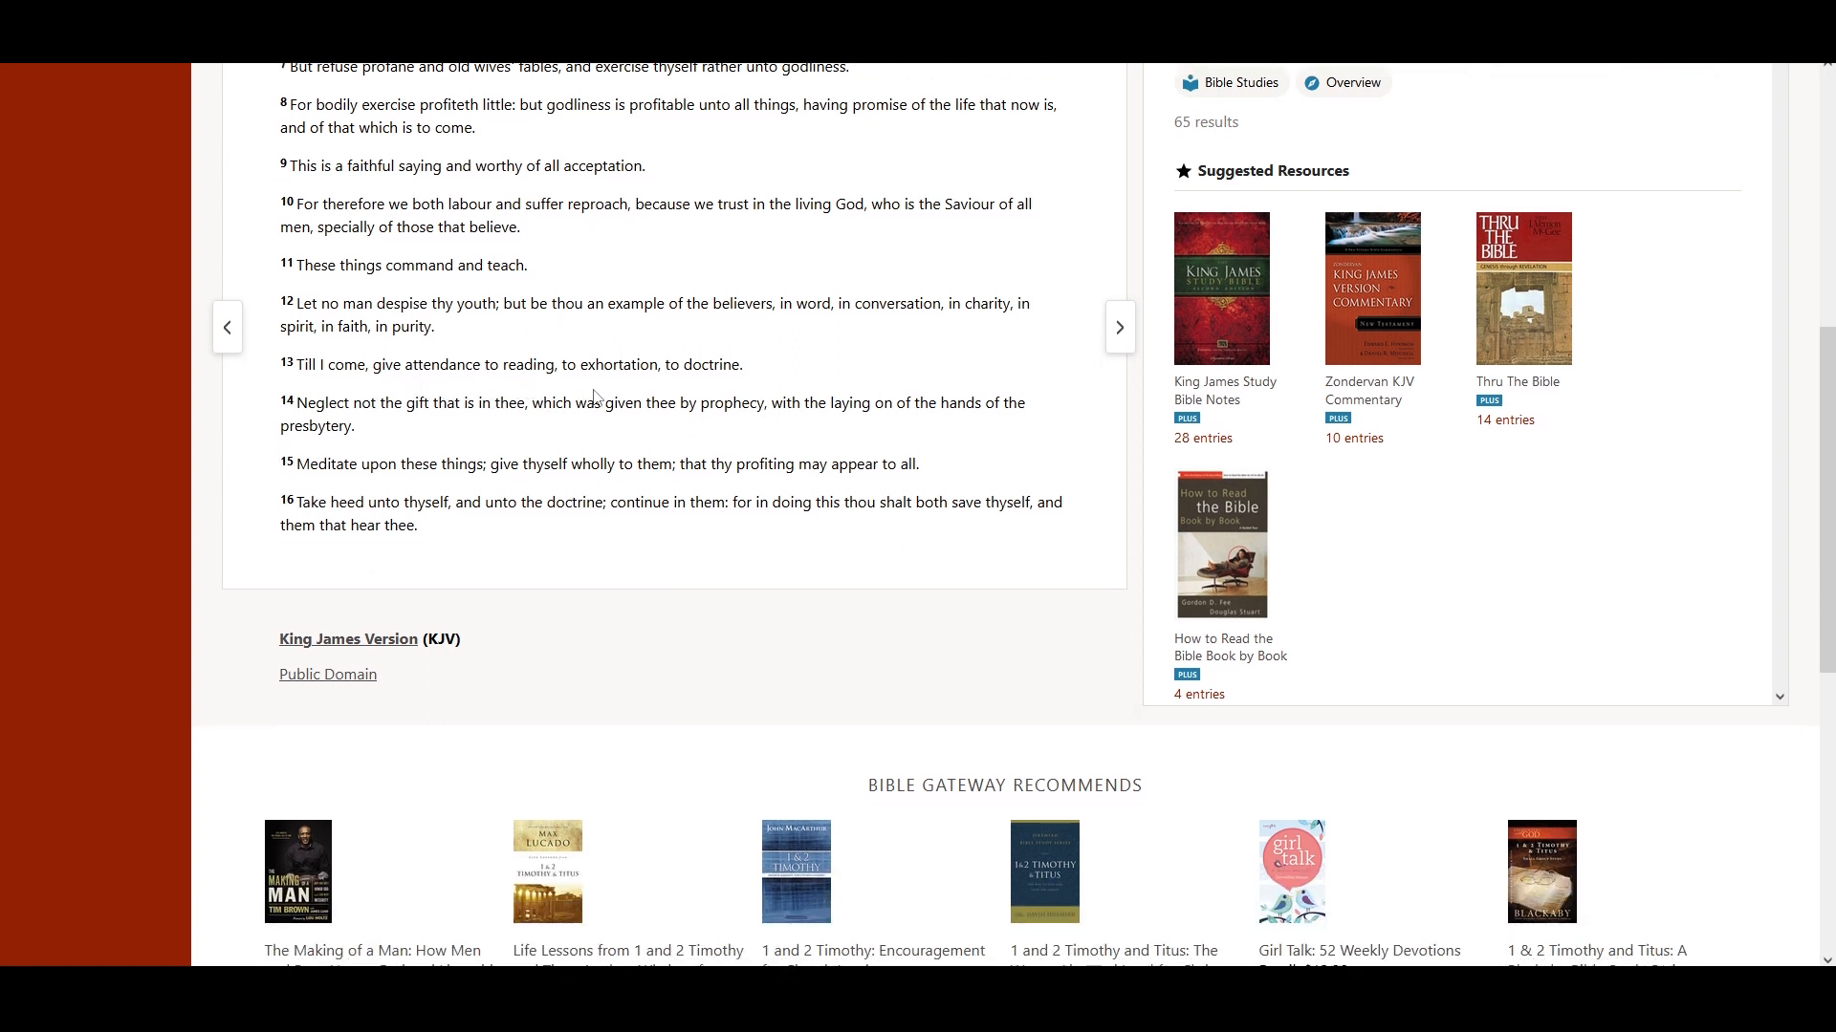
mouse_move(715, 392)
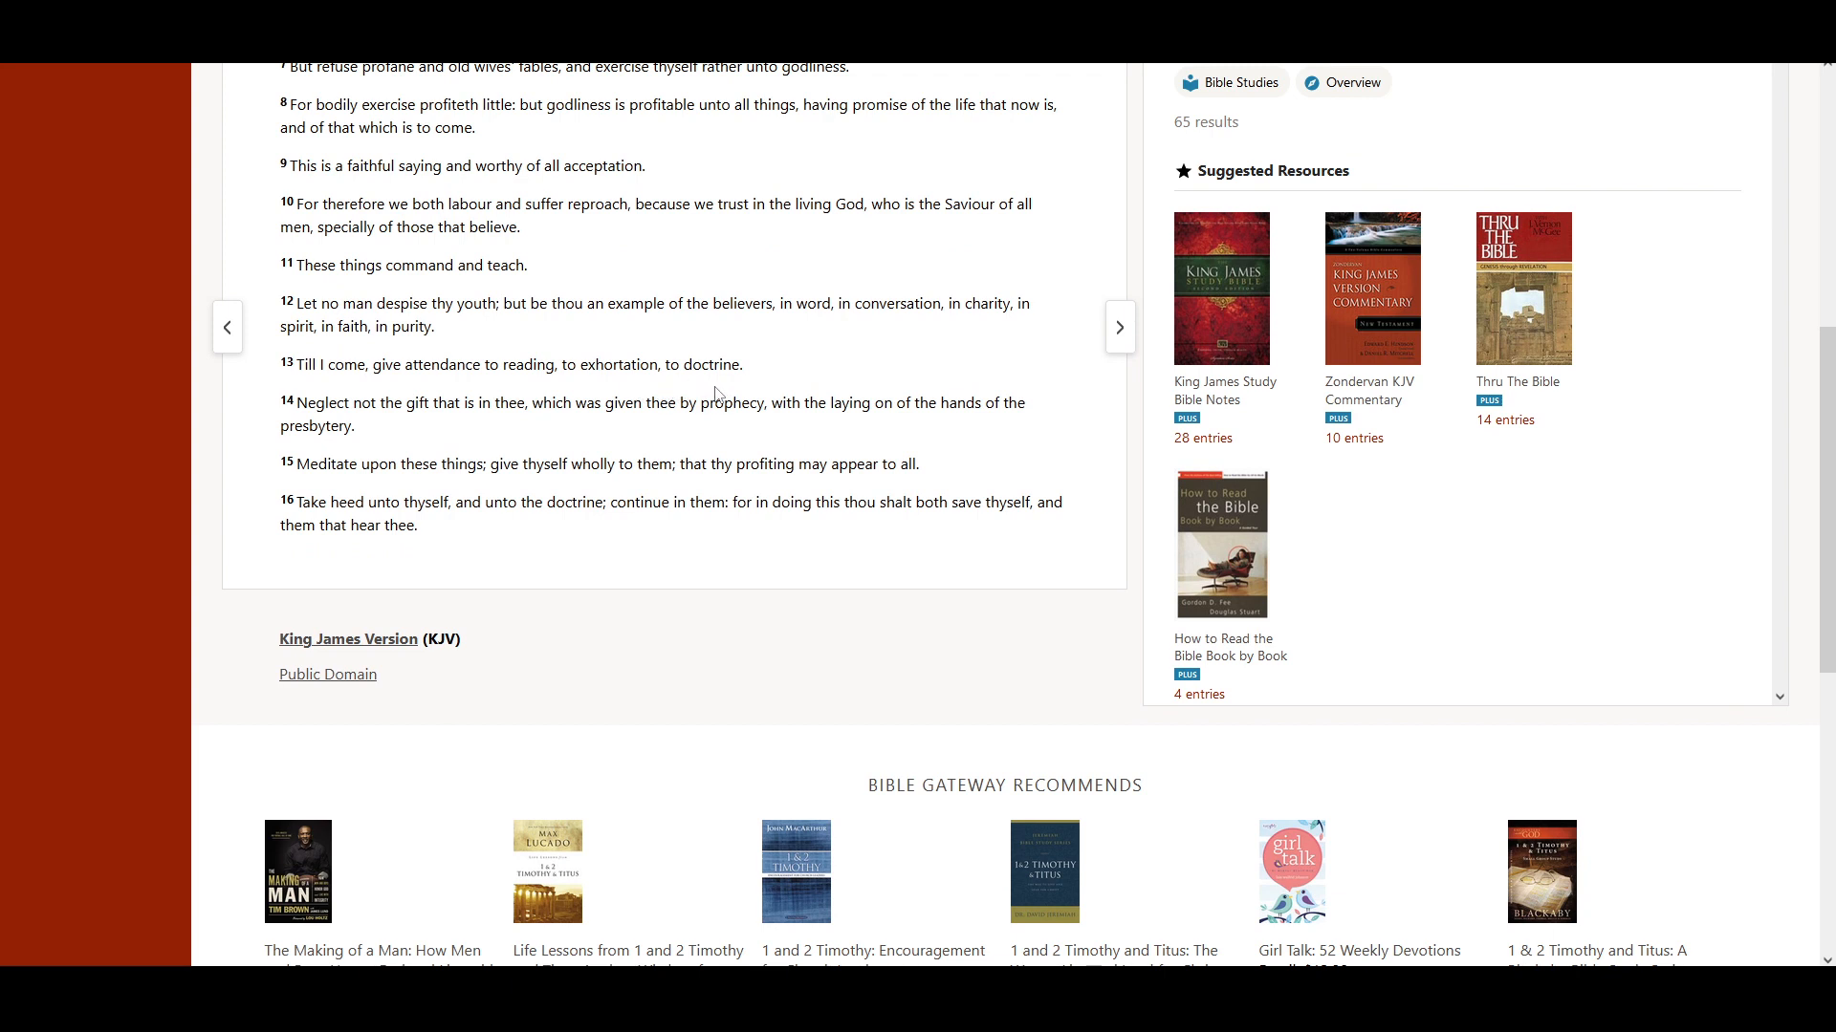
mouse_move(442, 413)
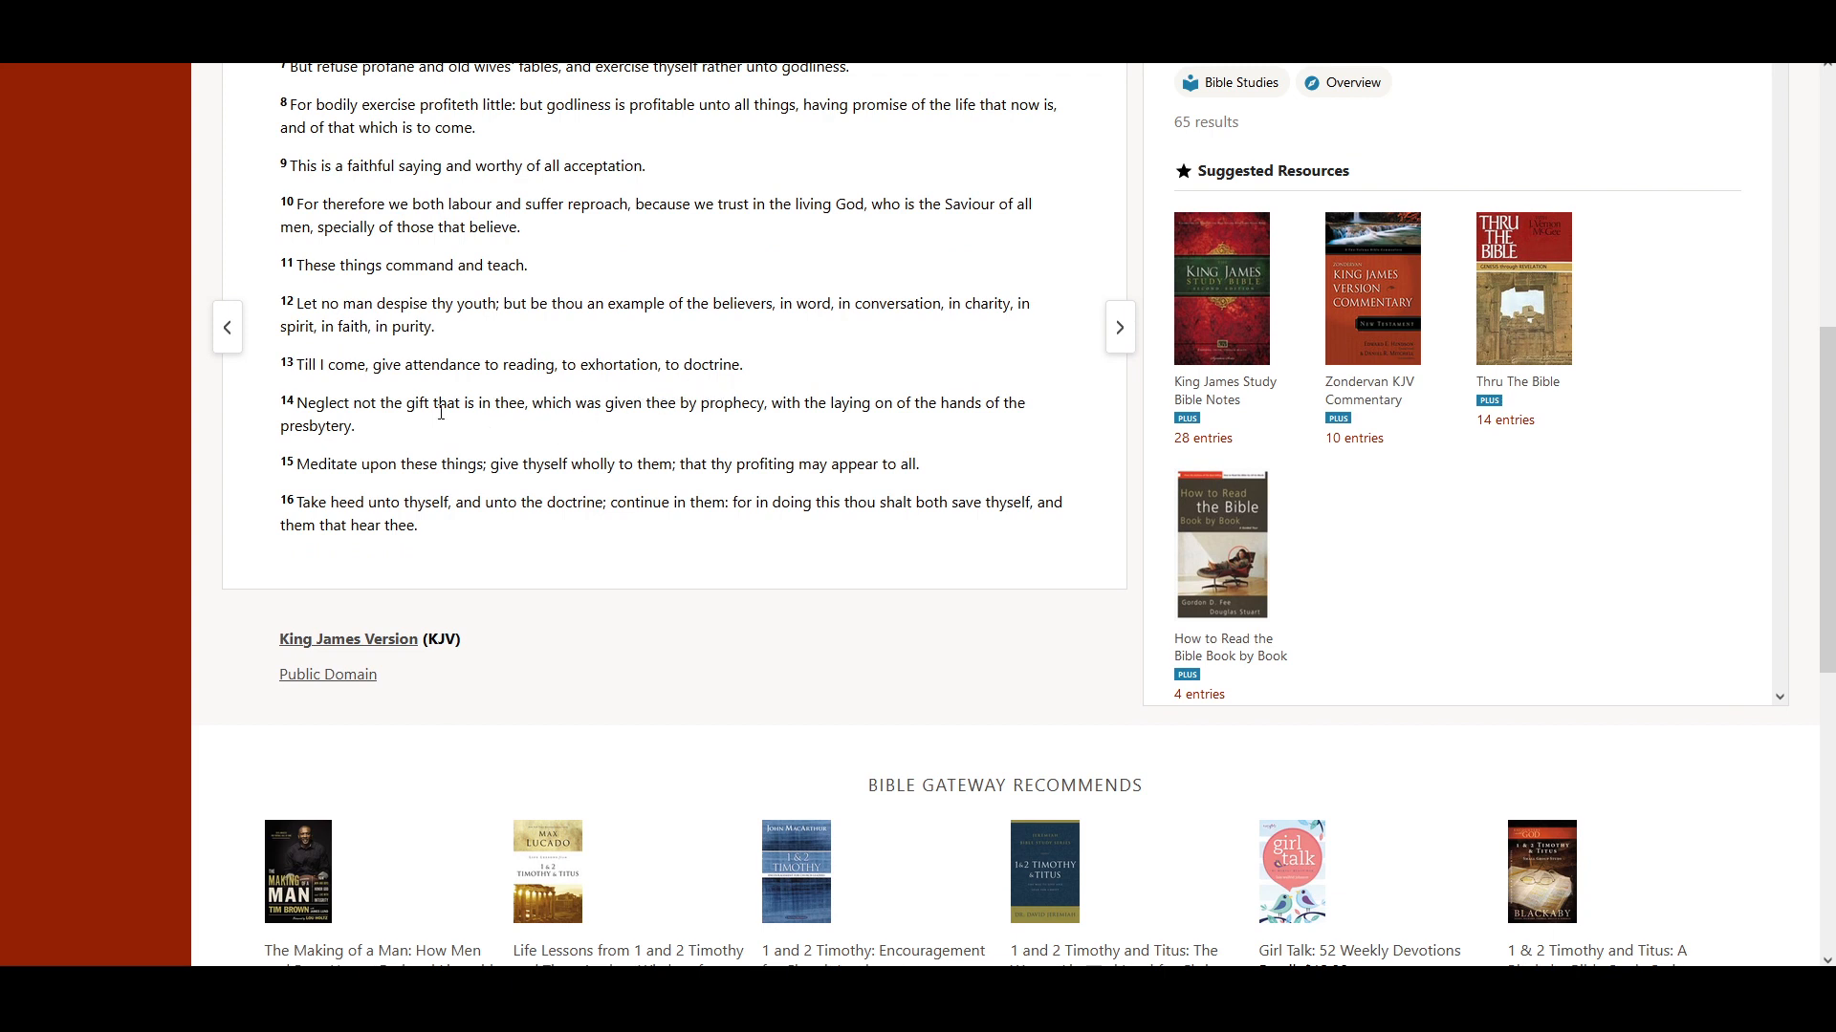
mouse_move(549, 434)
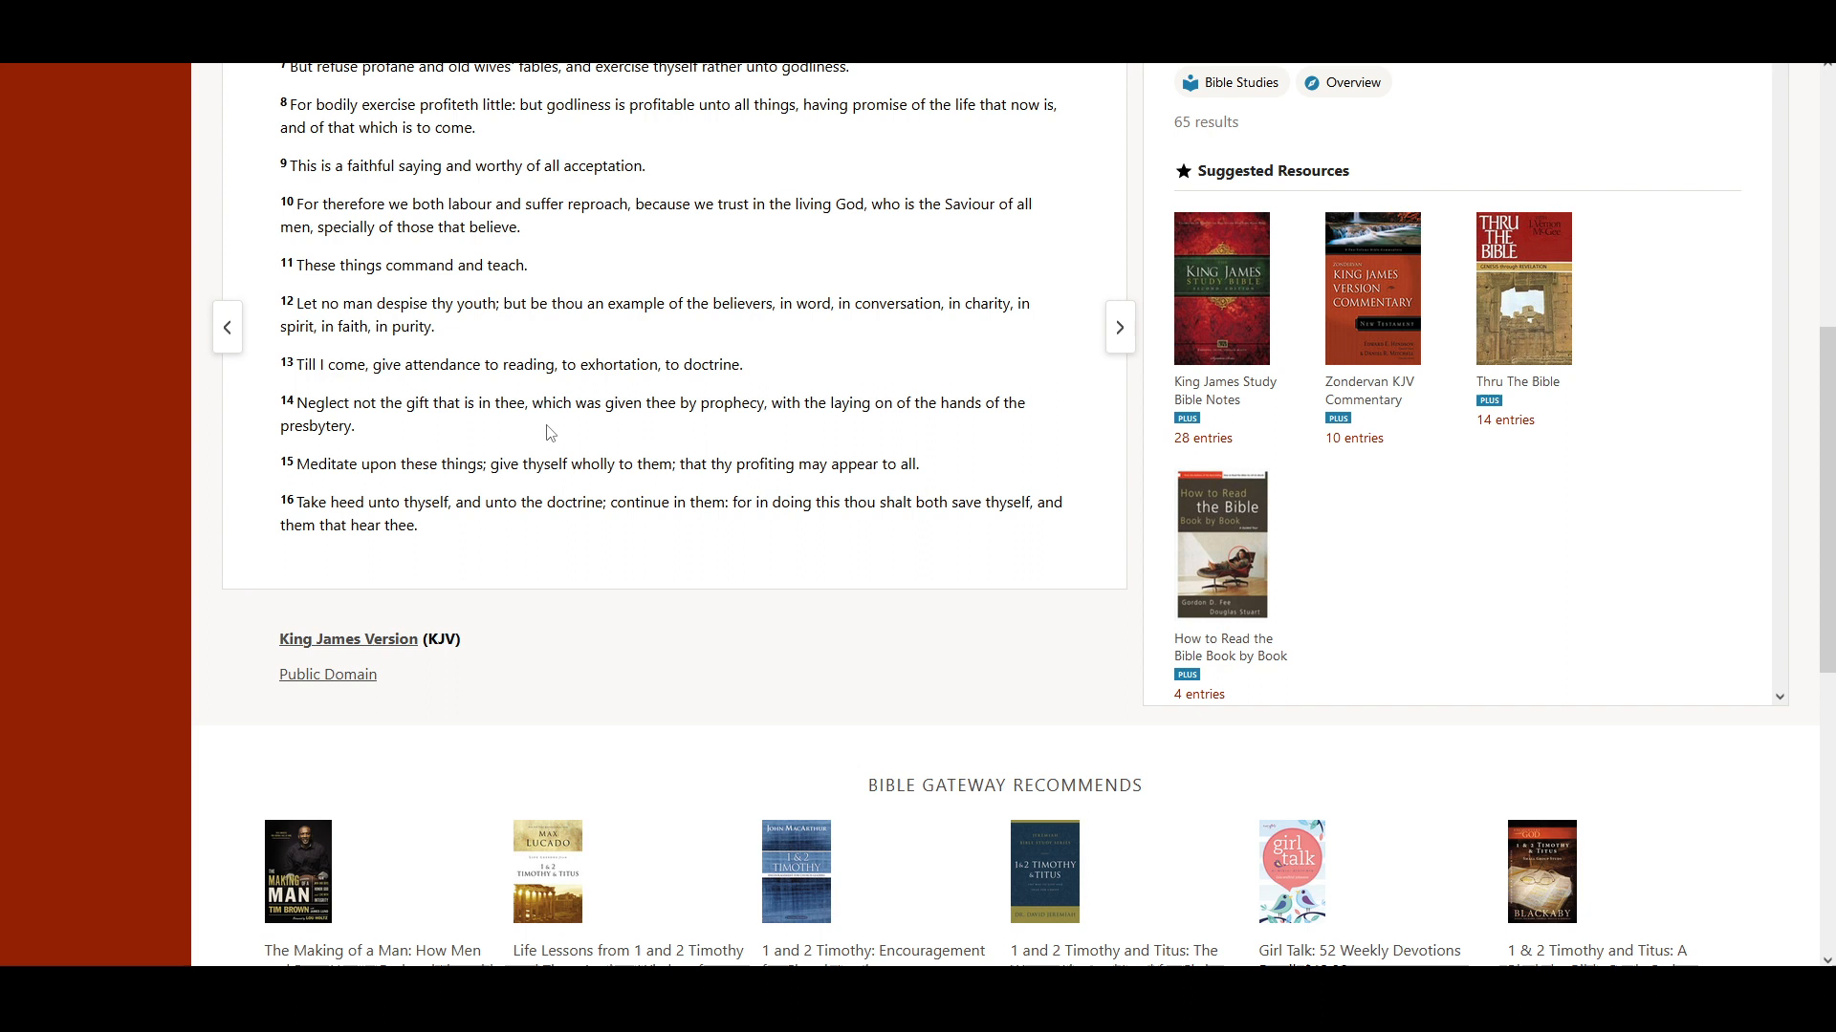
mouse_move(686, 436)
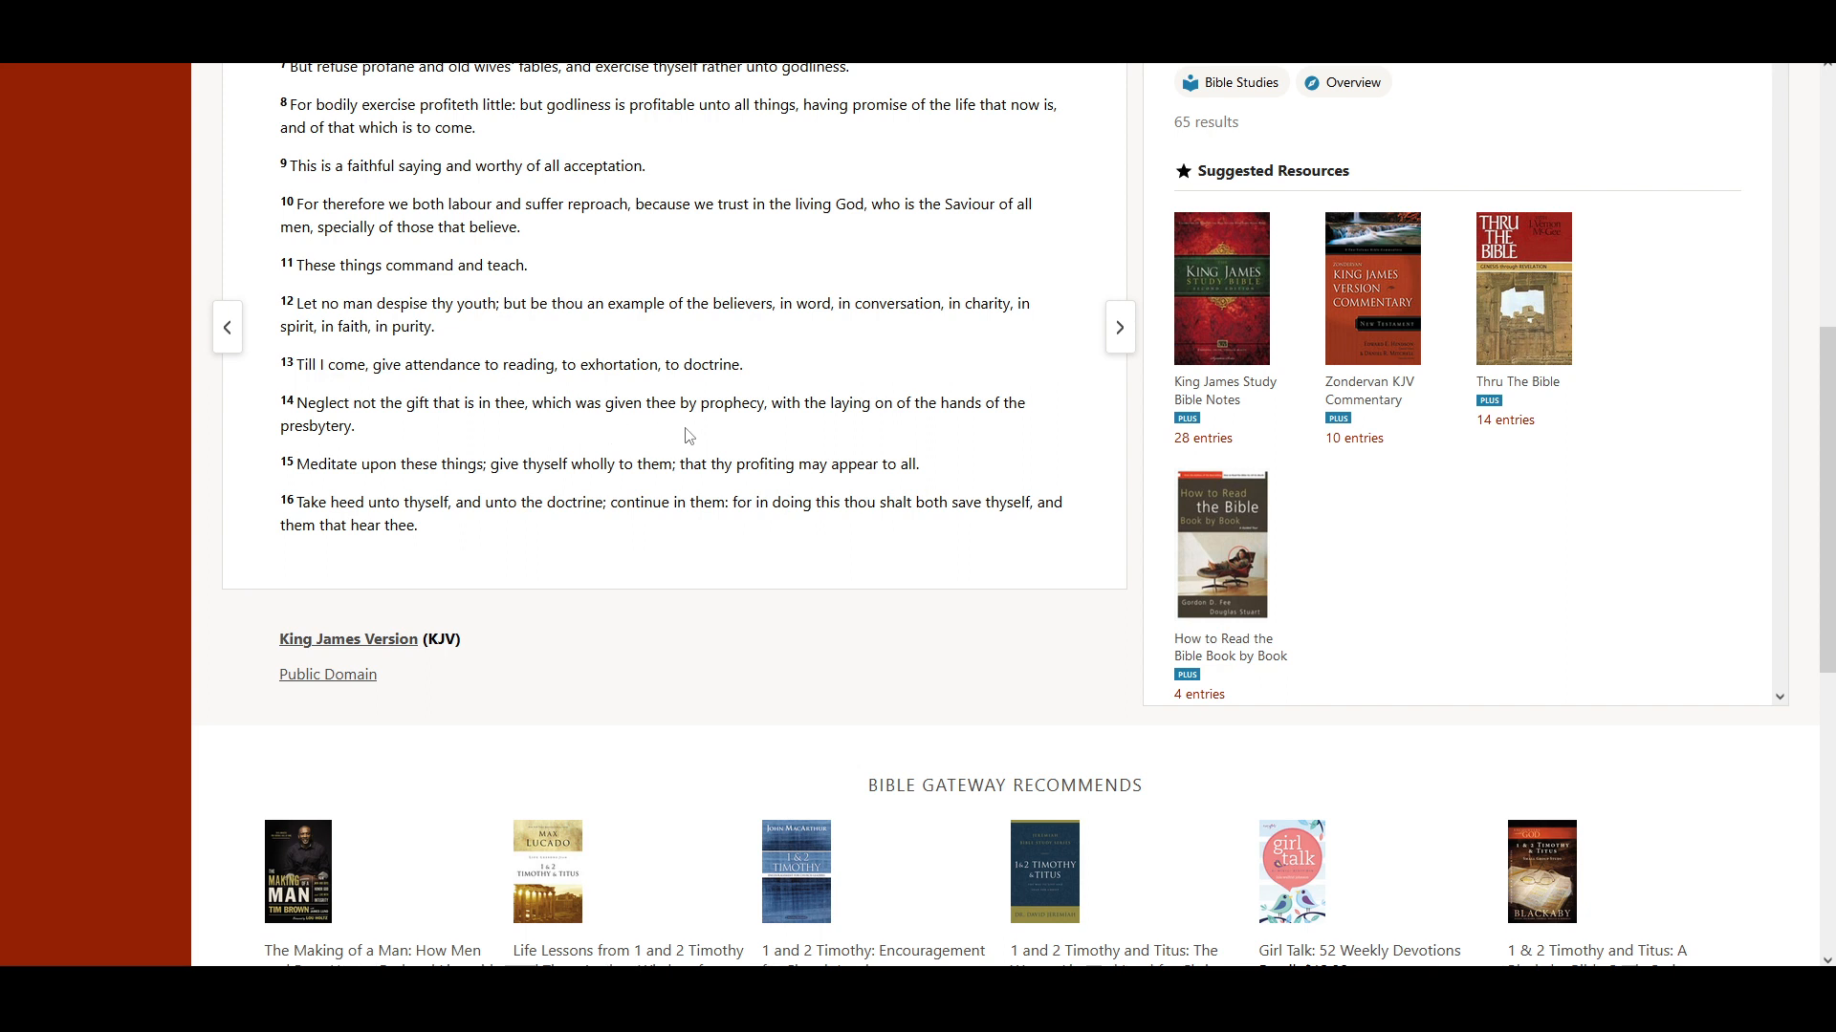
mouse_move(809, 436)
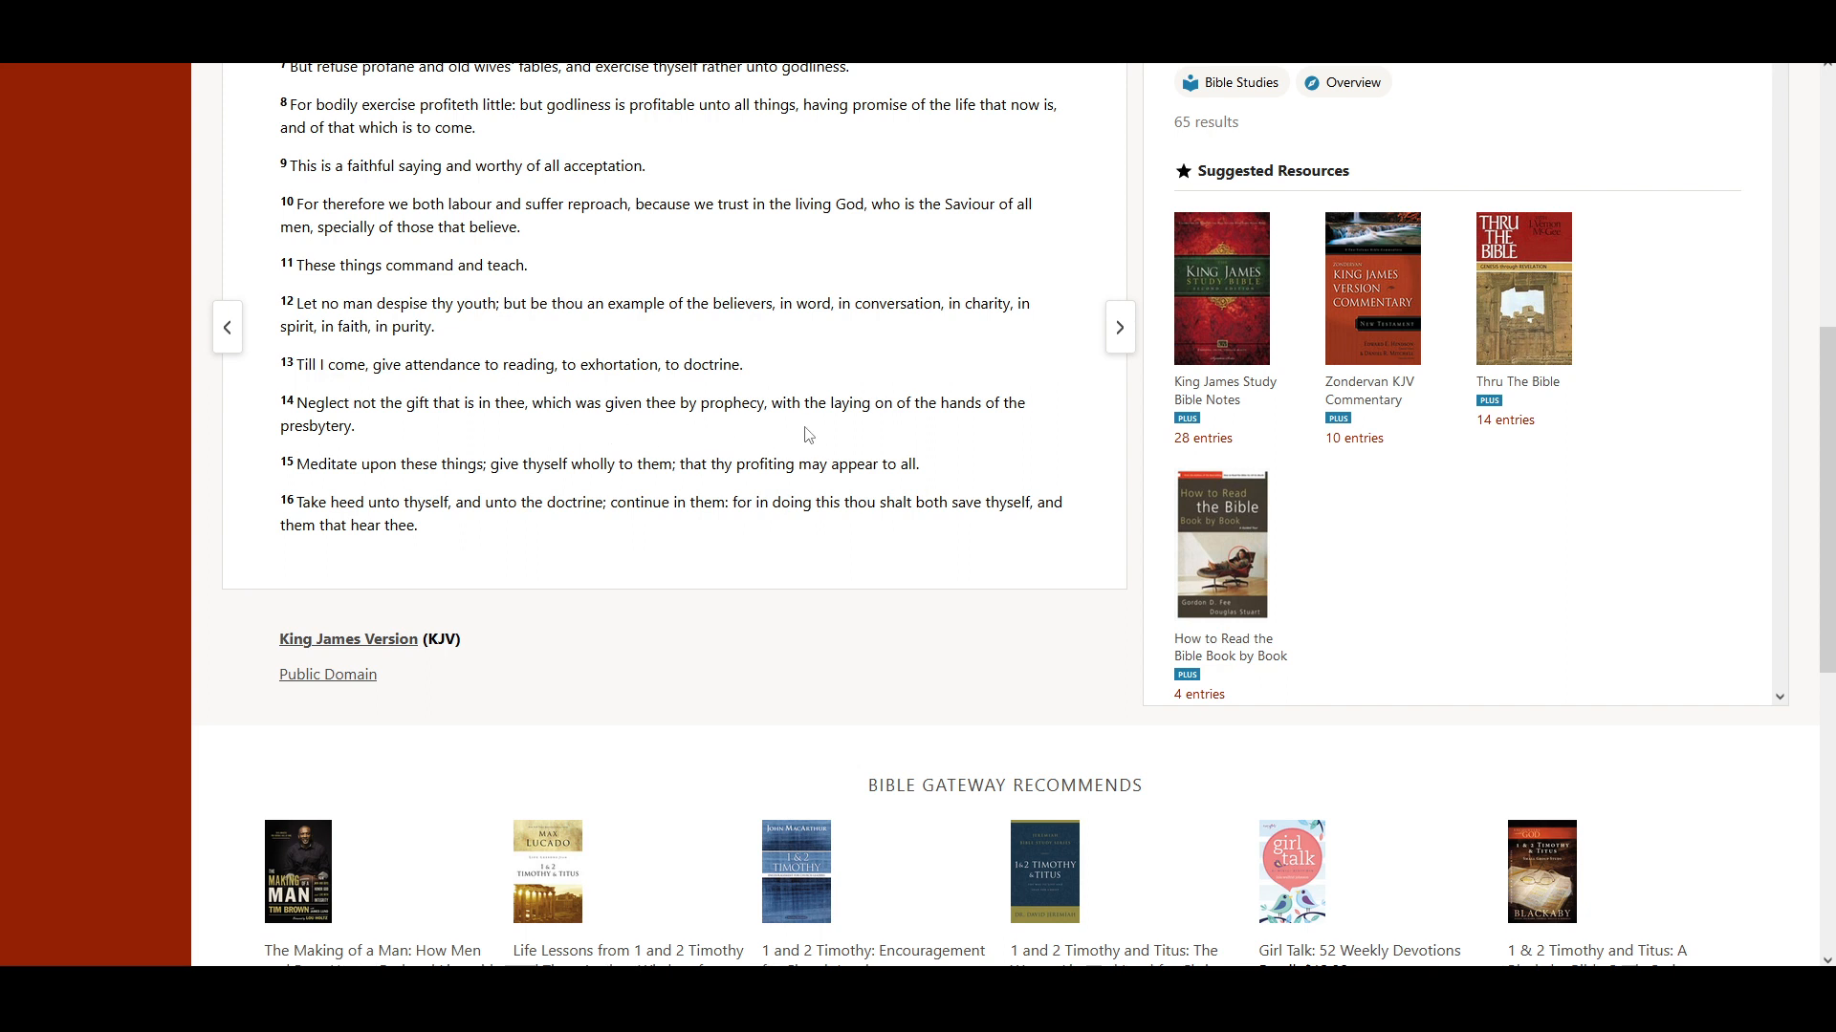
mouse_move(972, 440)
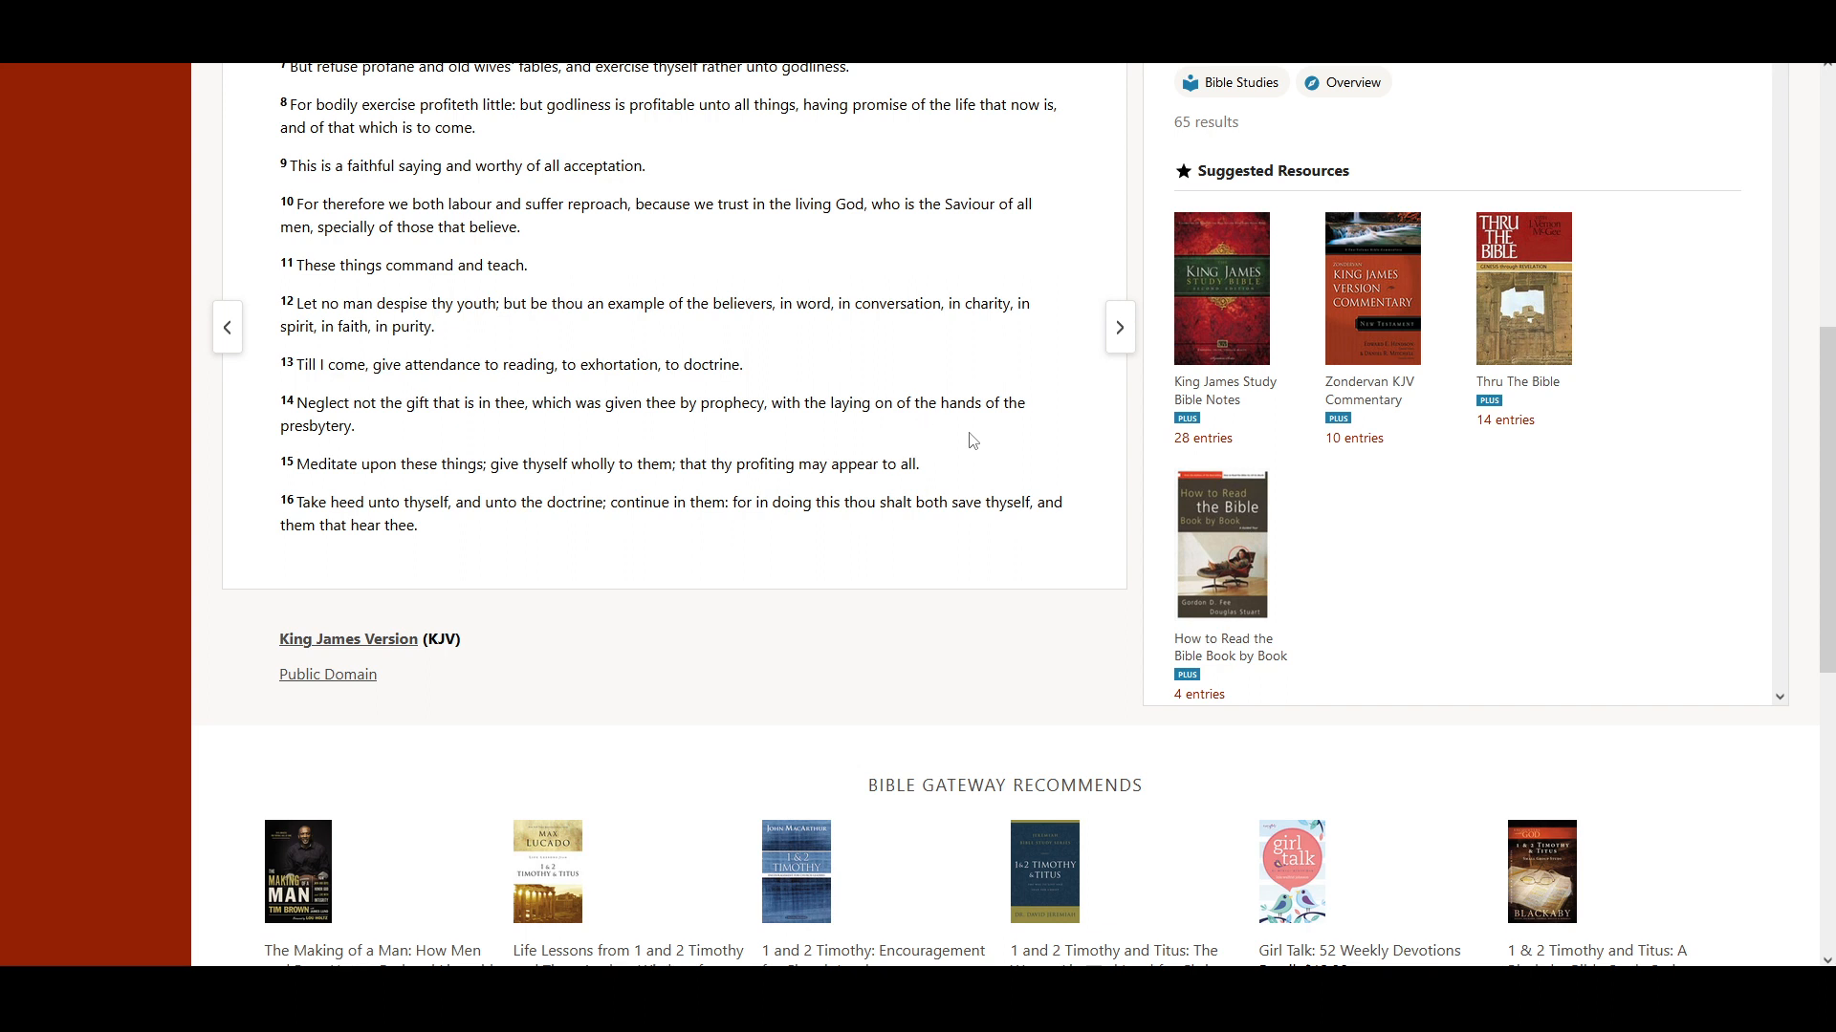
mouse_move(390, 456)
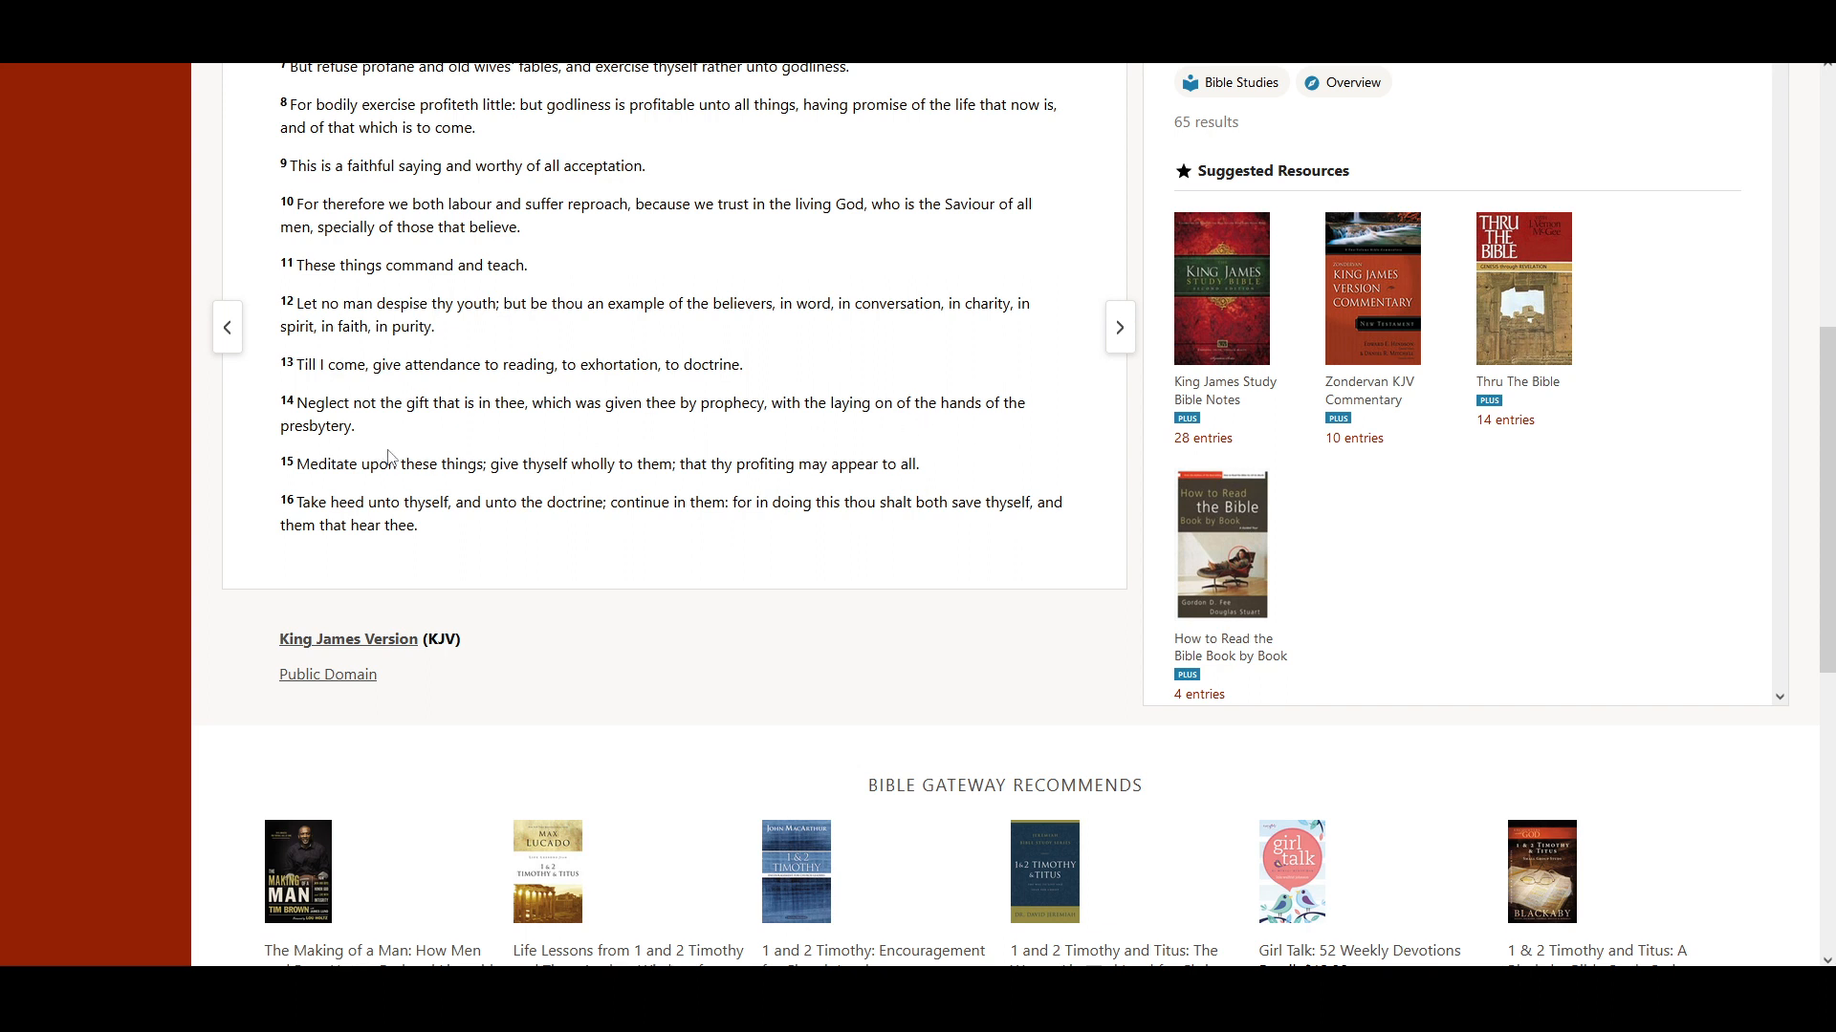
mouse_move(388, 493)
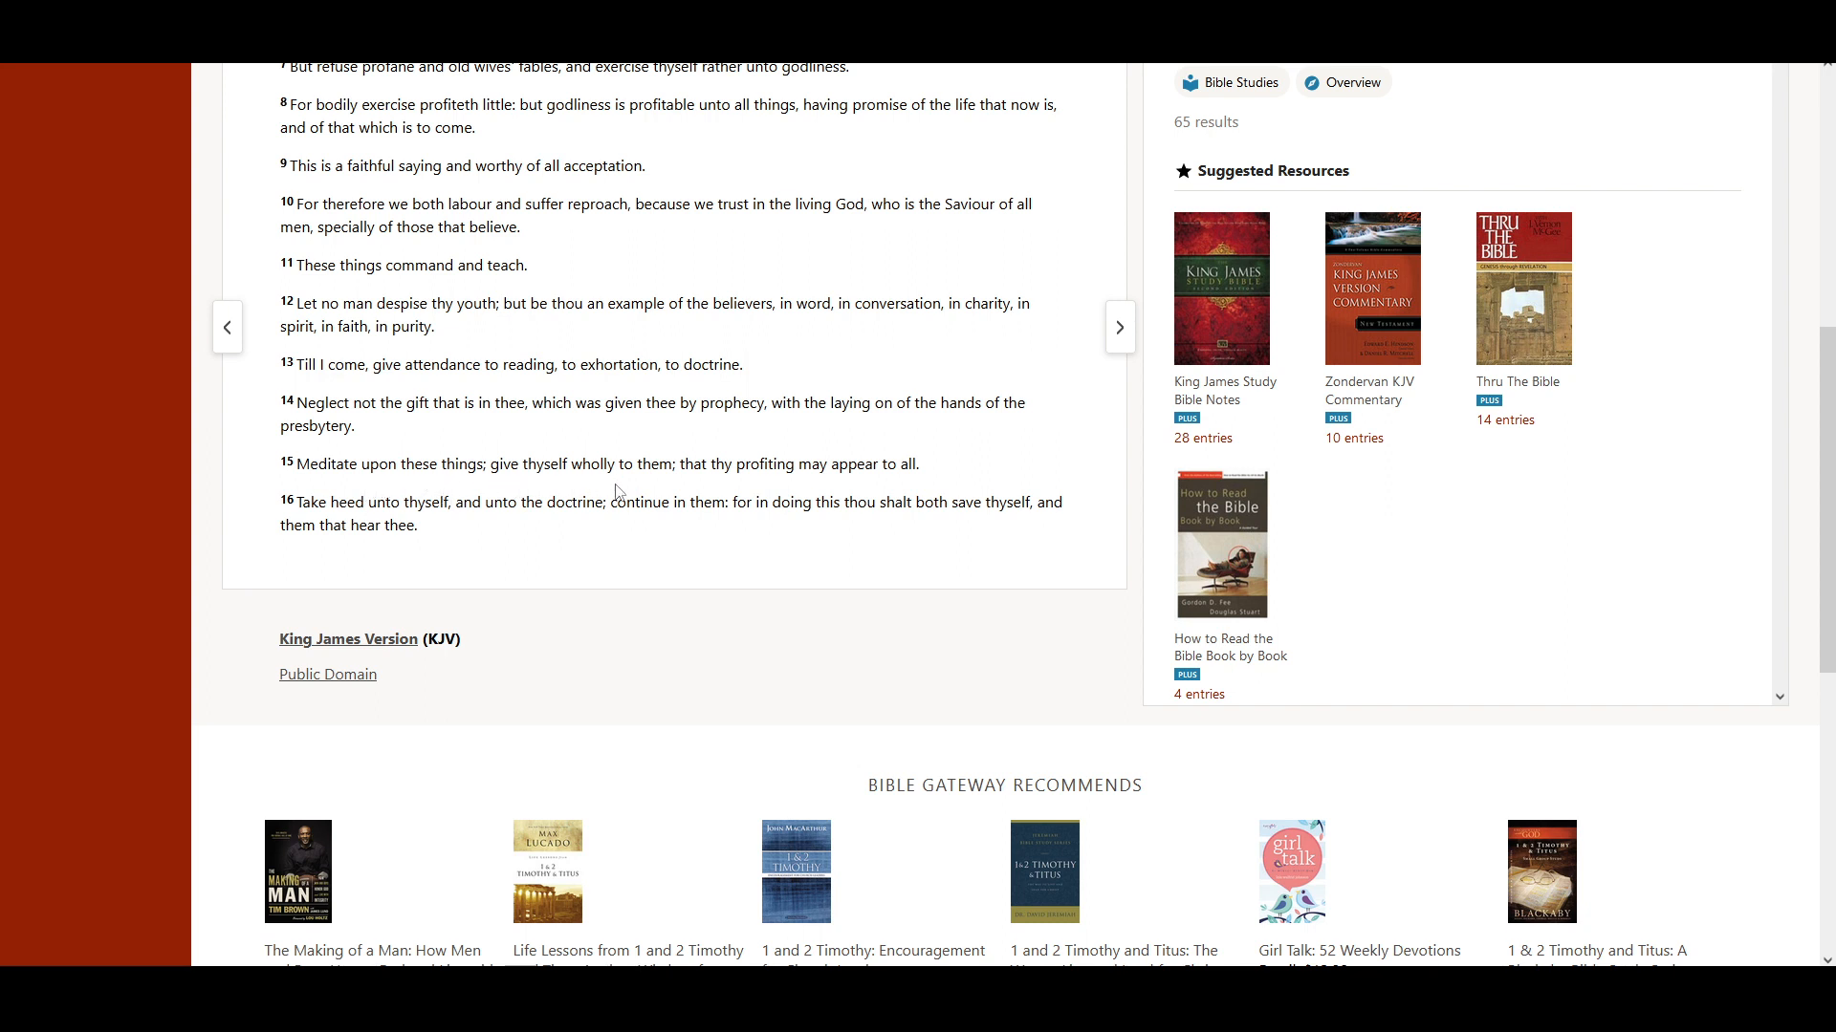
mouse_move(690, 492)
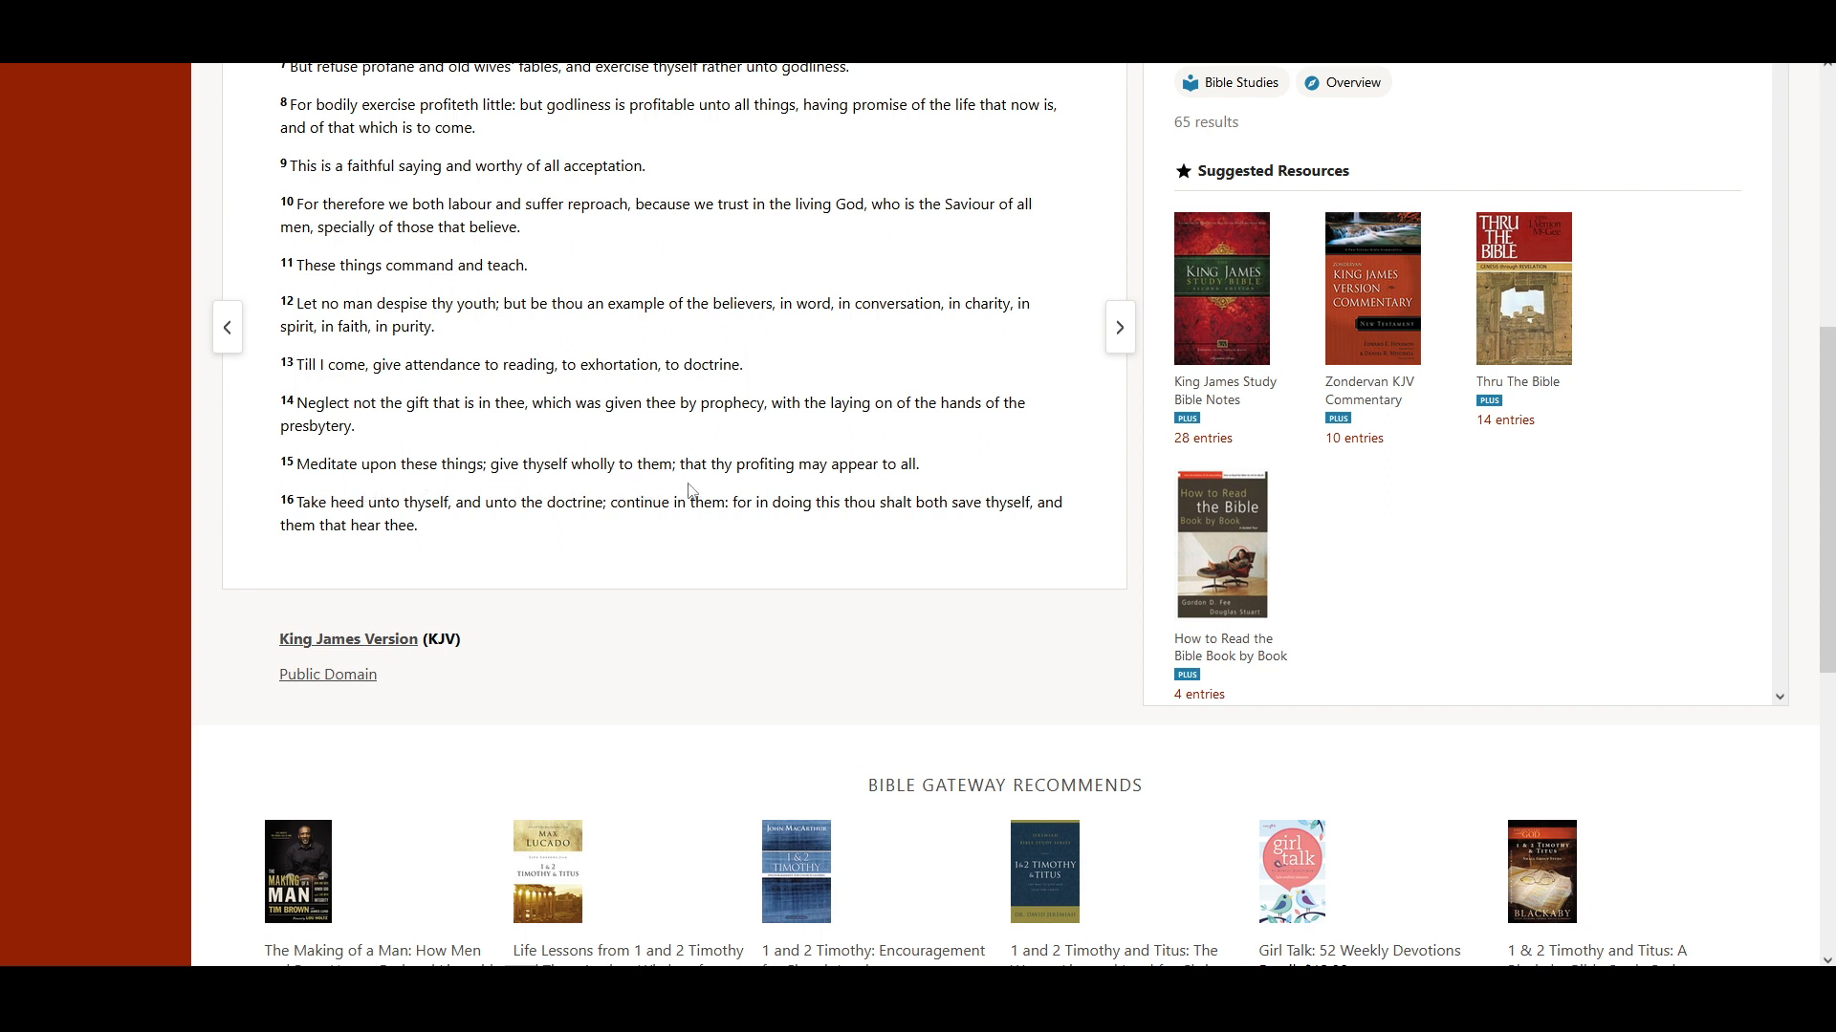
mouse_move(912, 499)
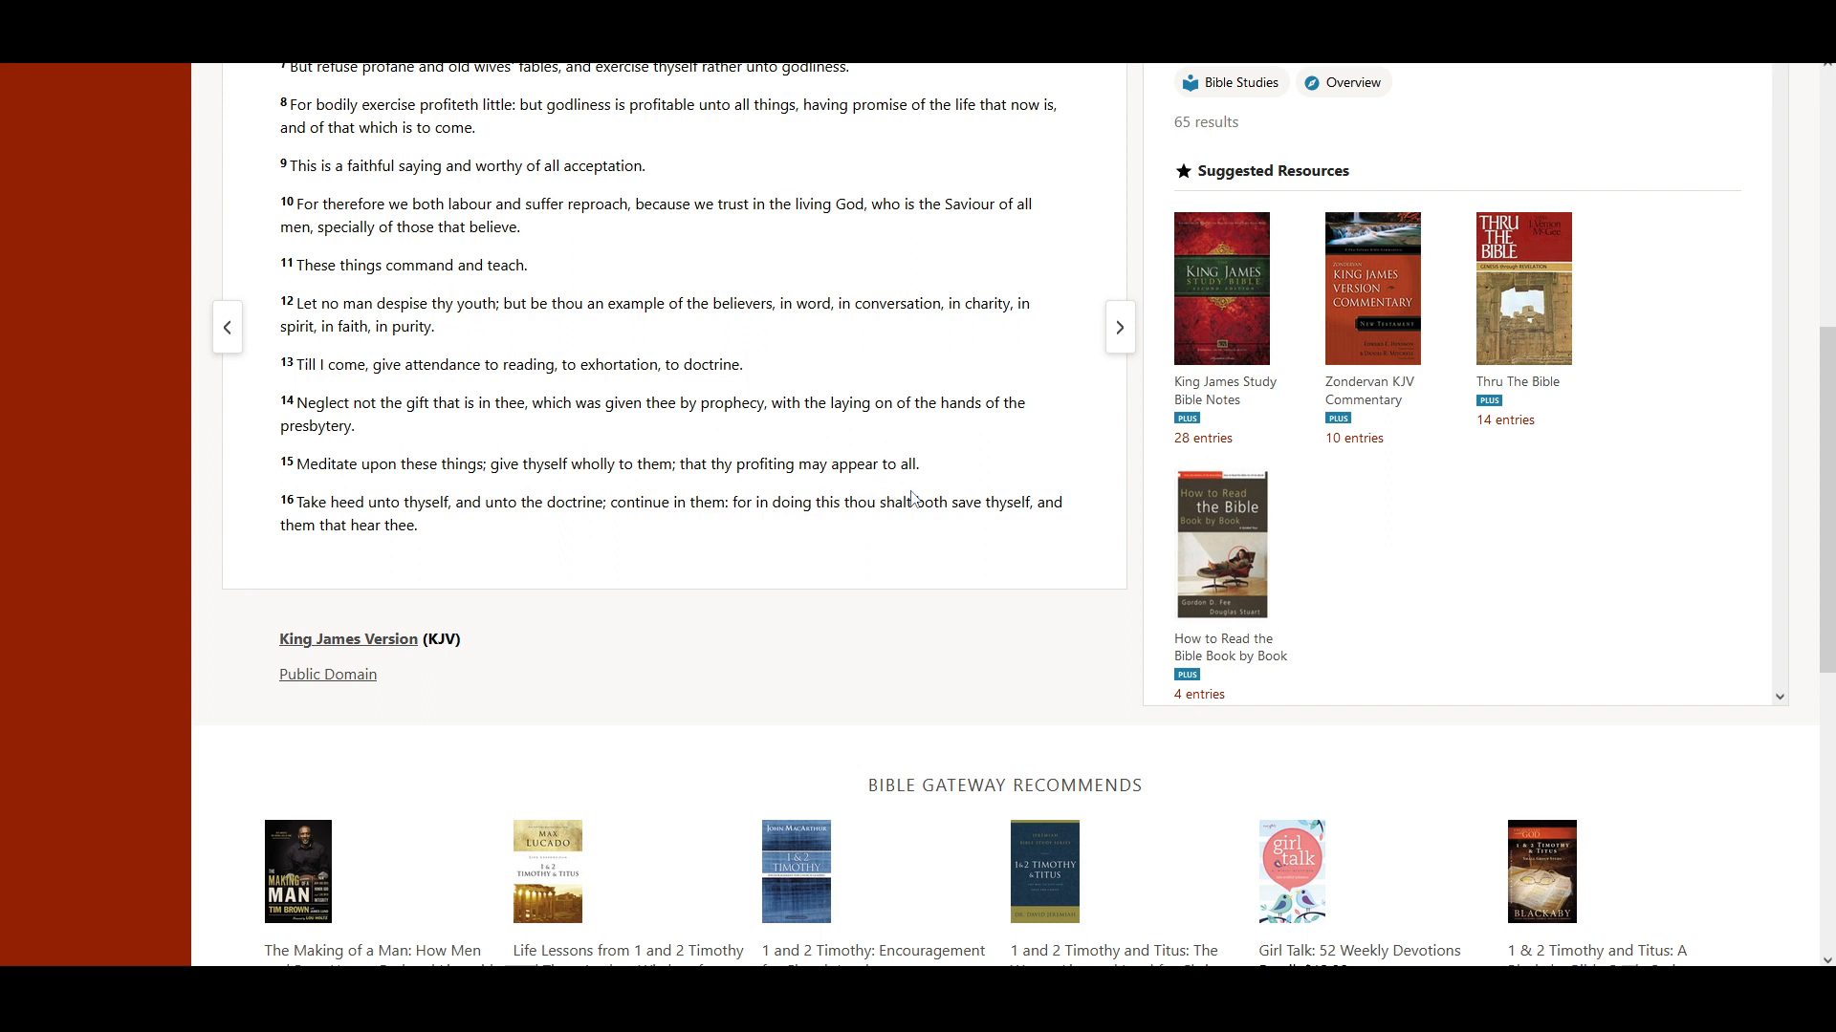
mouse_move(442, 536)
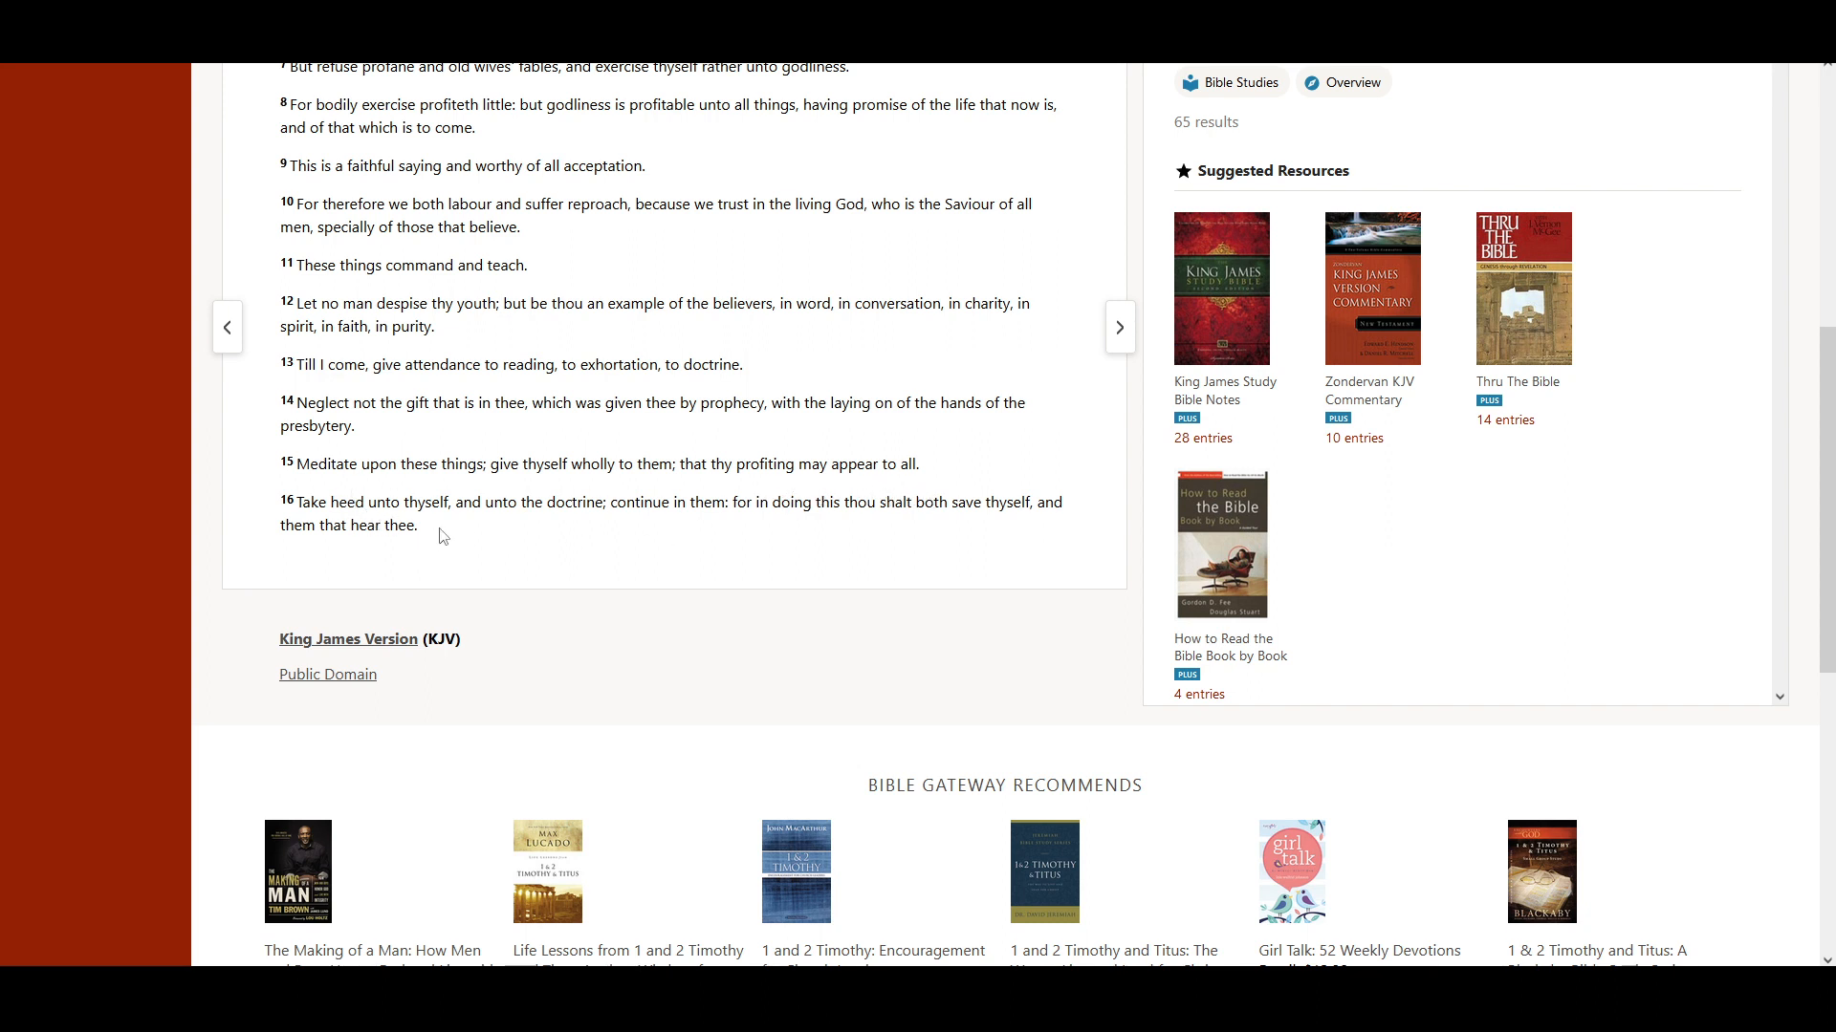
mouse_move(600, 531)
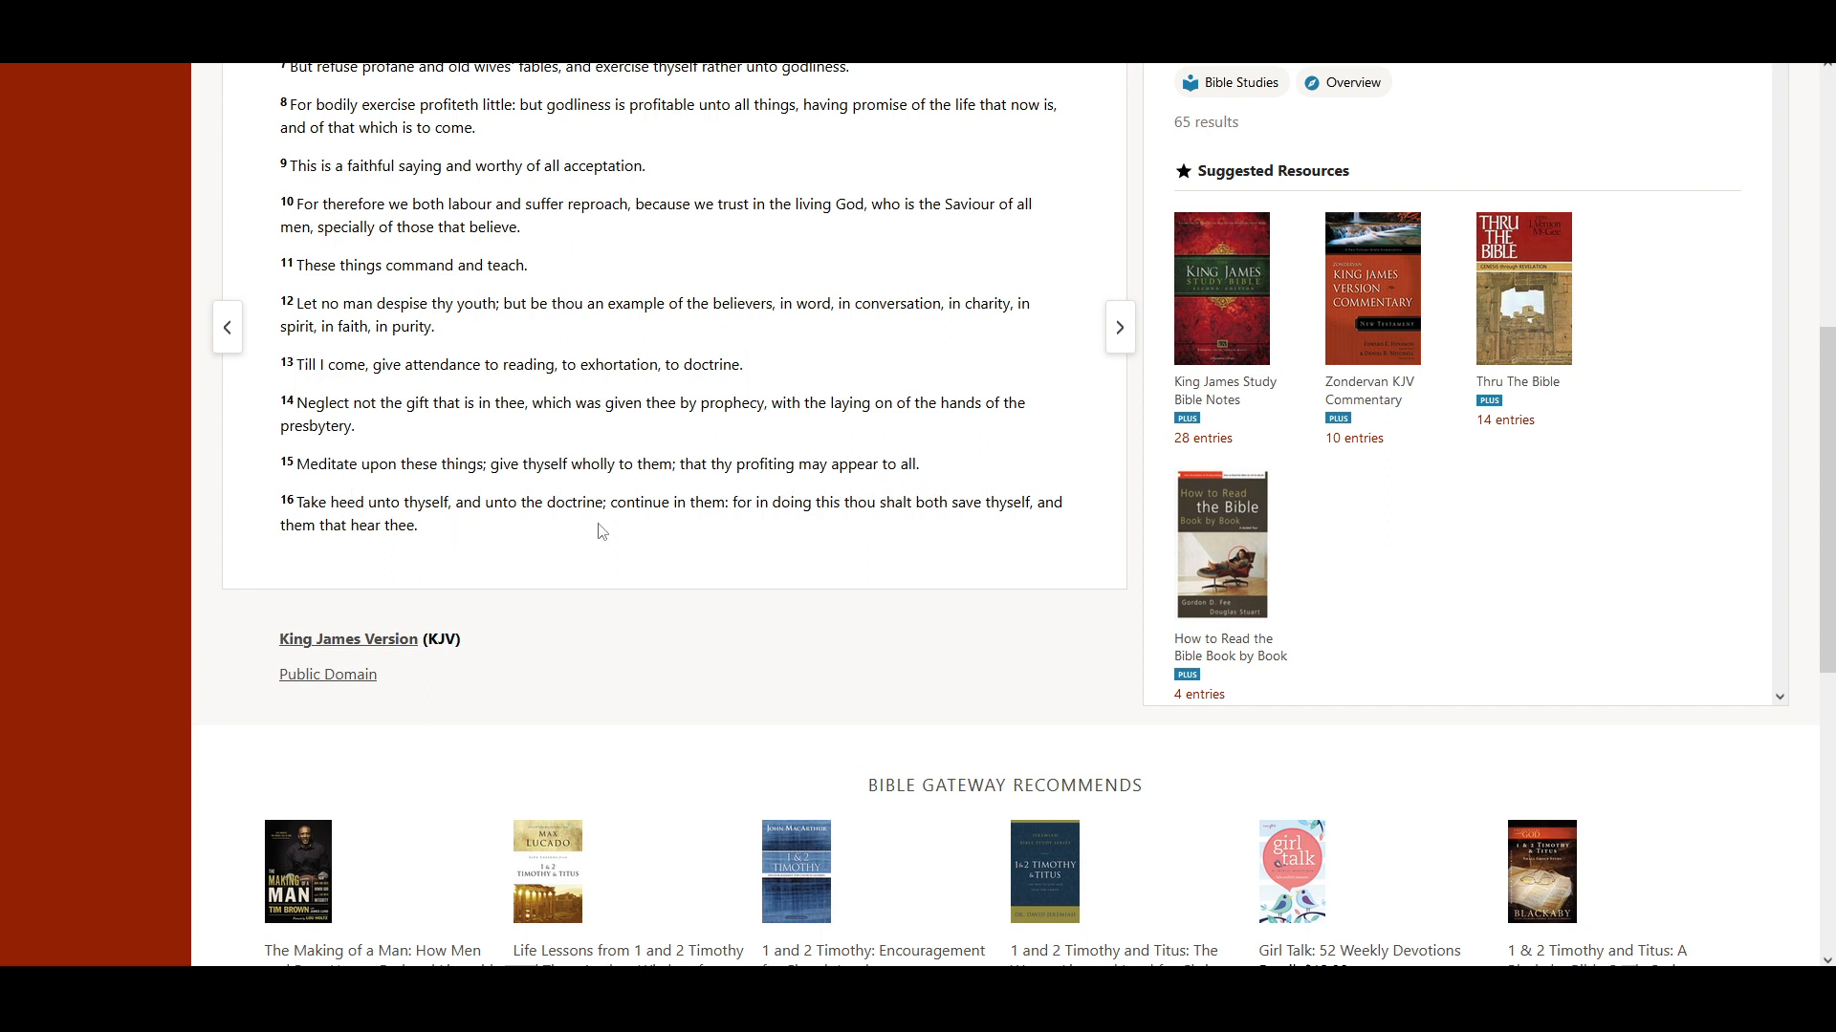
mouse_move(752, 536)
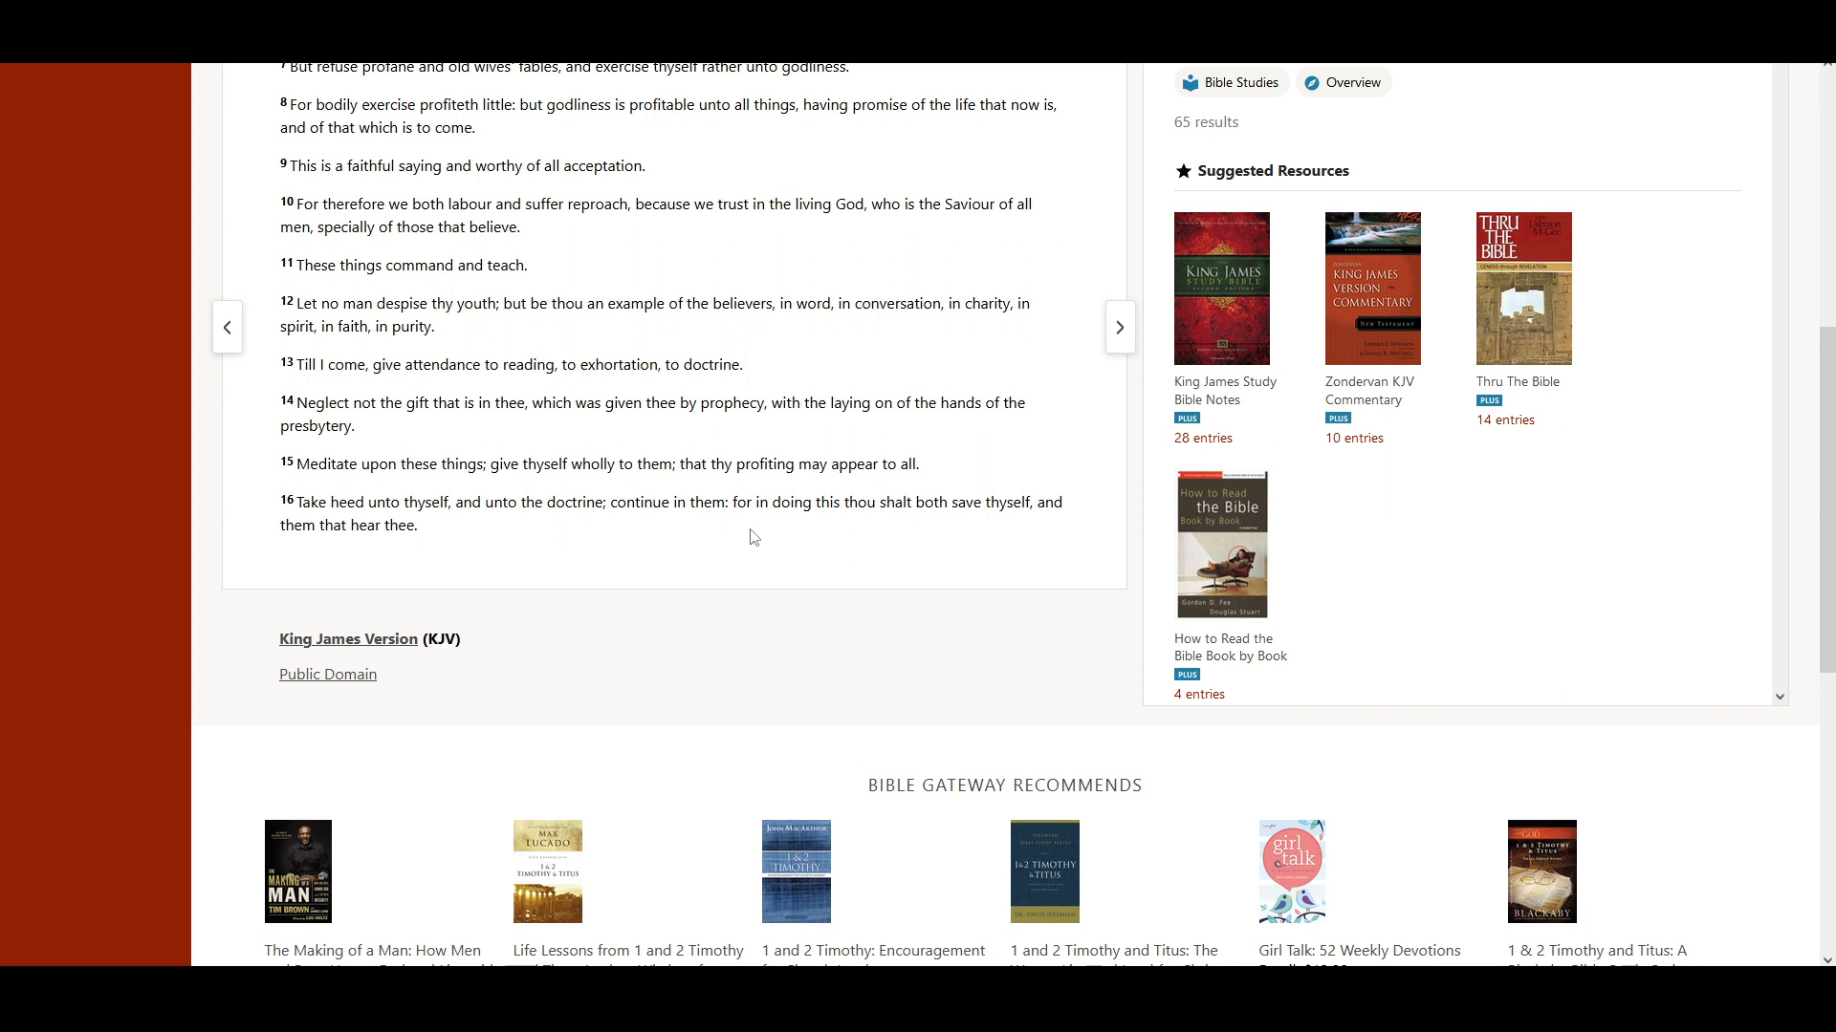
mouse_move(908, 531)
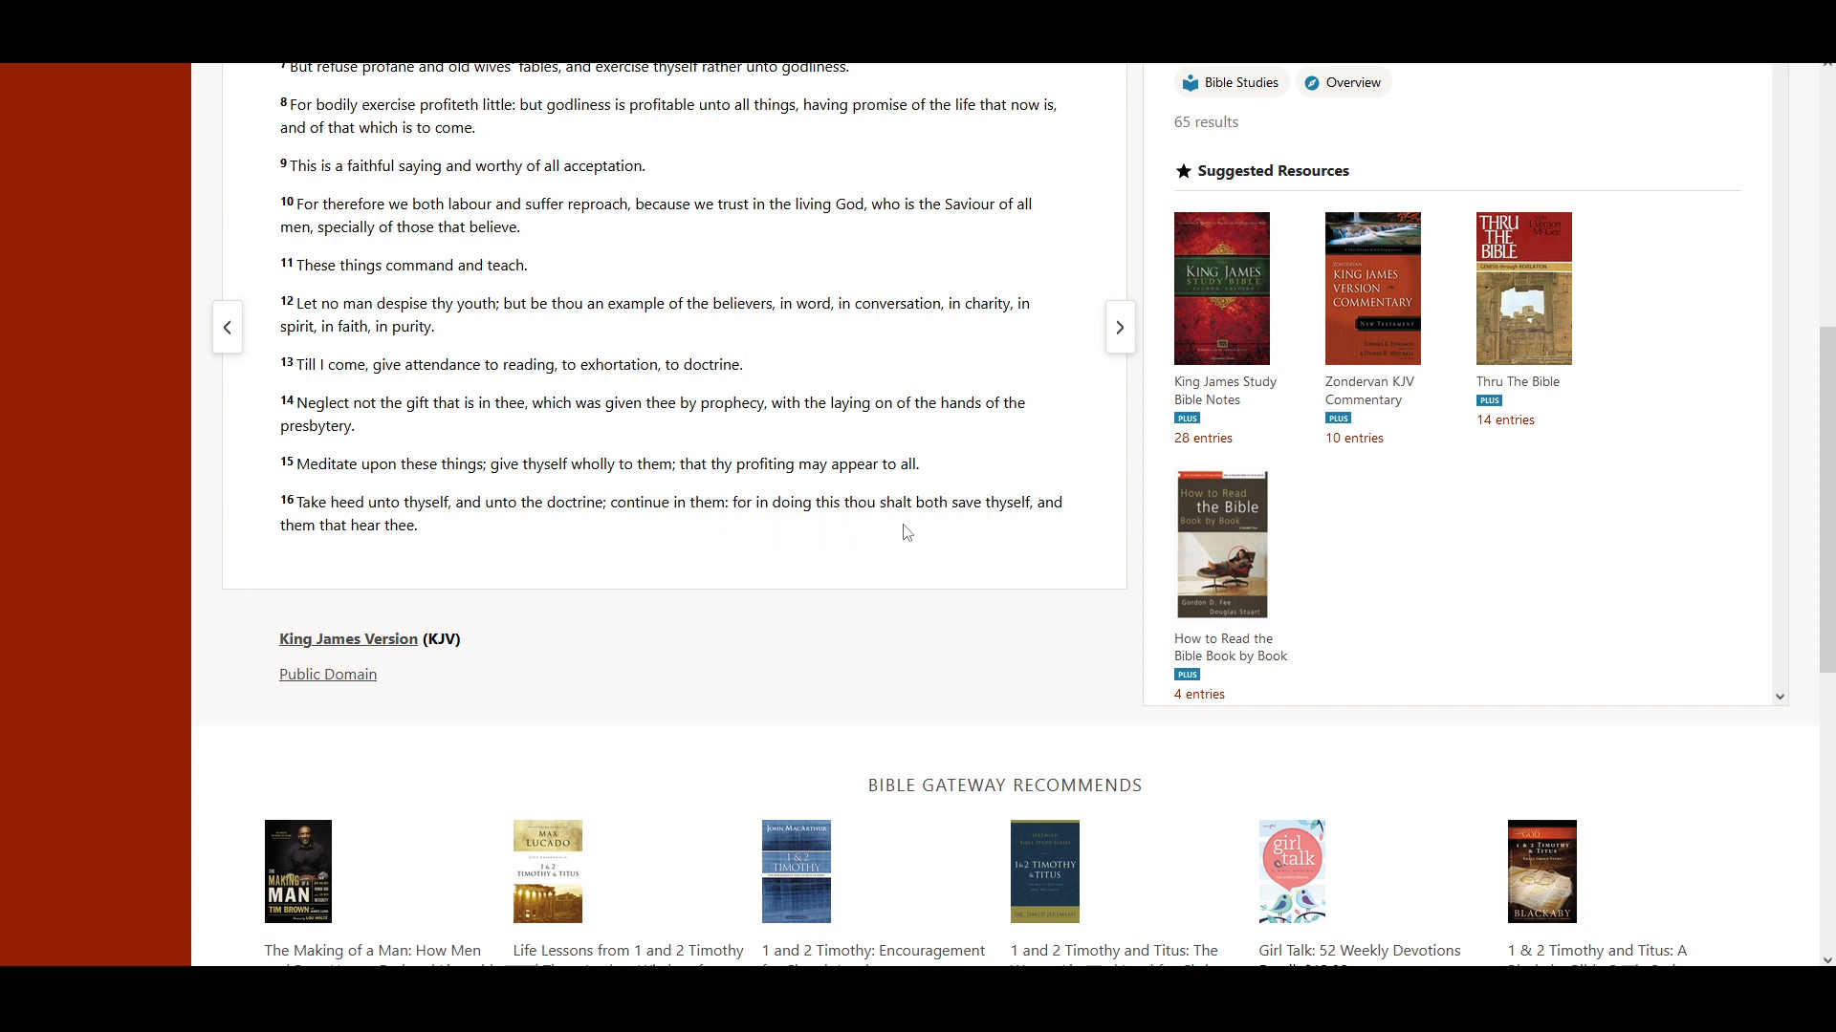
mouse_move(810, 552)
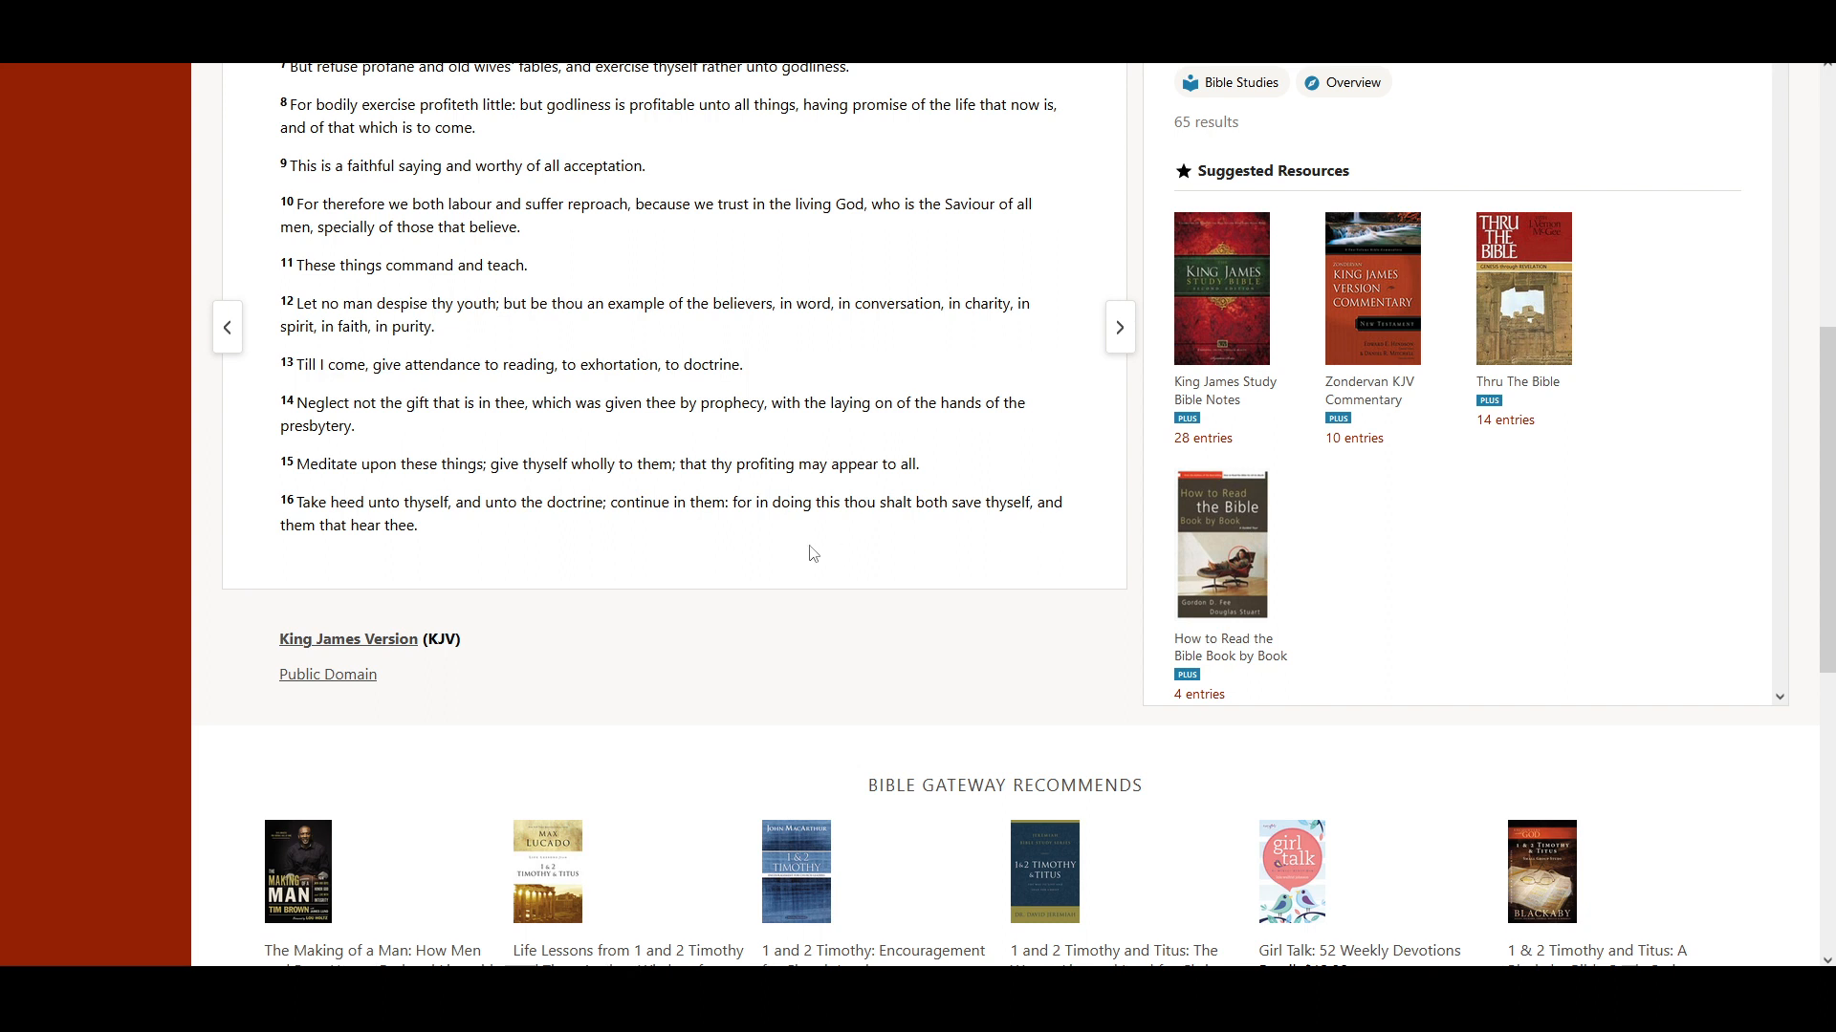
mouse_move(820, 570)
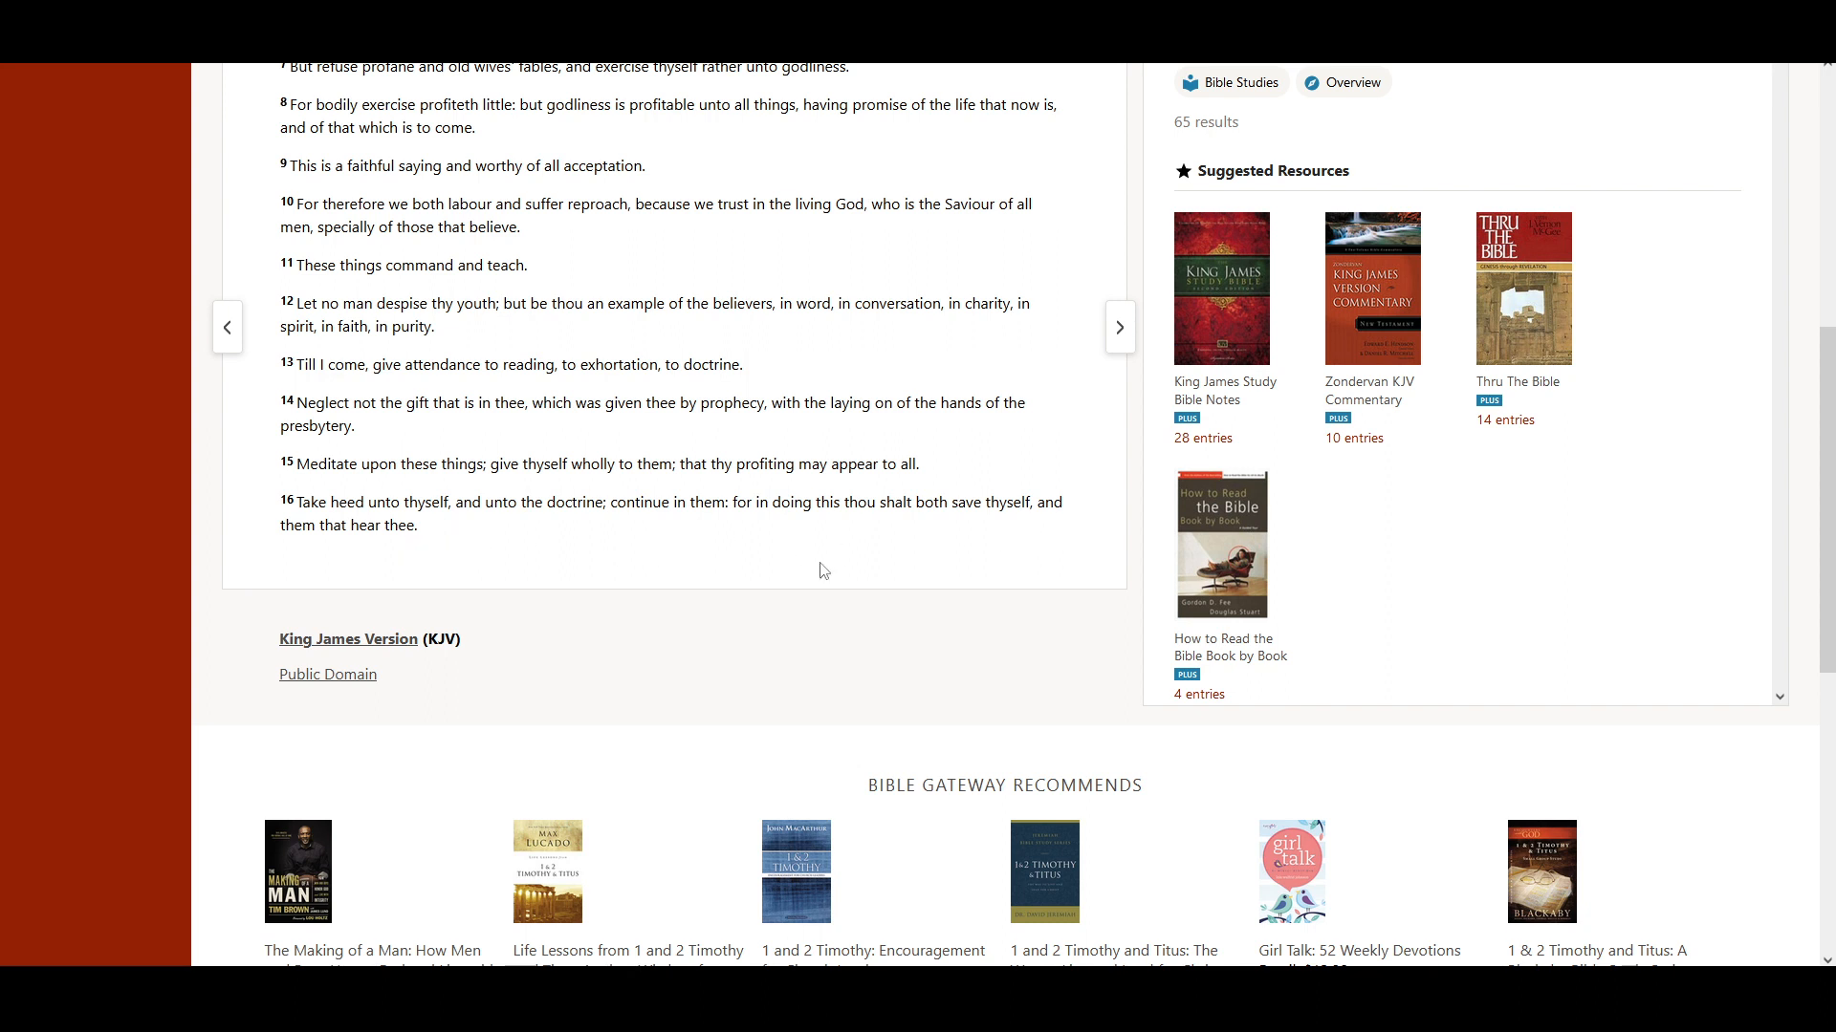